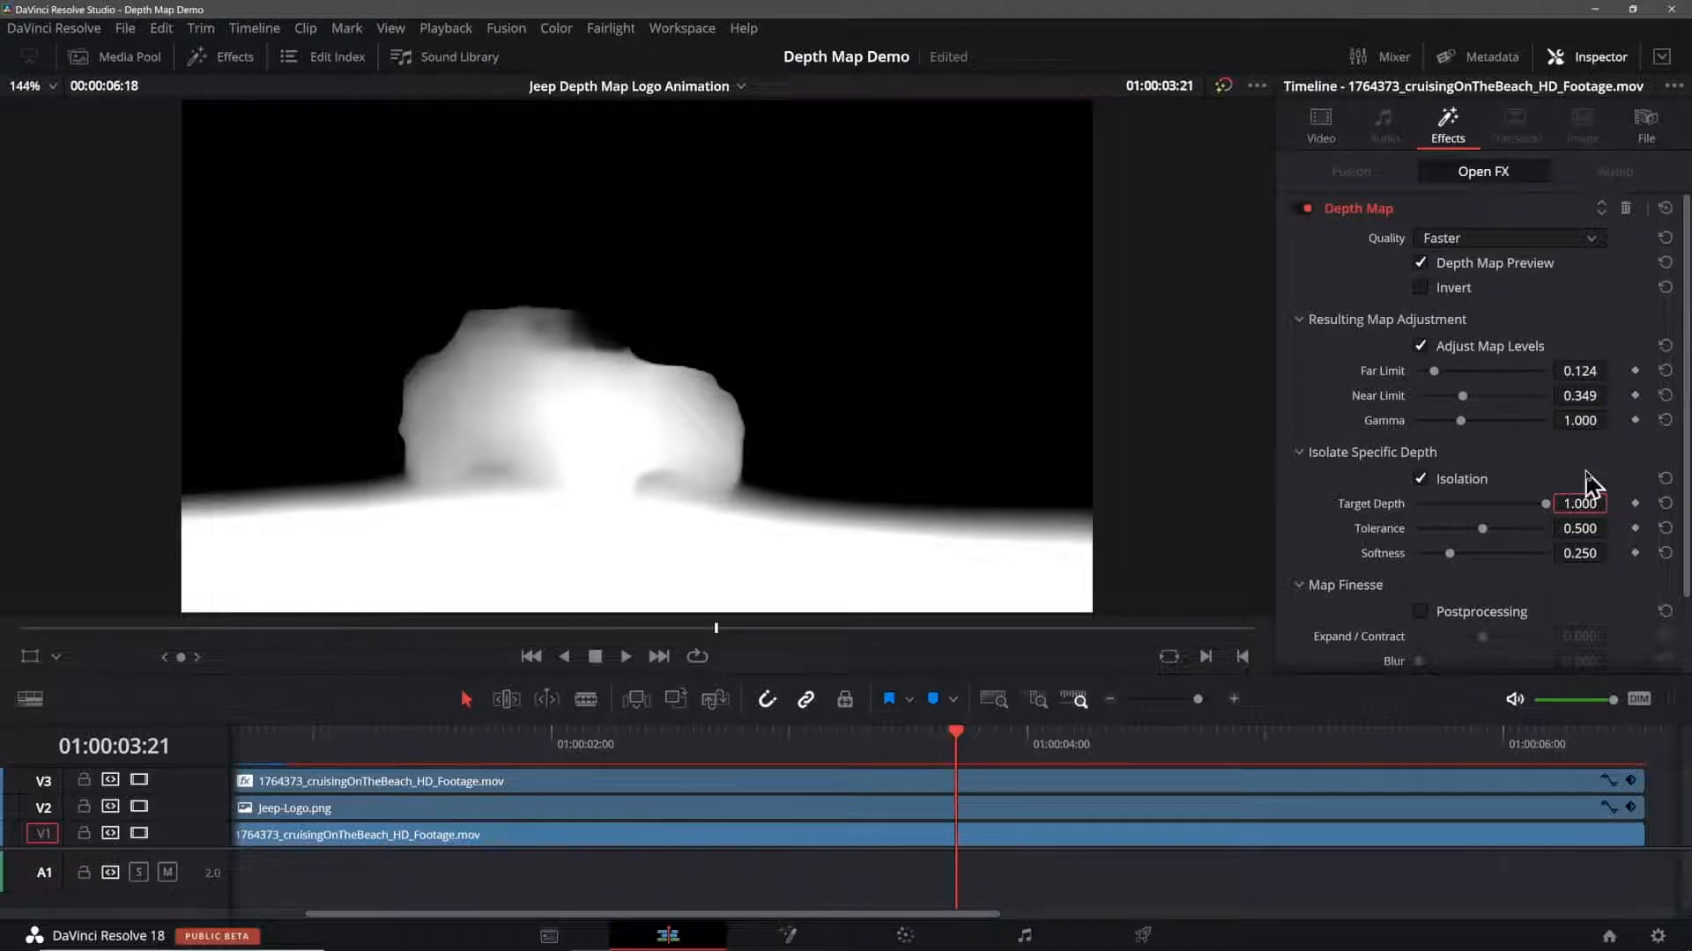
# Step: Scroll the Blackmagic Design DaVinci Resolve 18 page down to the Software comparison section
pyautogui.tripleClick(1578, 503)
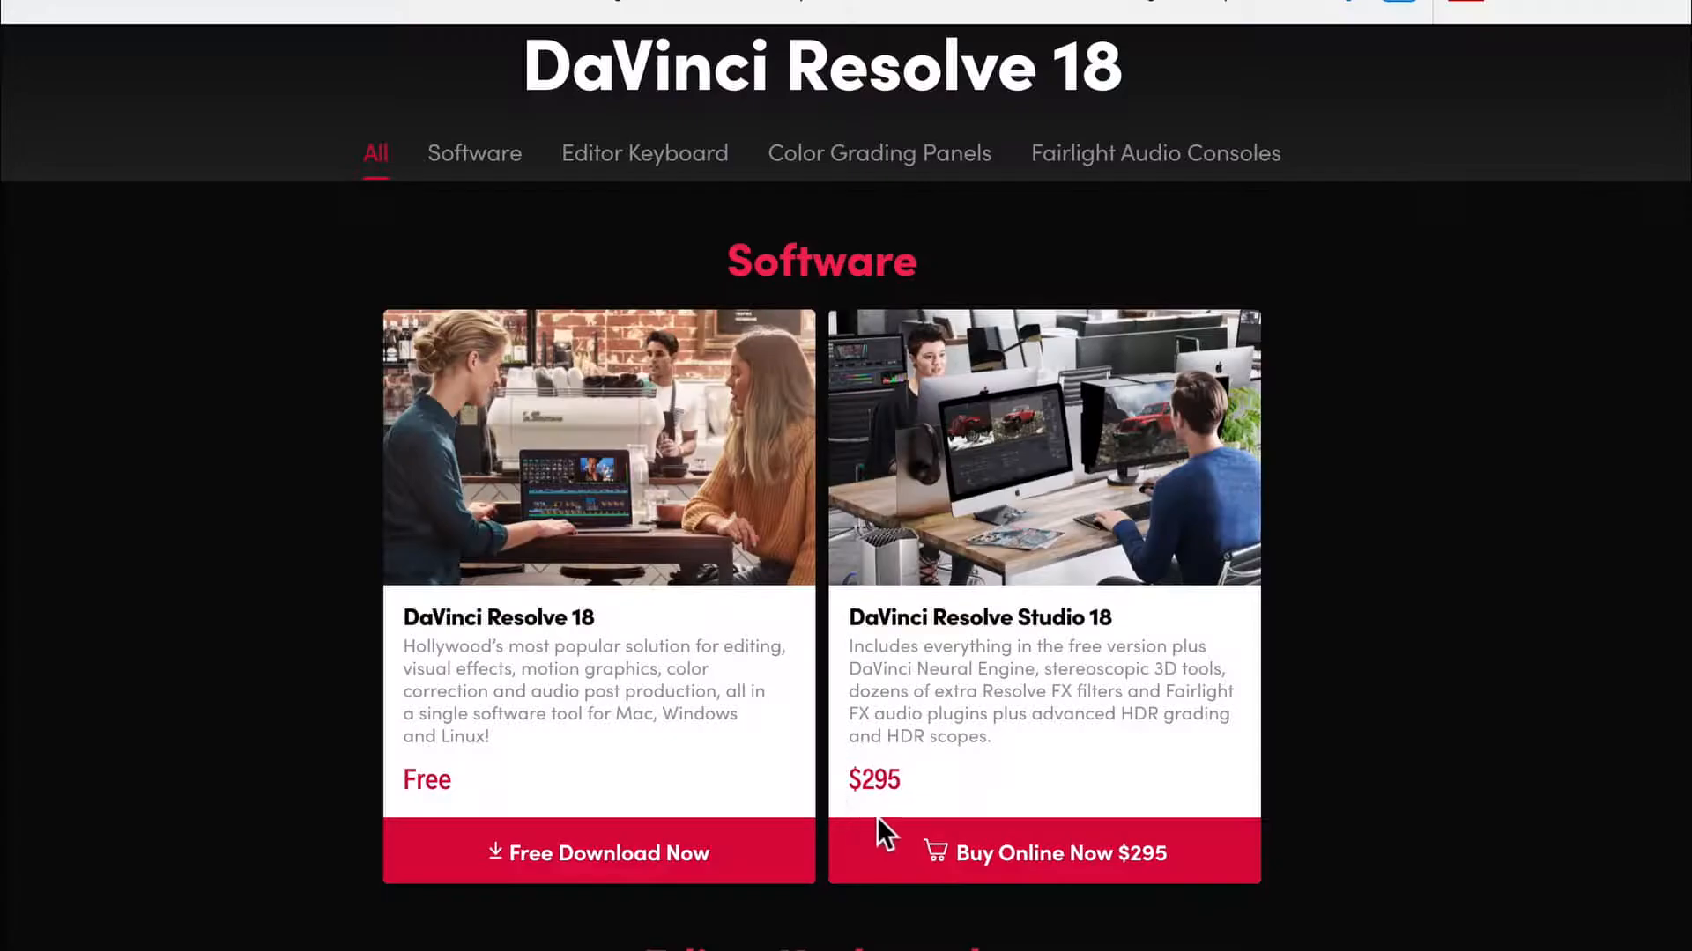
pyautogui.moveTo(857, 755)
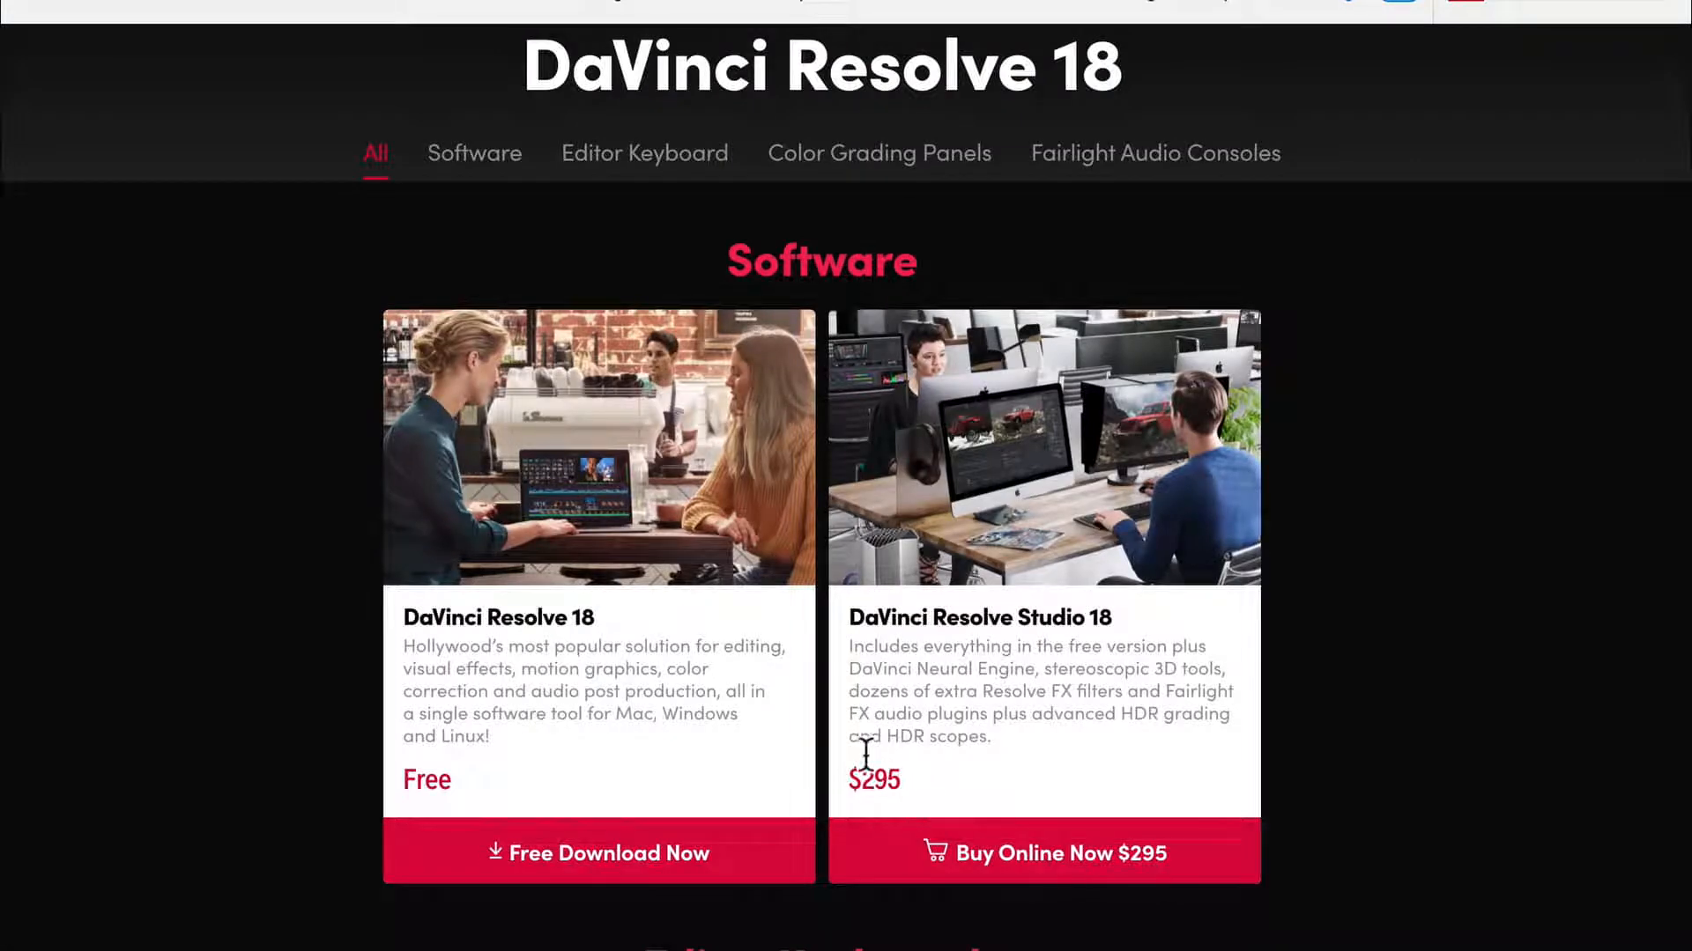
pyautogui.scroll(-3)
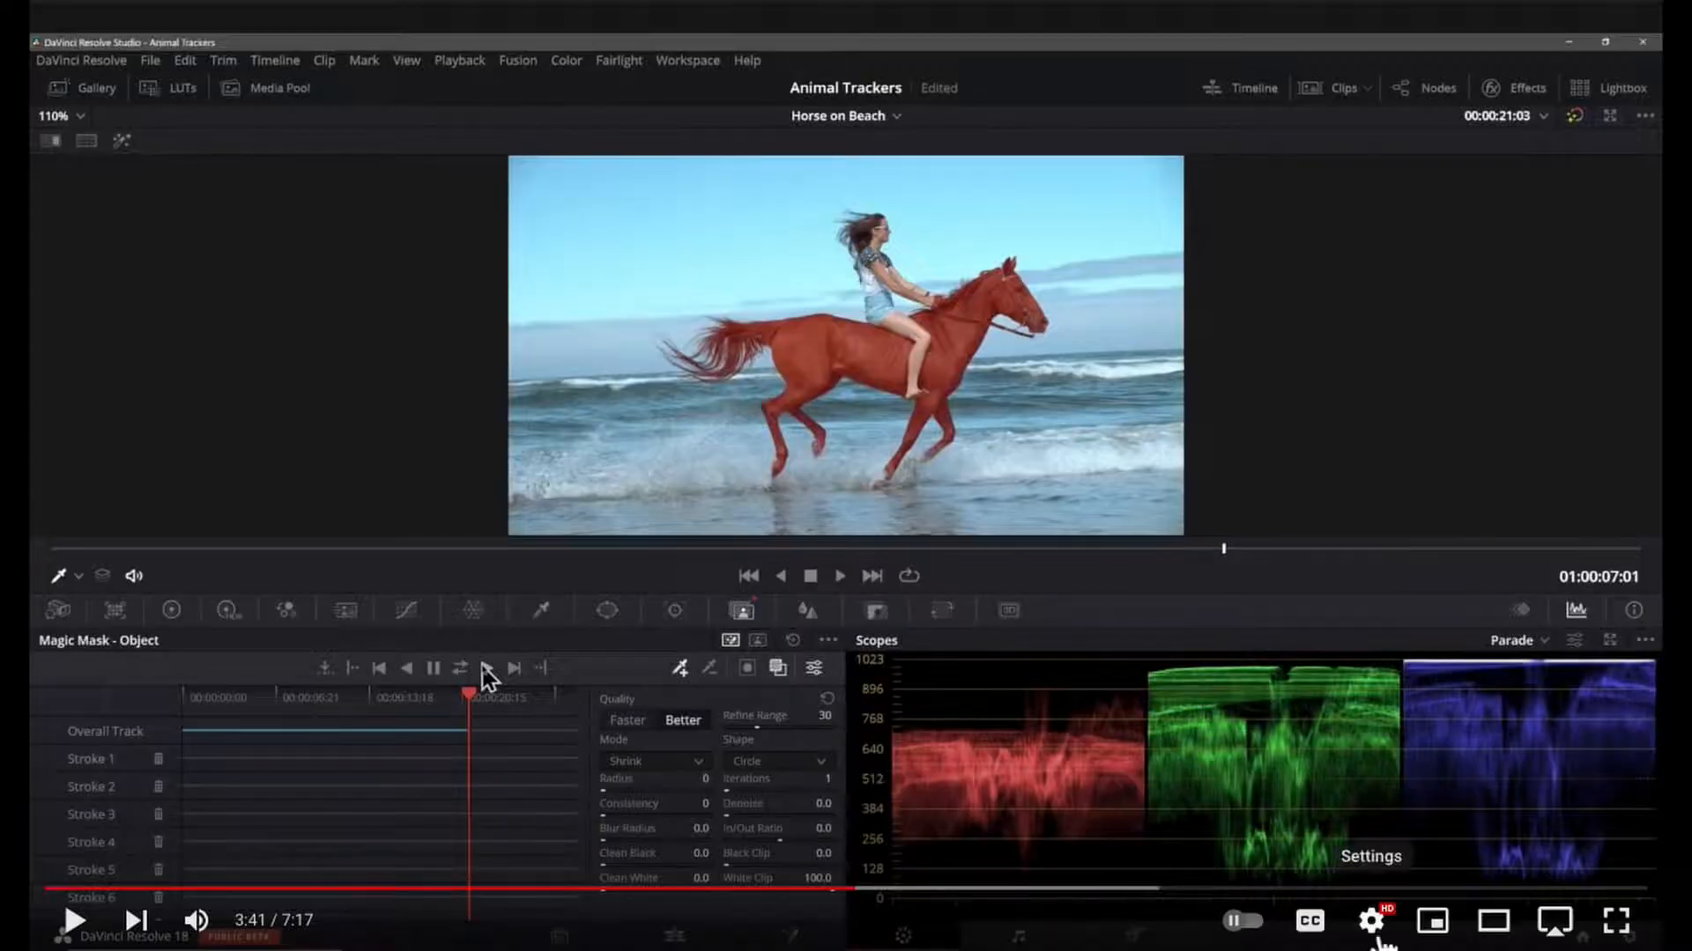
# Step: Open the Magic Mask tutorial's settings menu to reach its playback speed choices
pyautogui.click(1370, 921)
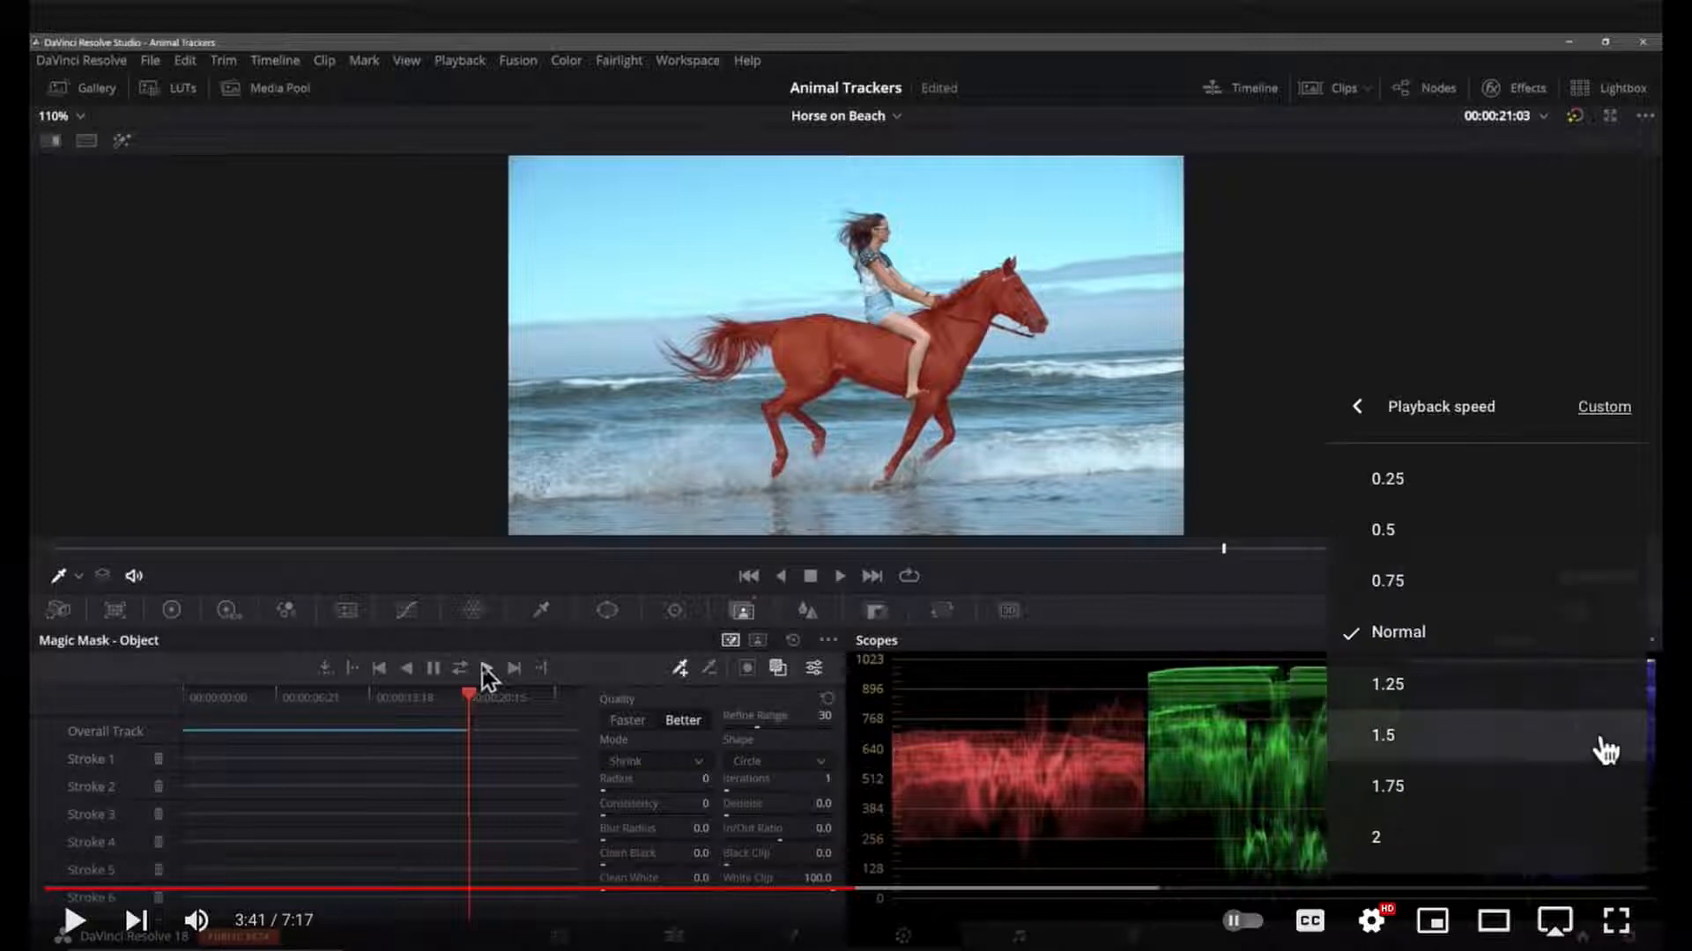
pyautogui.moveTo(1400, 755)
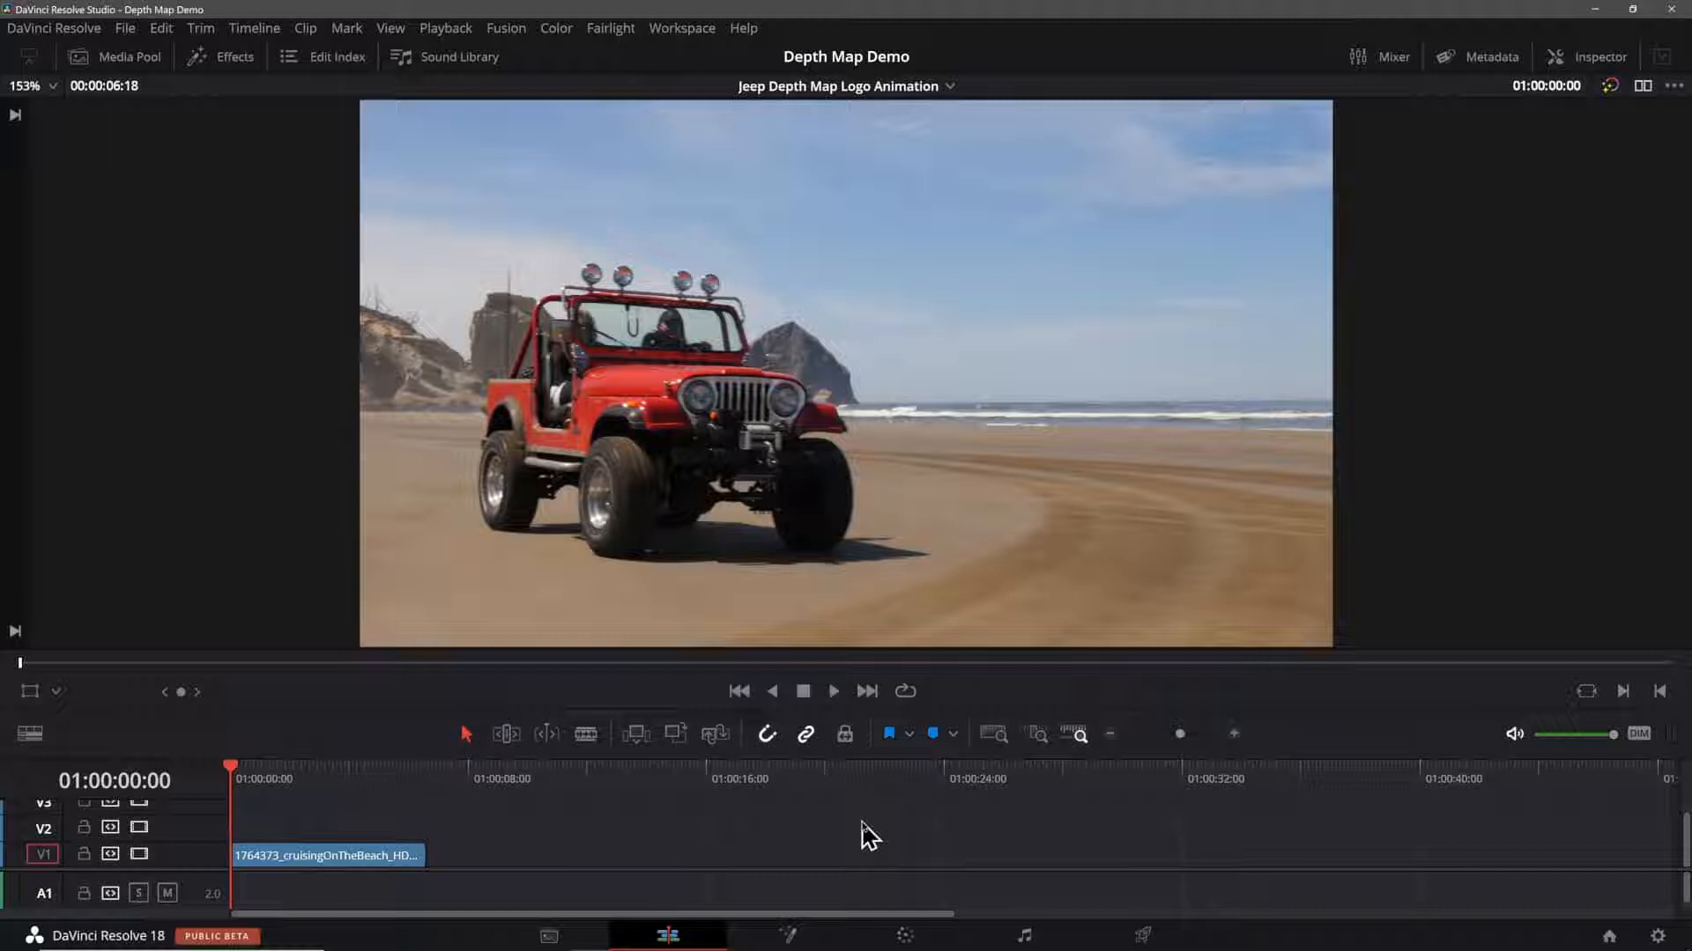
pyautogui.click(1585, 57)
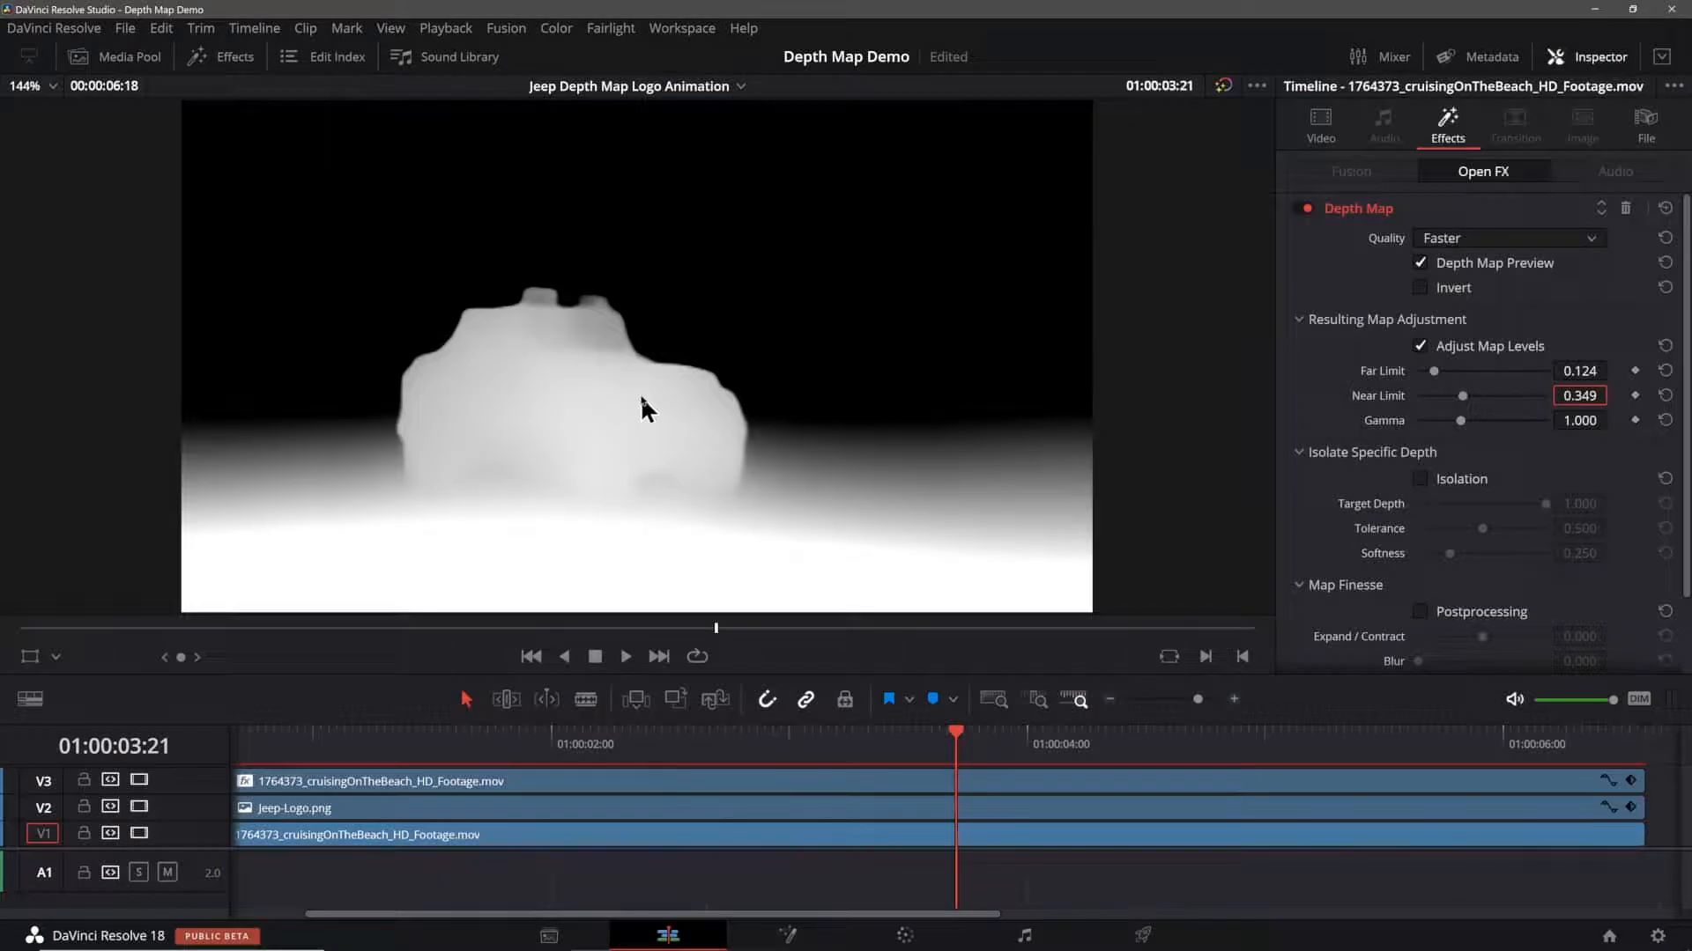
pyautogui.moveTo(316, 505)
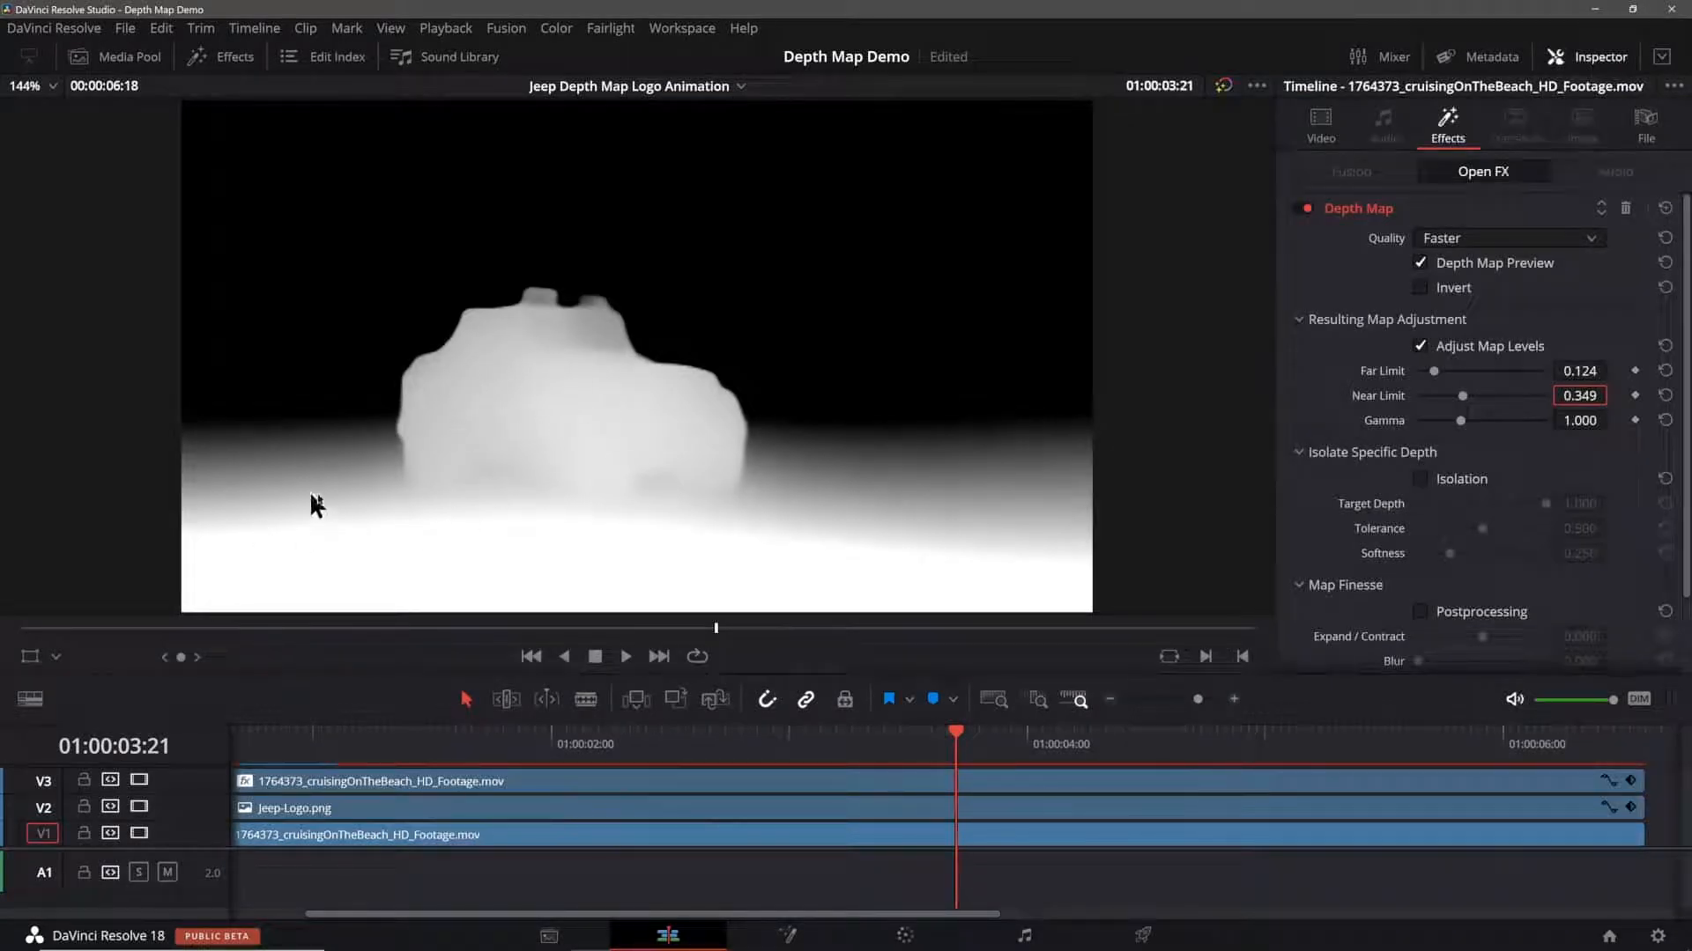
pyautogui.moveTo(808, 259)
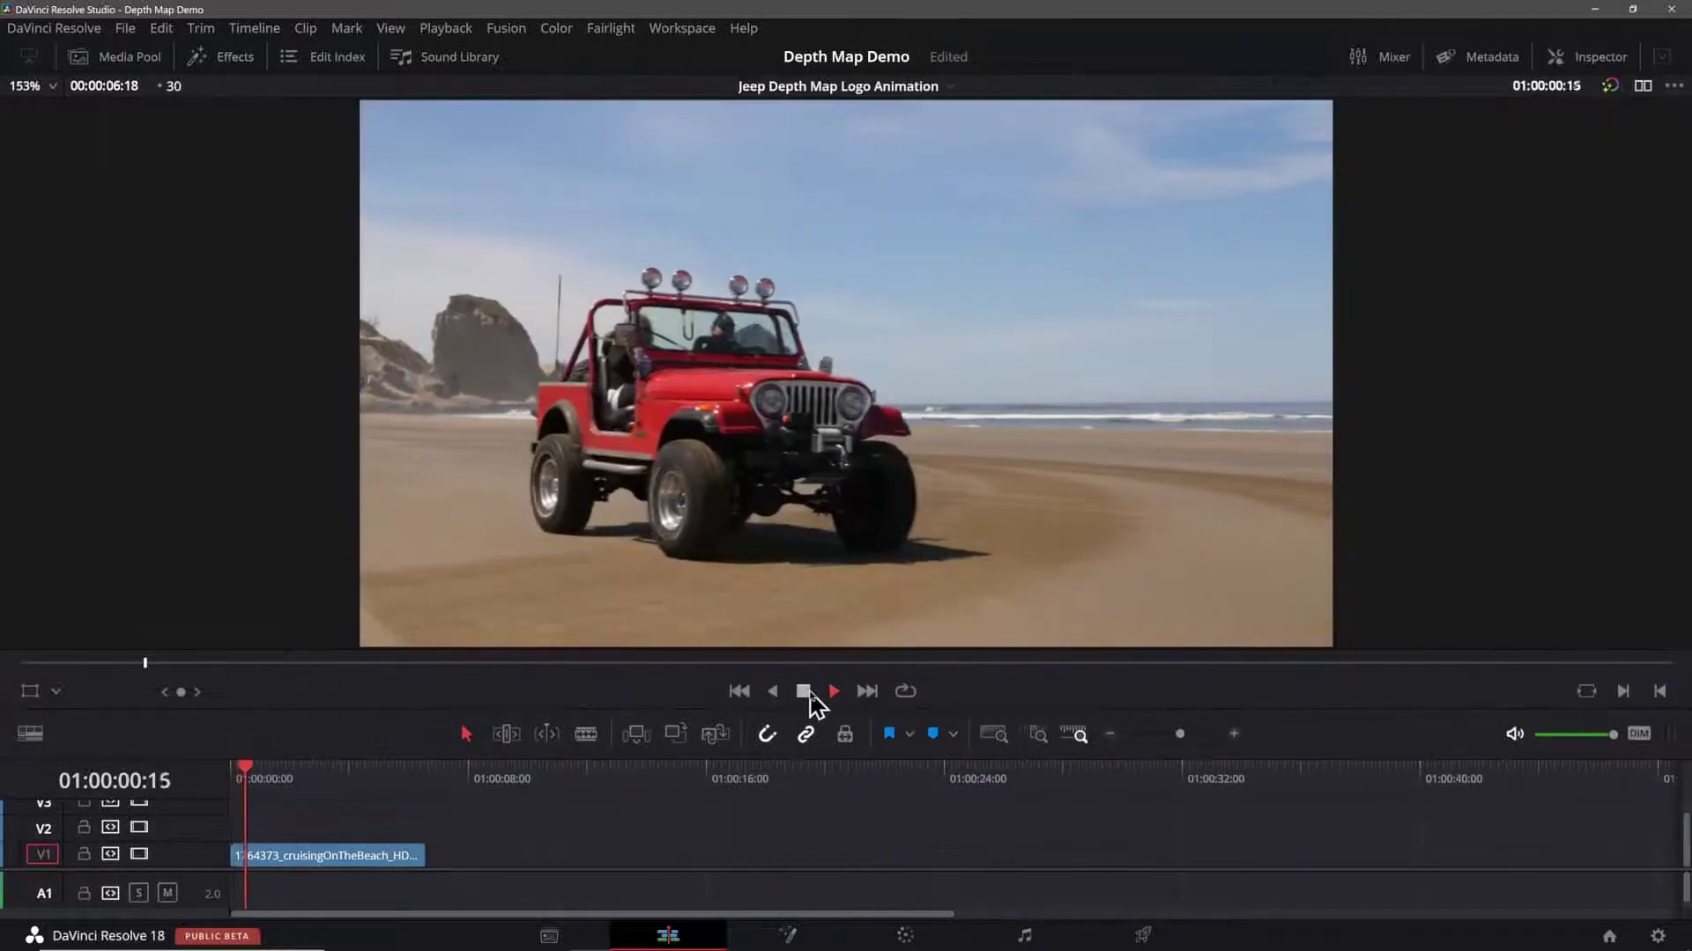
pyautogui.click(803, 691)
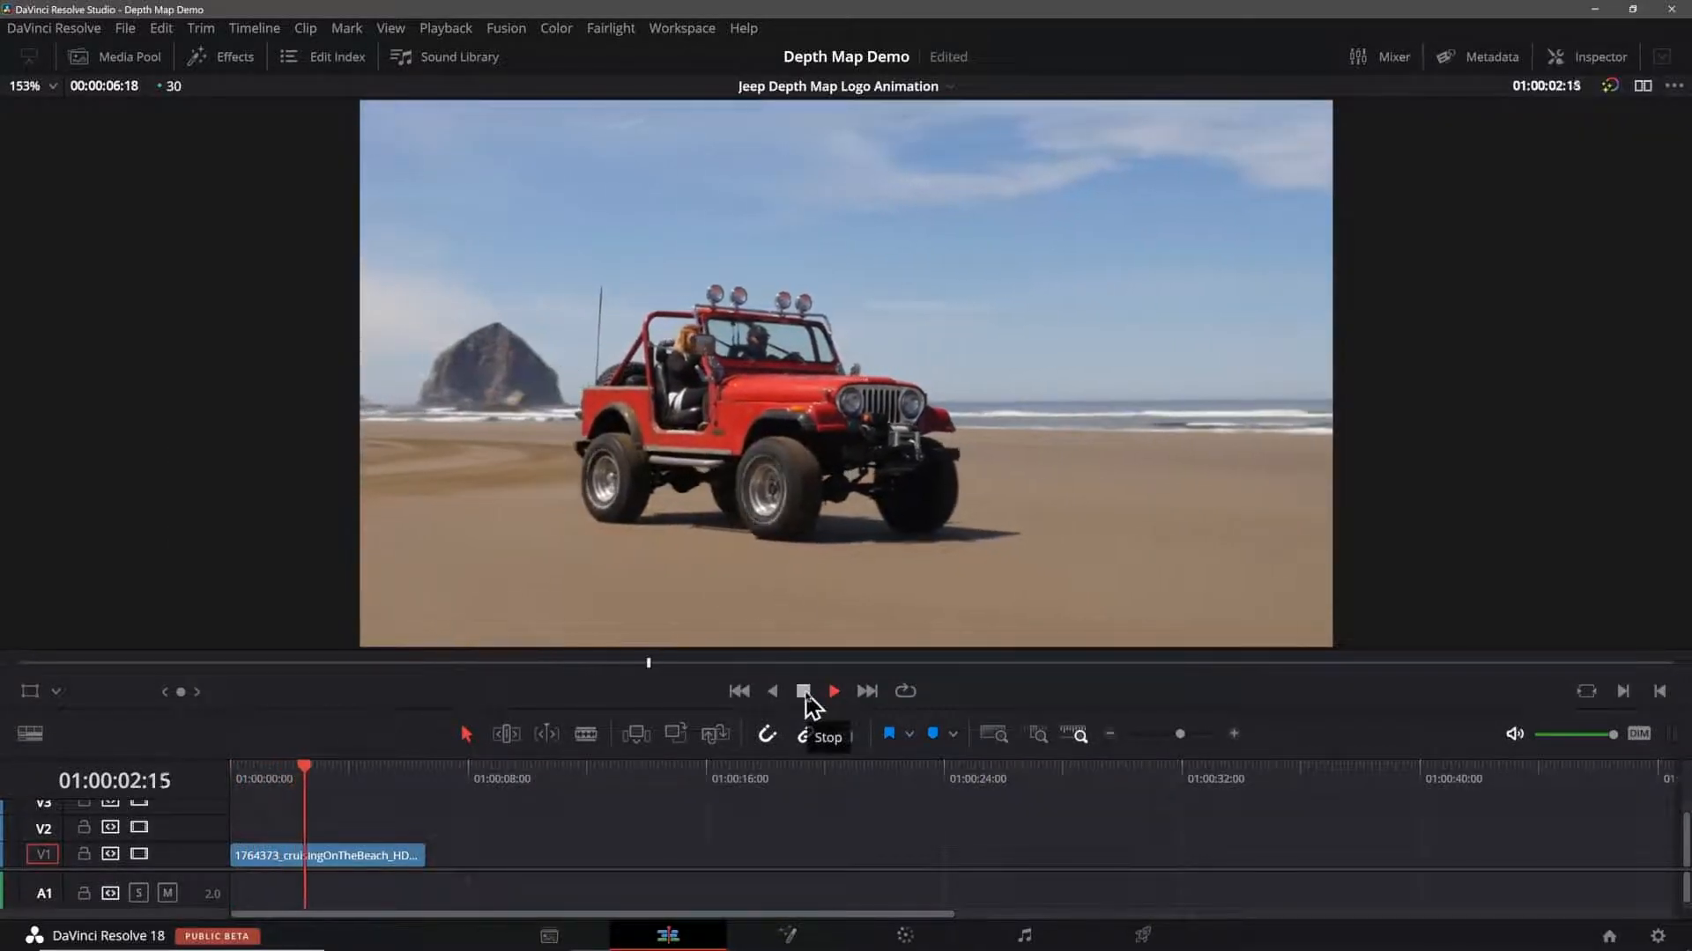
pyautogui.click(832, 692)
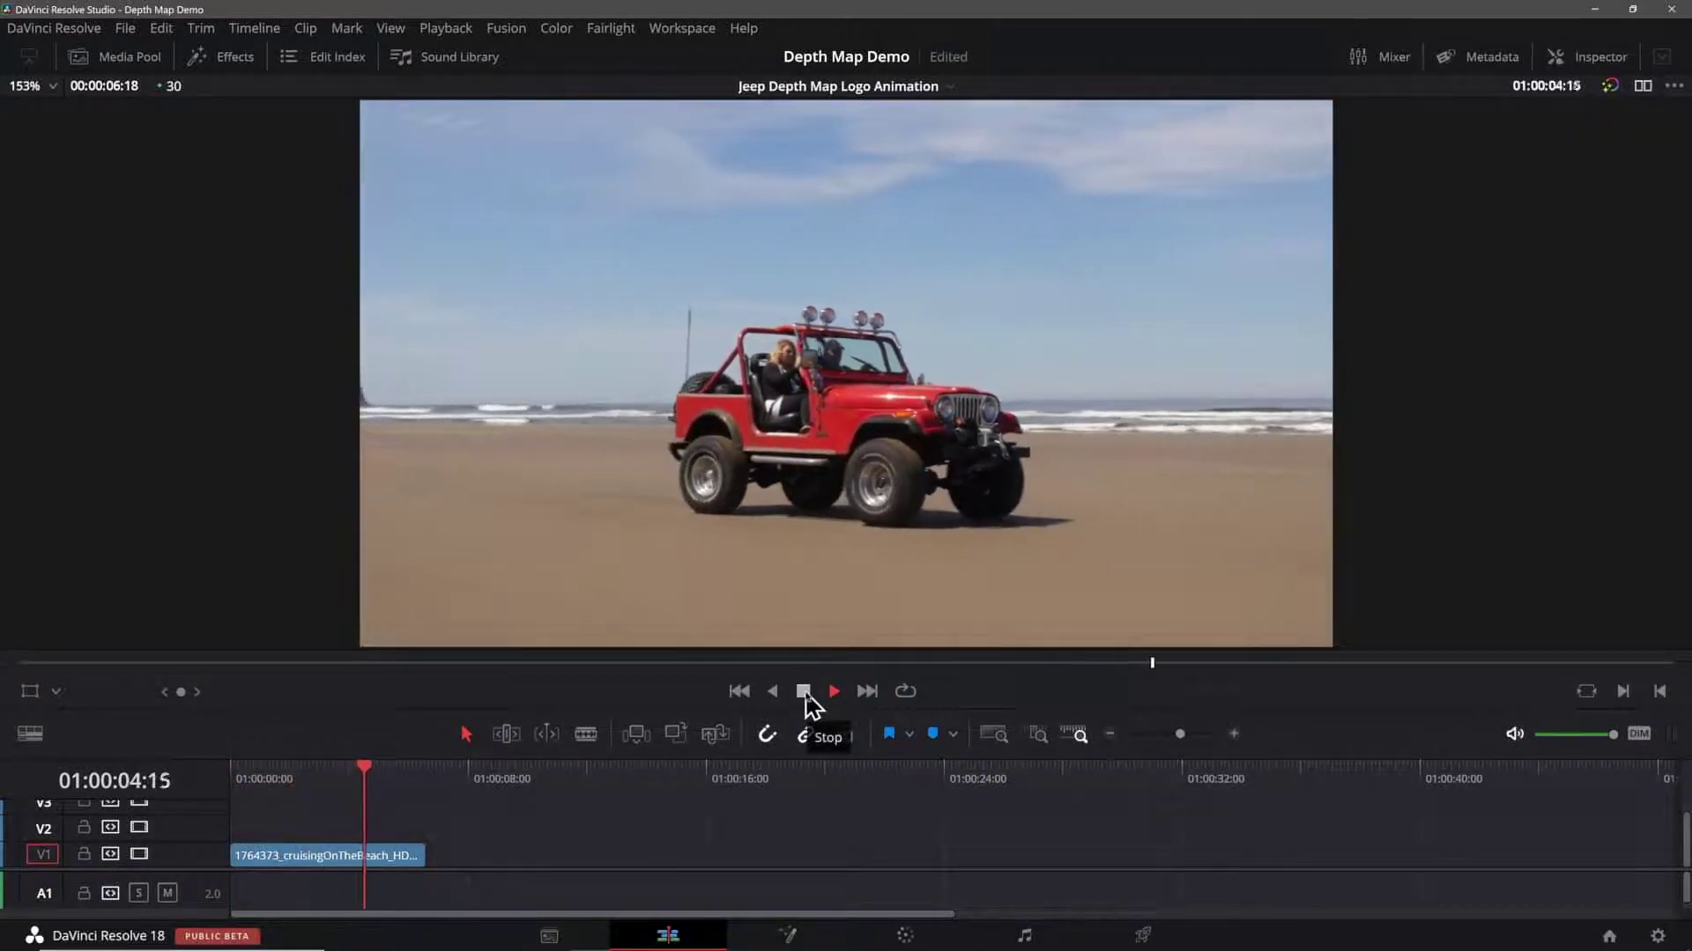
pyautogui.click(831, 692)
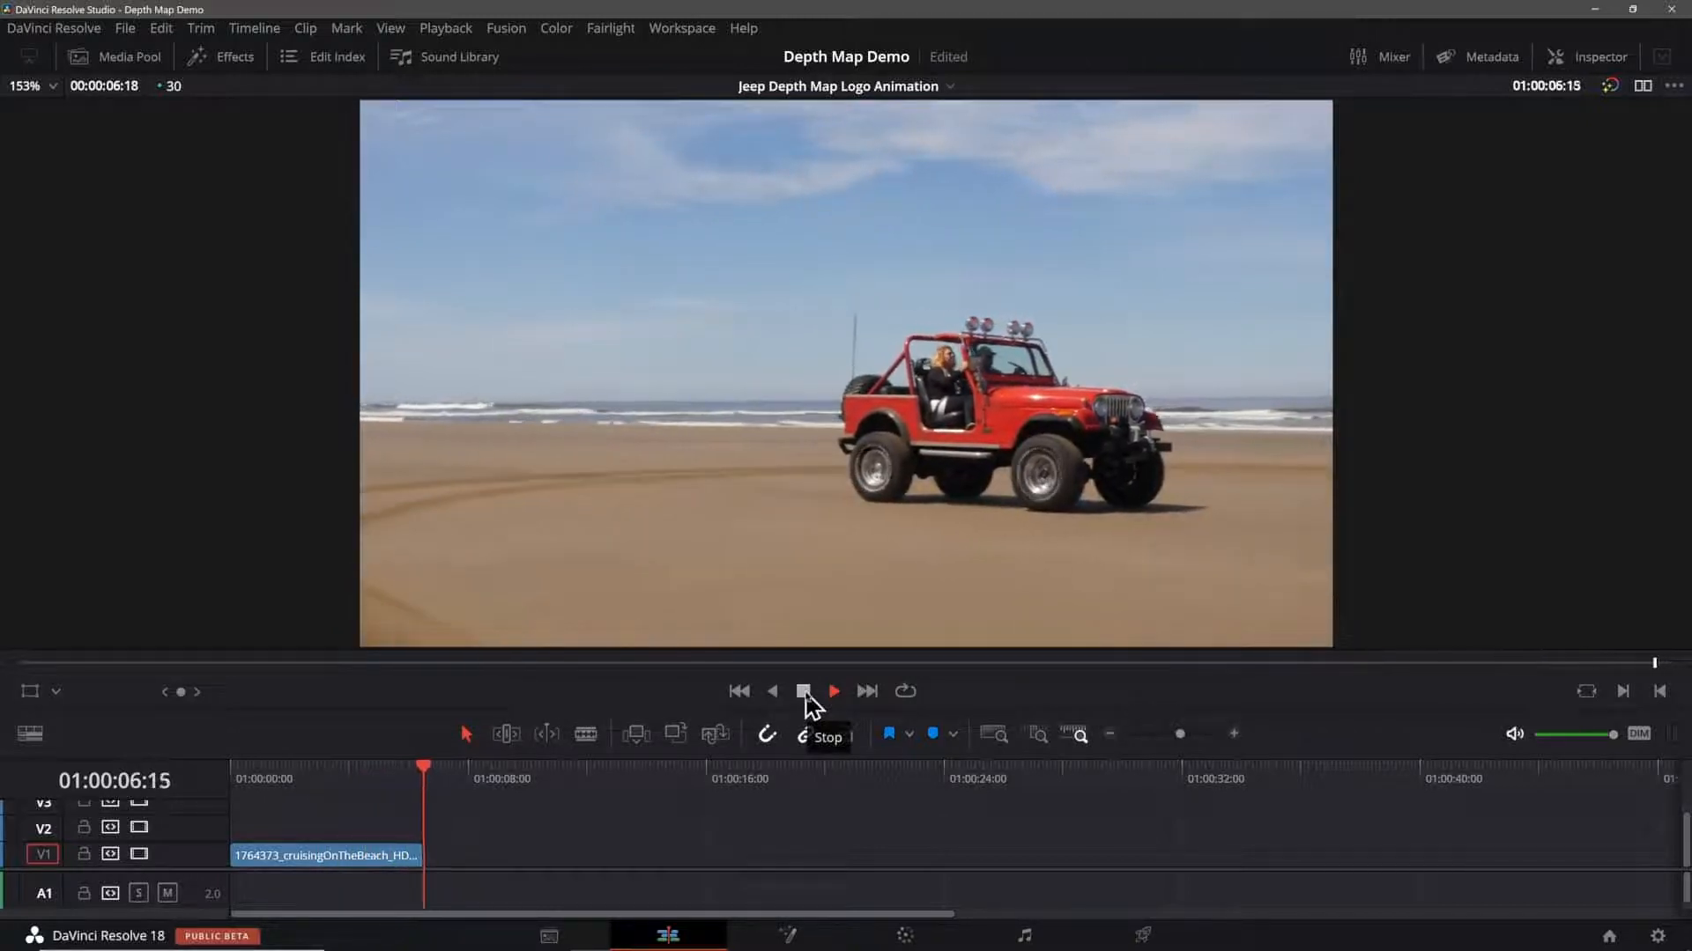
pyautogui.click(802, 692)
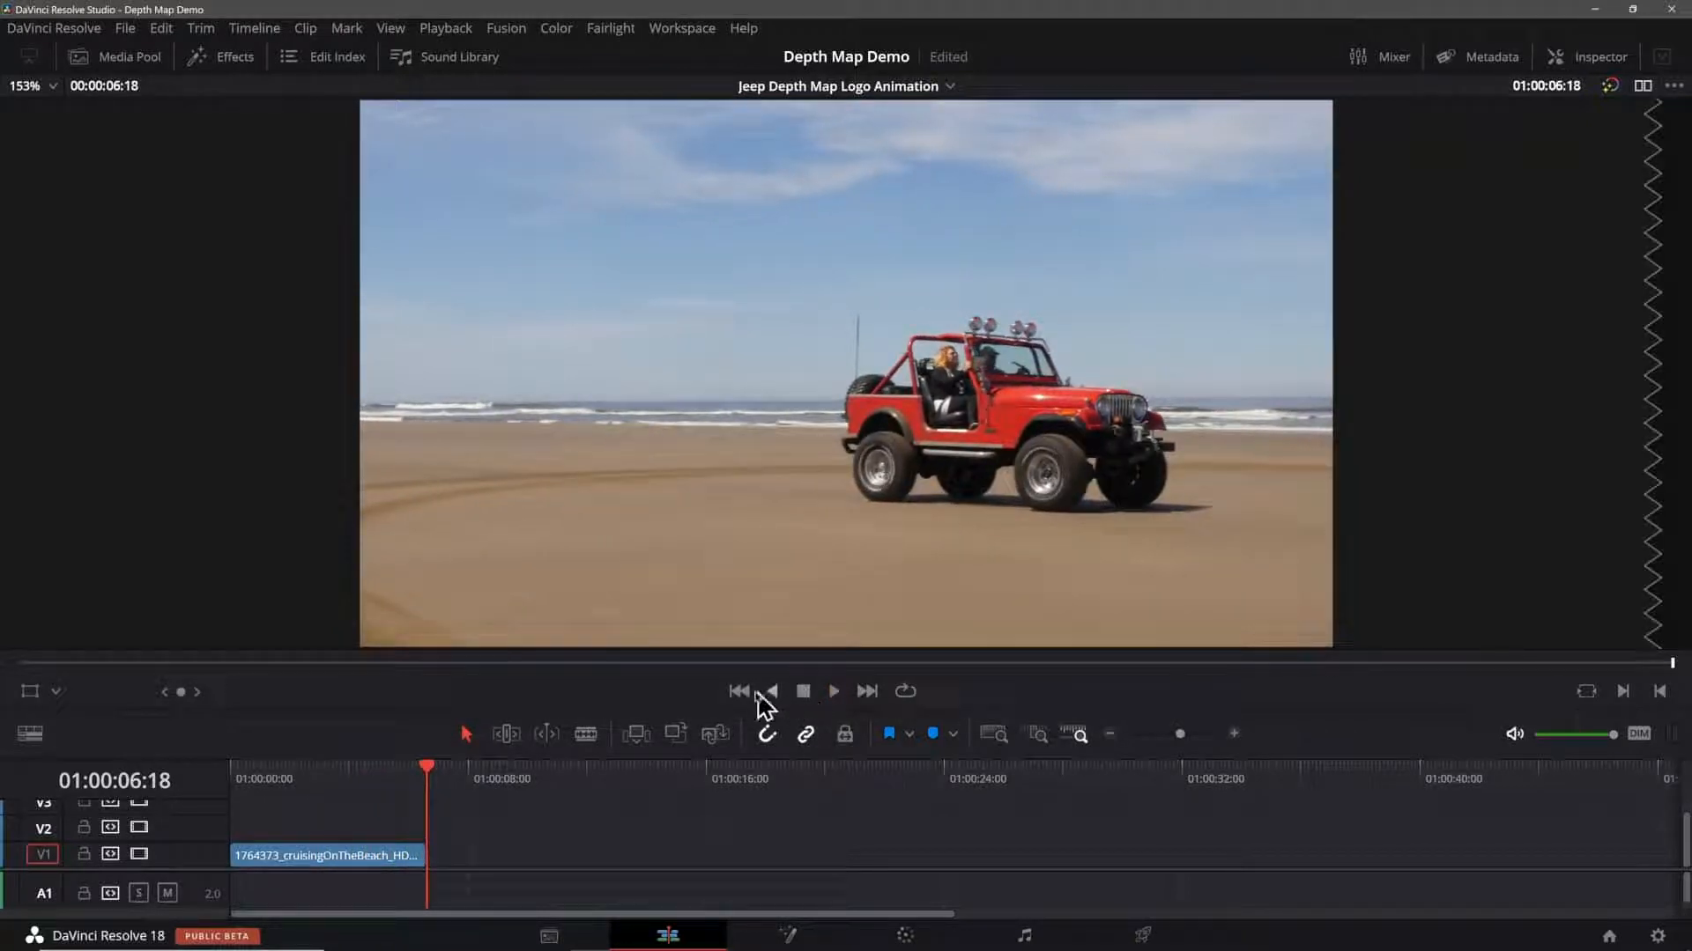
pyautogui.click(738, 692)
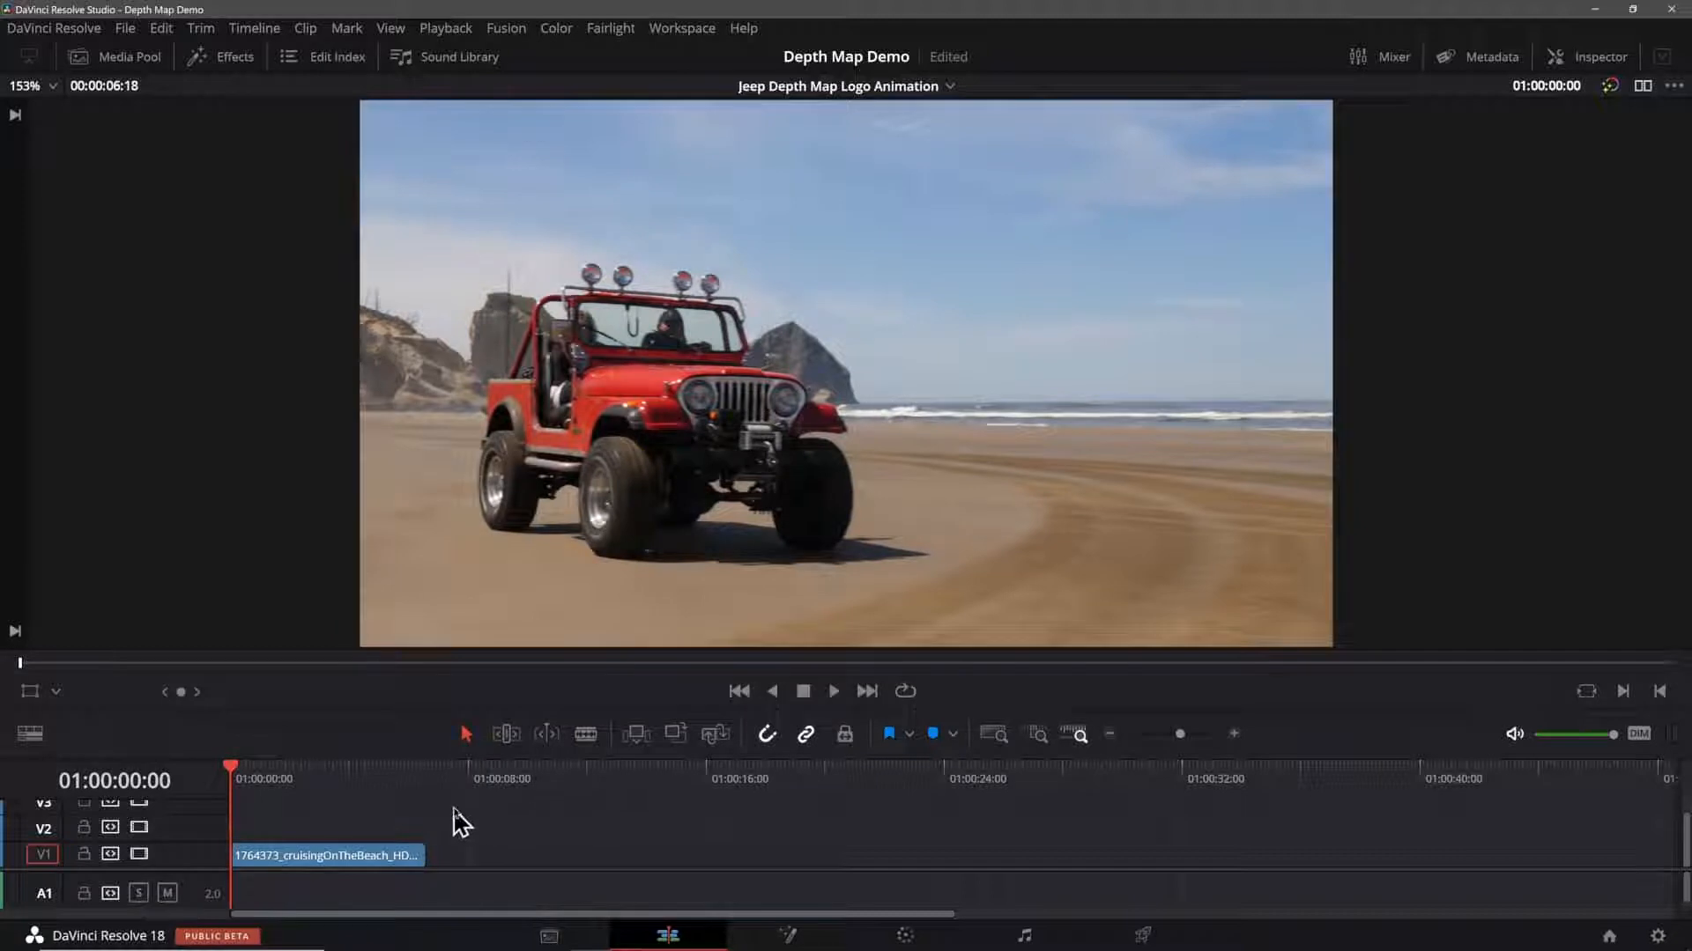
pyautogui.moveTo(1127, 489)
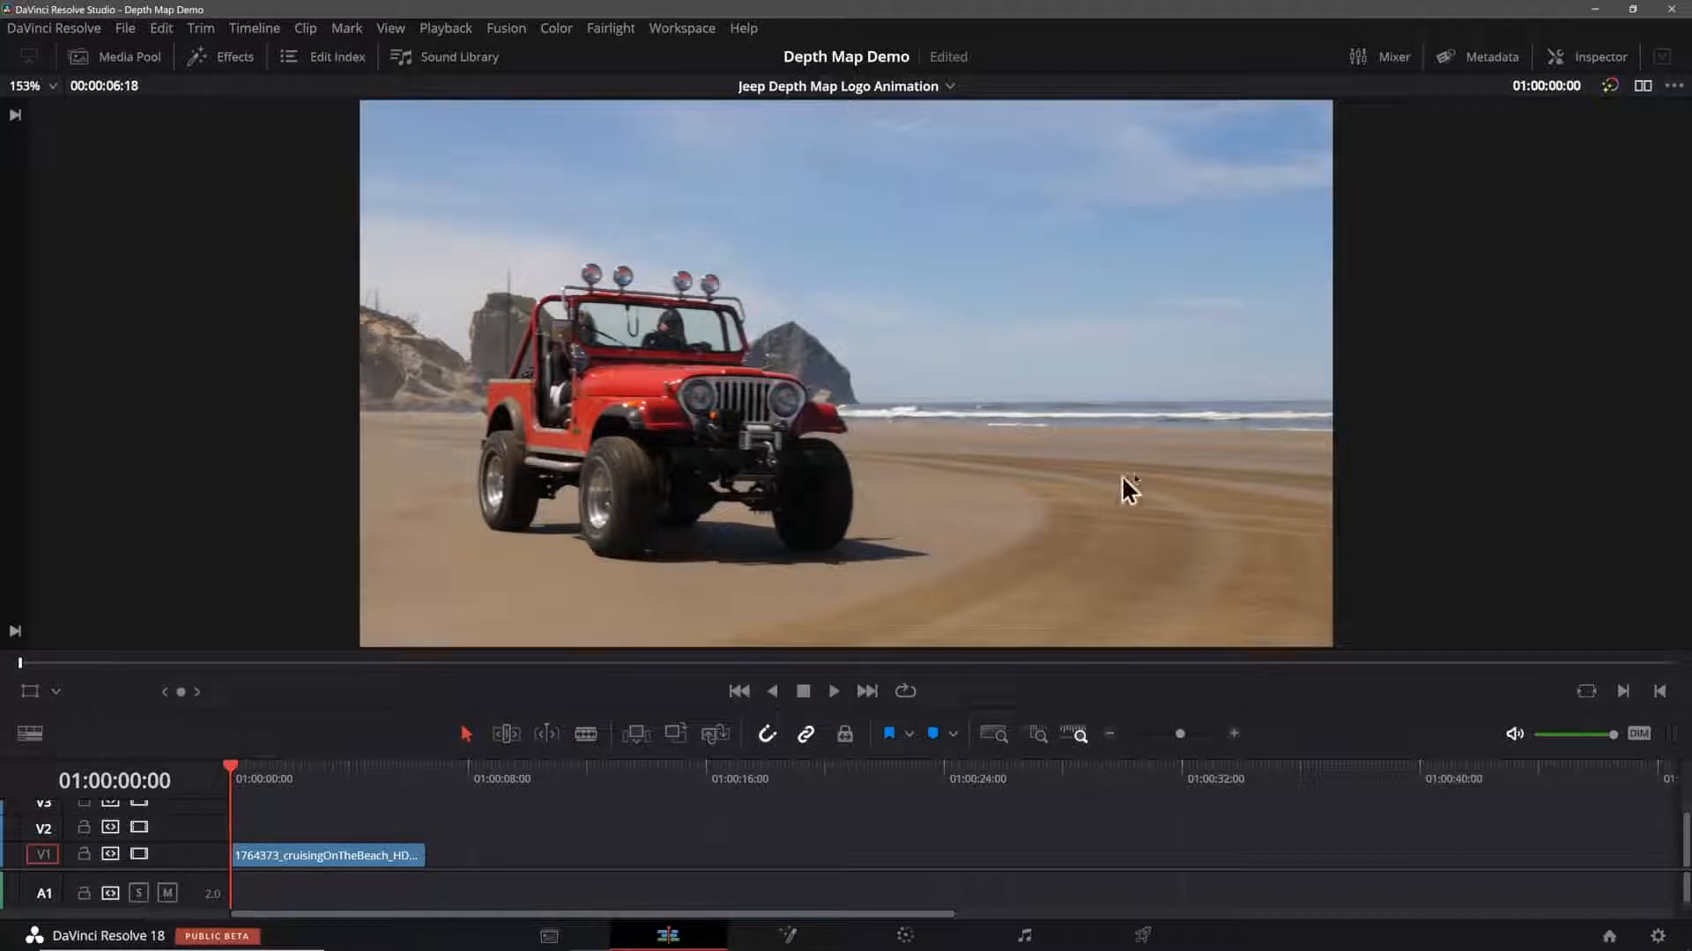
pyautogui.moveTo(857, 437)
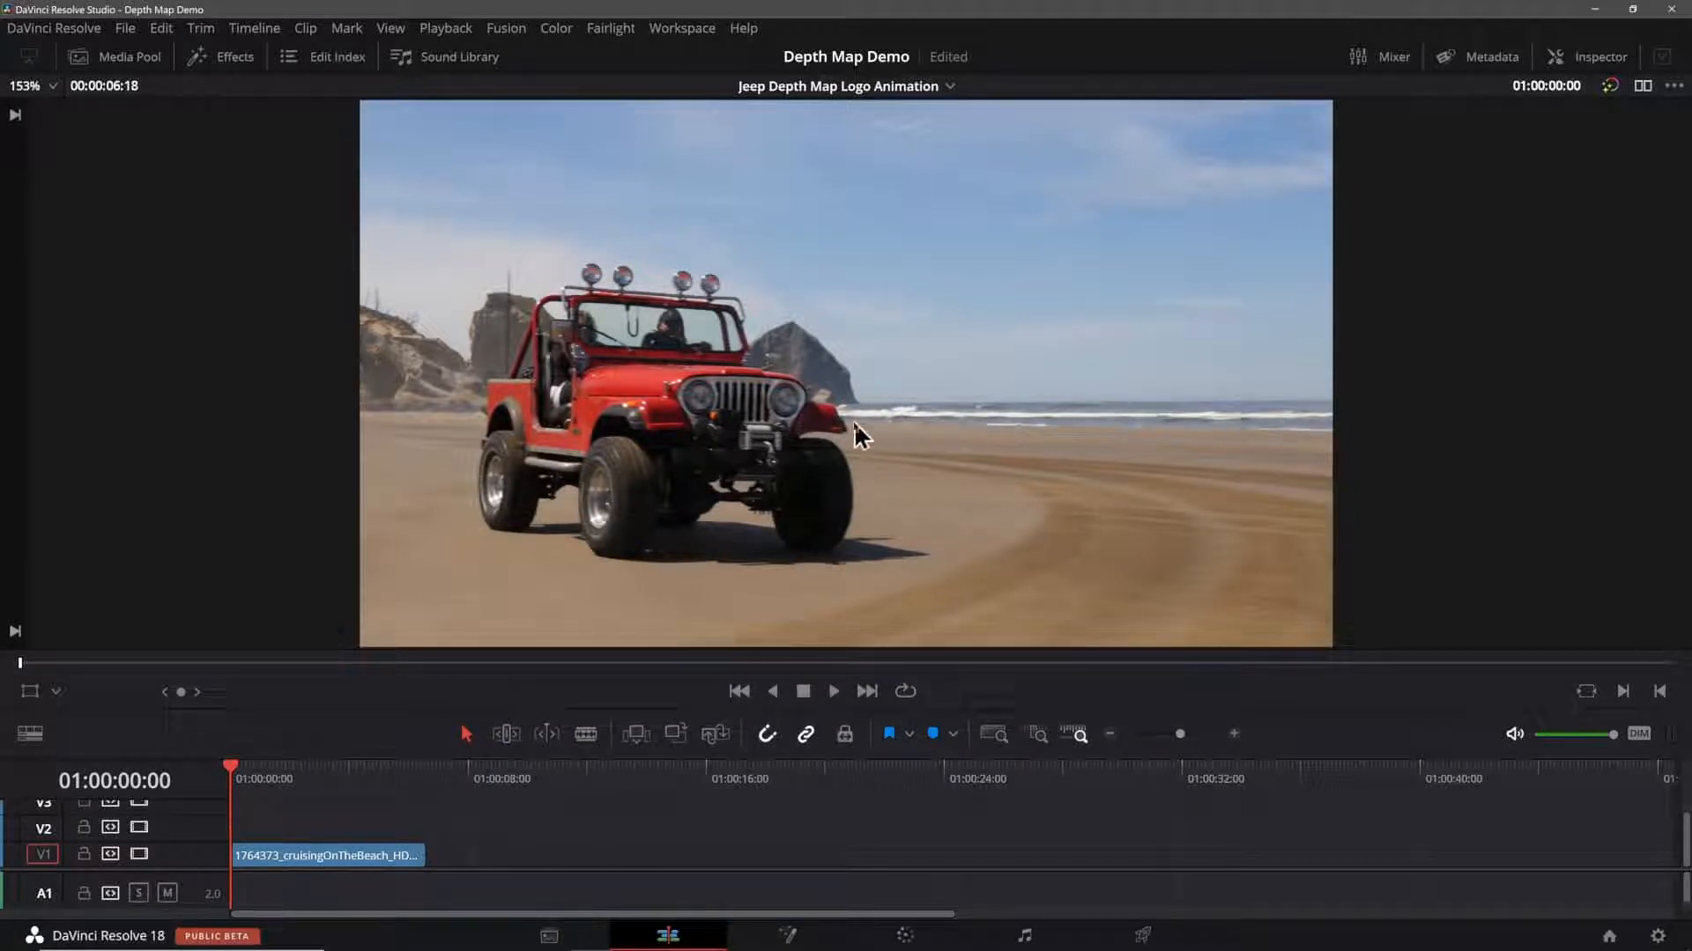
pyautogui.moveTo(544, 464)
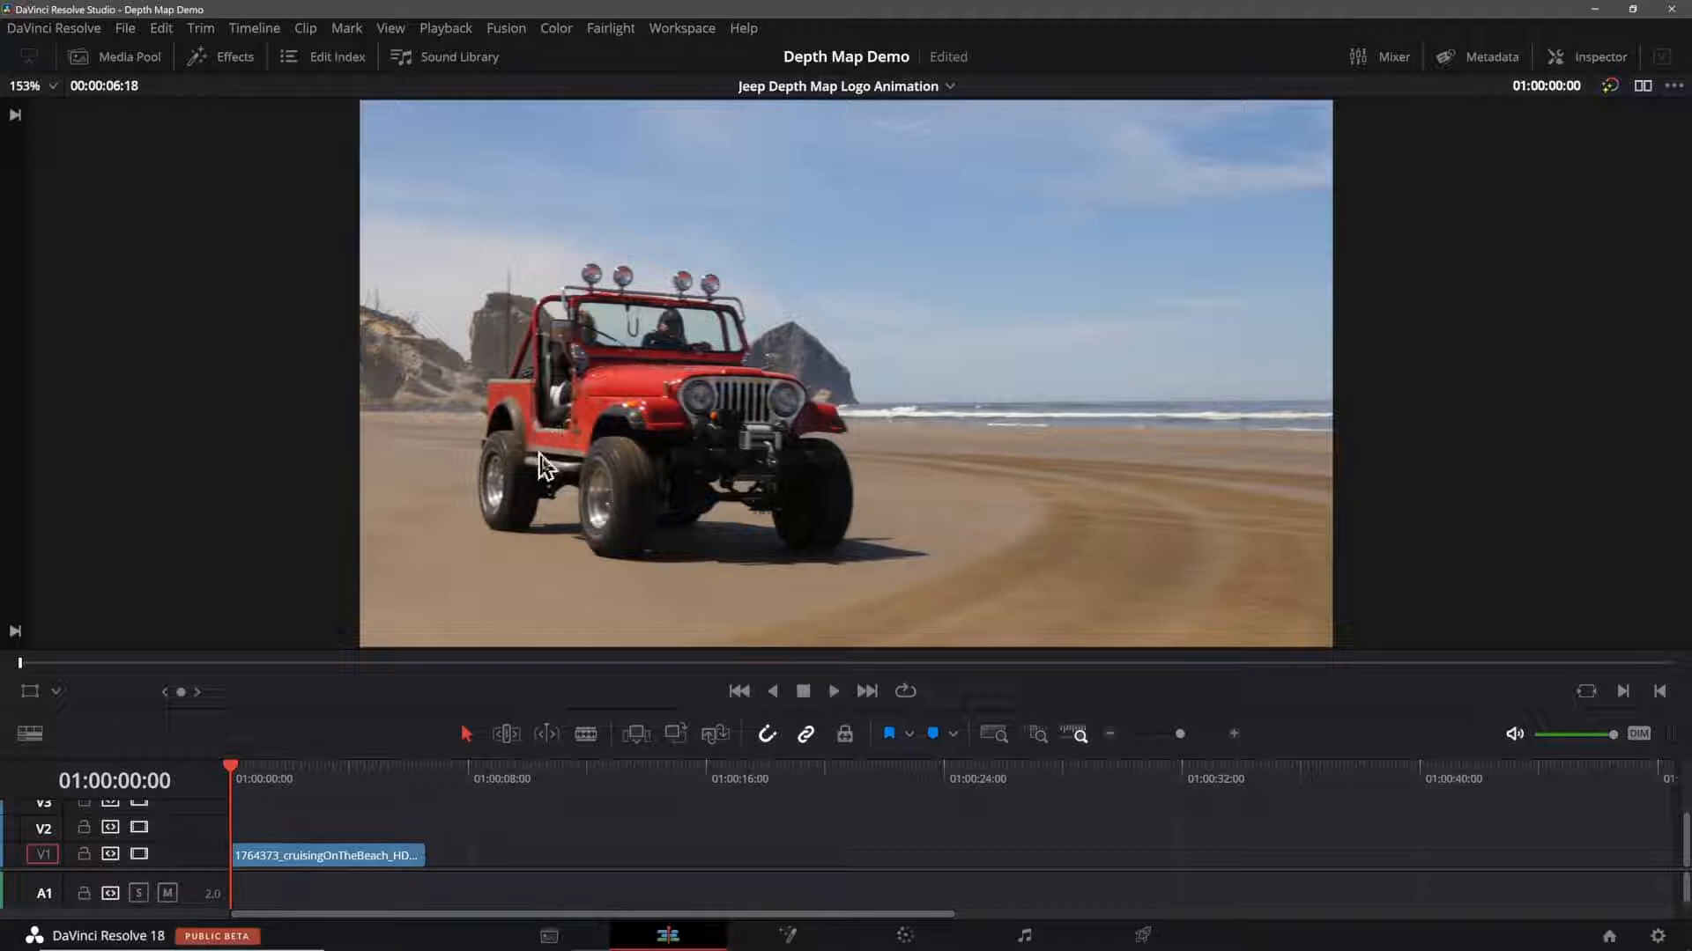
pyautogui.moveTo(698, 432)
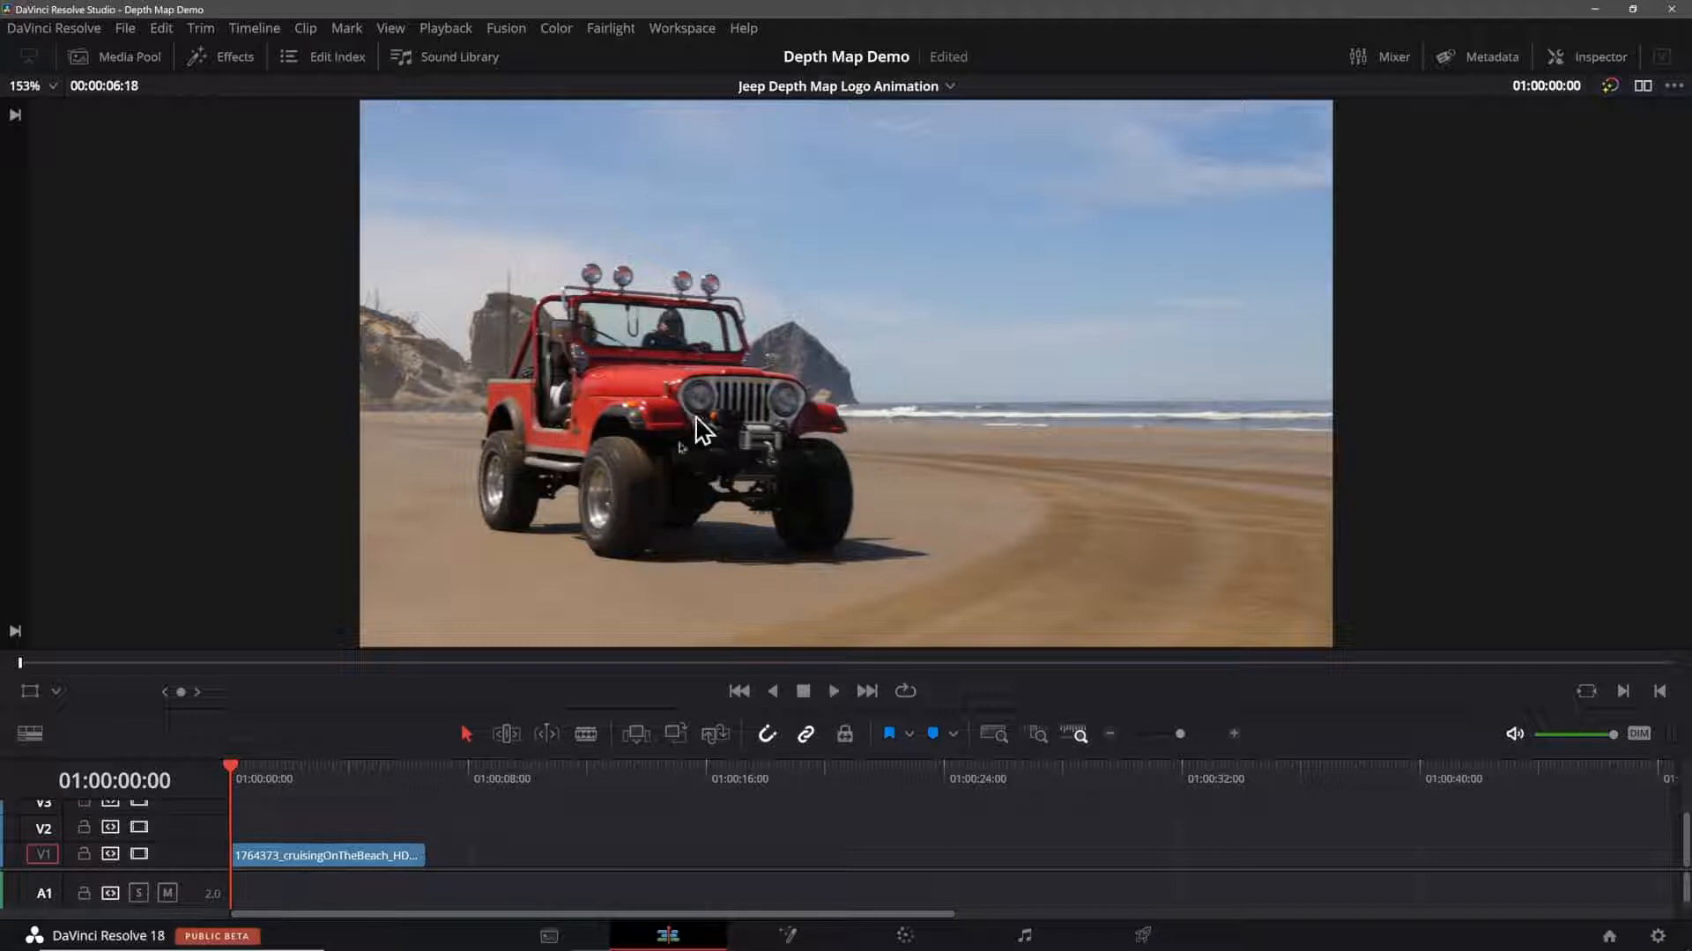
pyautogui.moveTo(408, 833)
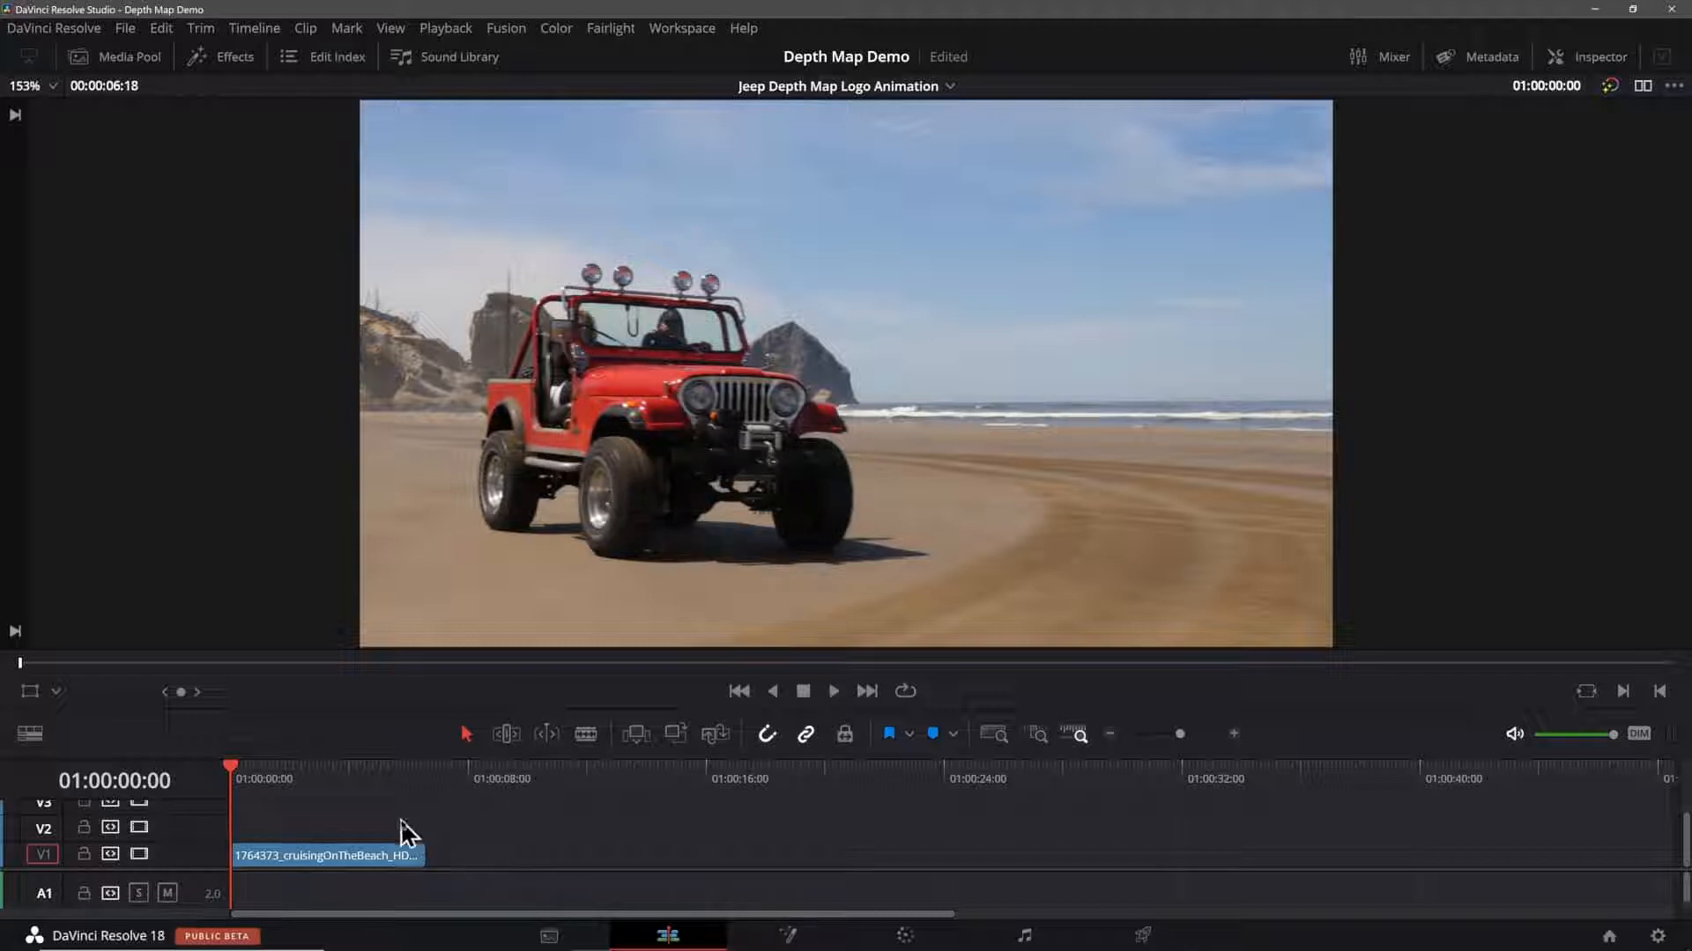
# Step: Open the Media Pool and begin importing Jeep-Logo.png for track V2
pyautogui.click(129, 56)
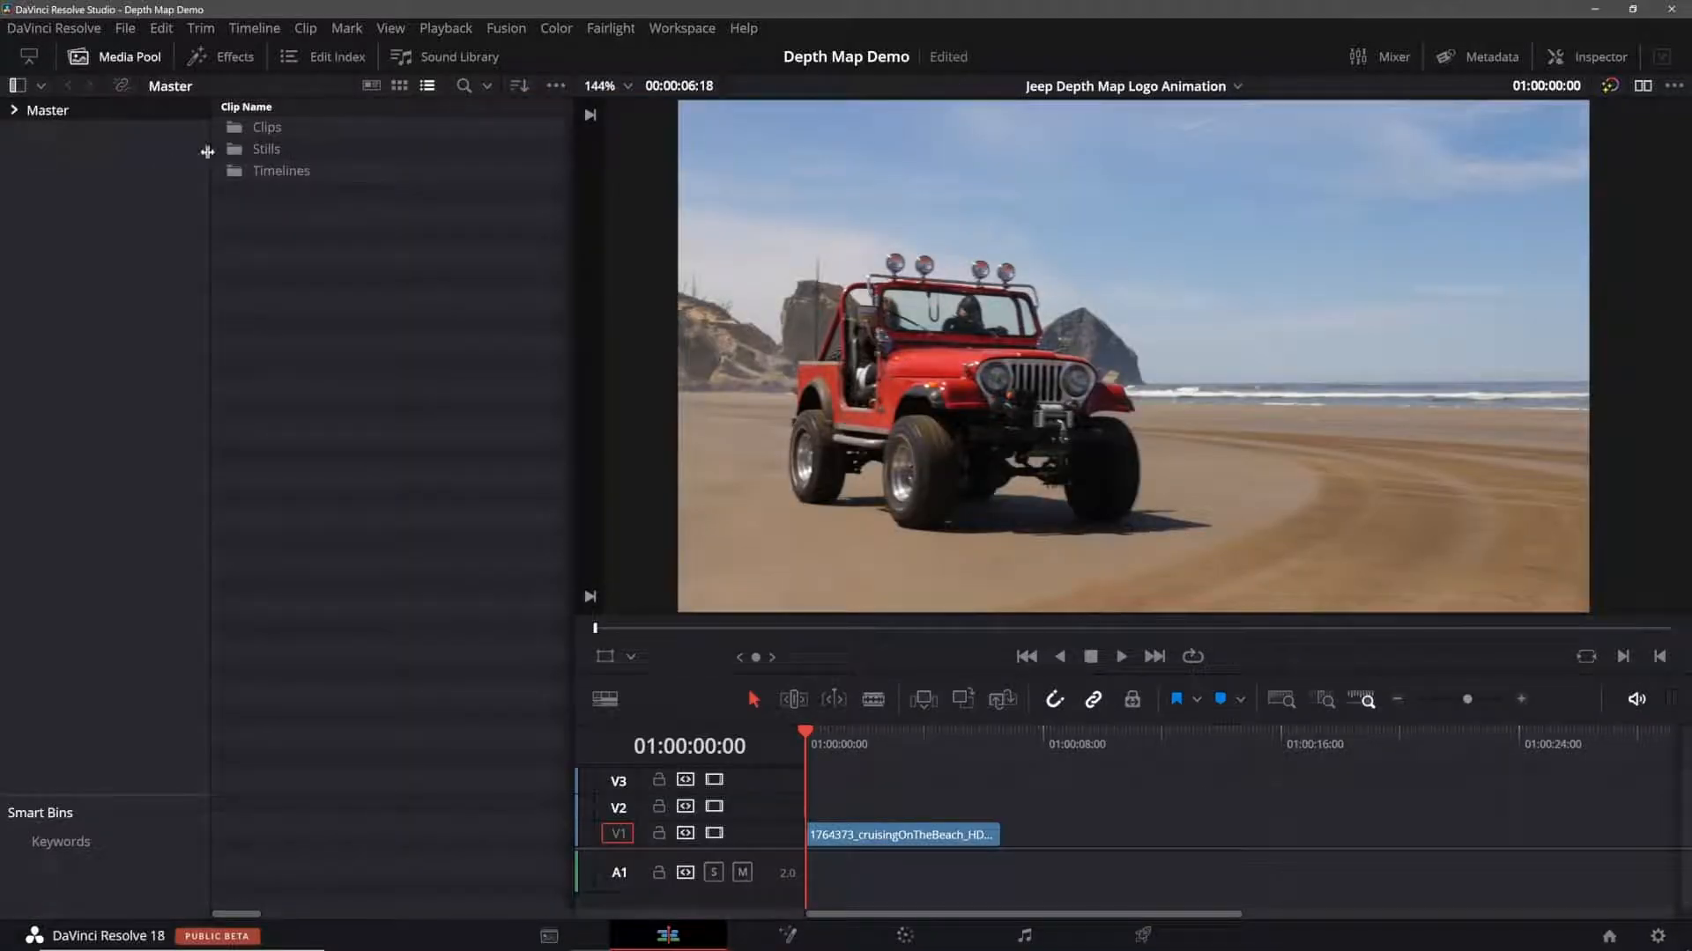
pyautogui.click(52, 153)
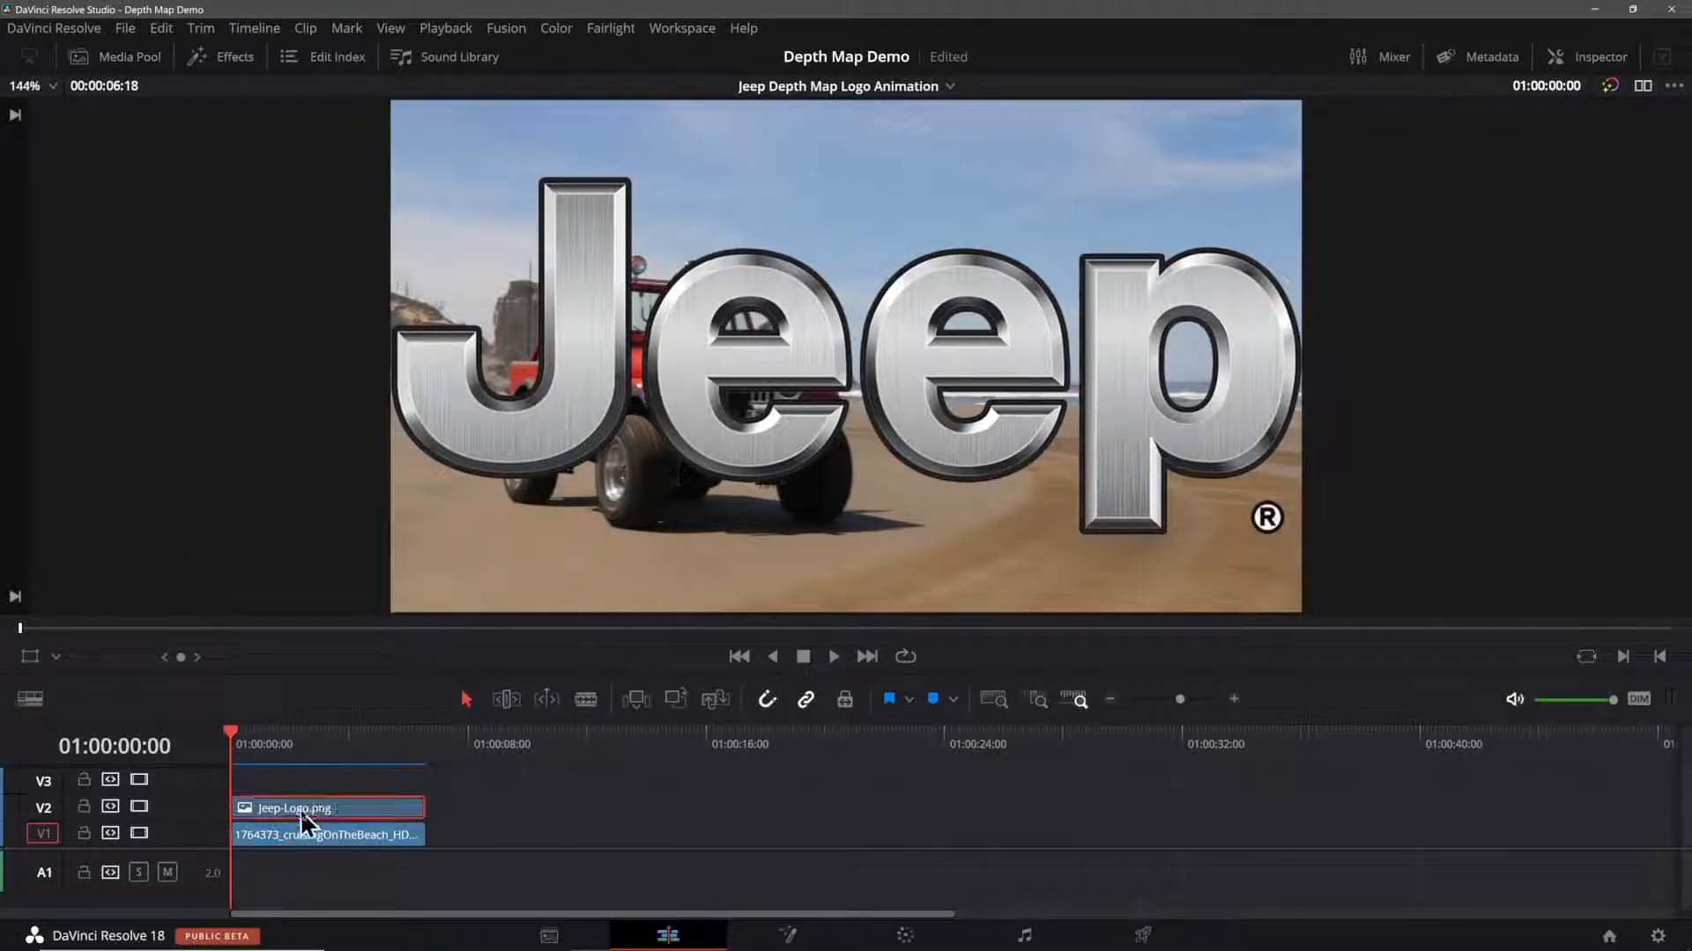
# Step: Select the Jeep logo clip to set Zoom 0.25 and keyframe Position X
pyautogui.click(1597, 56)
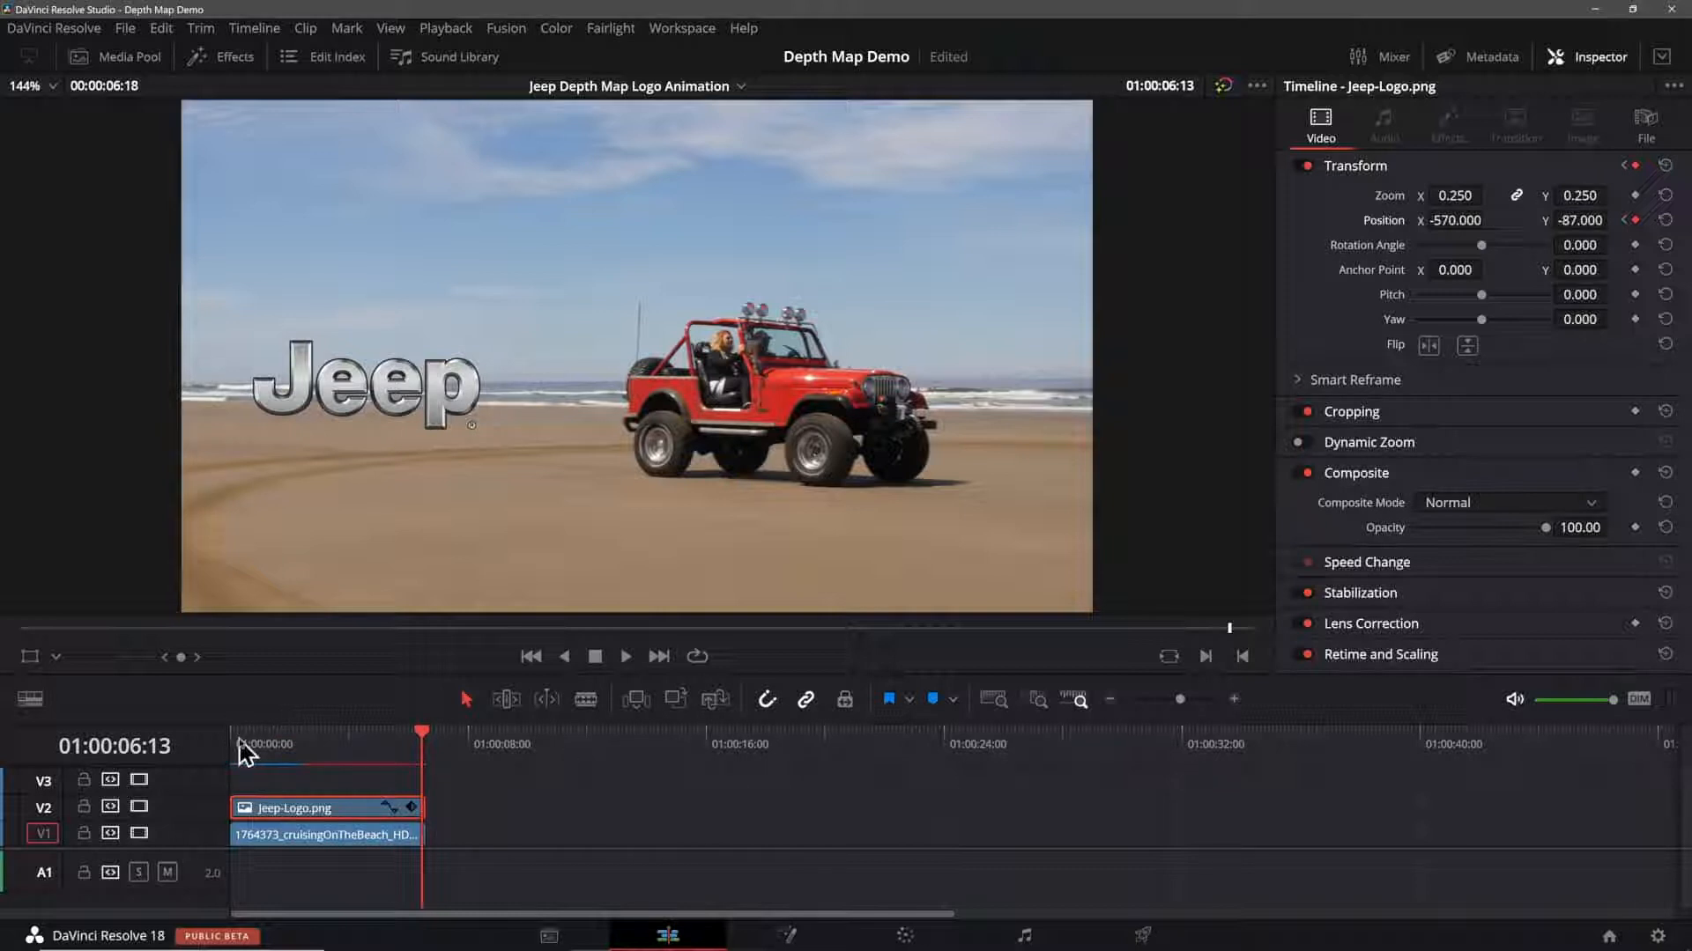
pyautogui.click(530, 655)
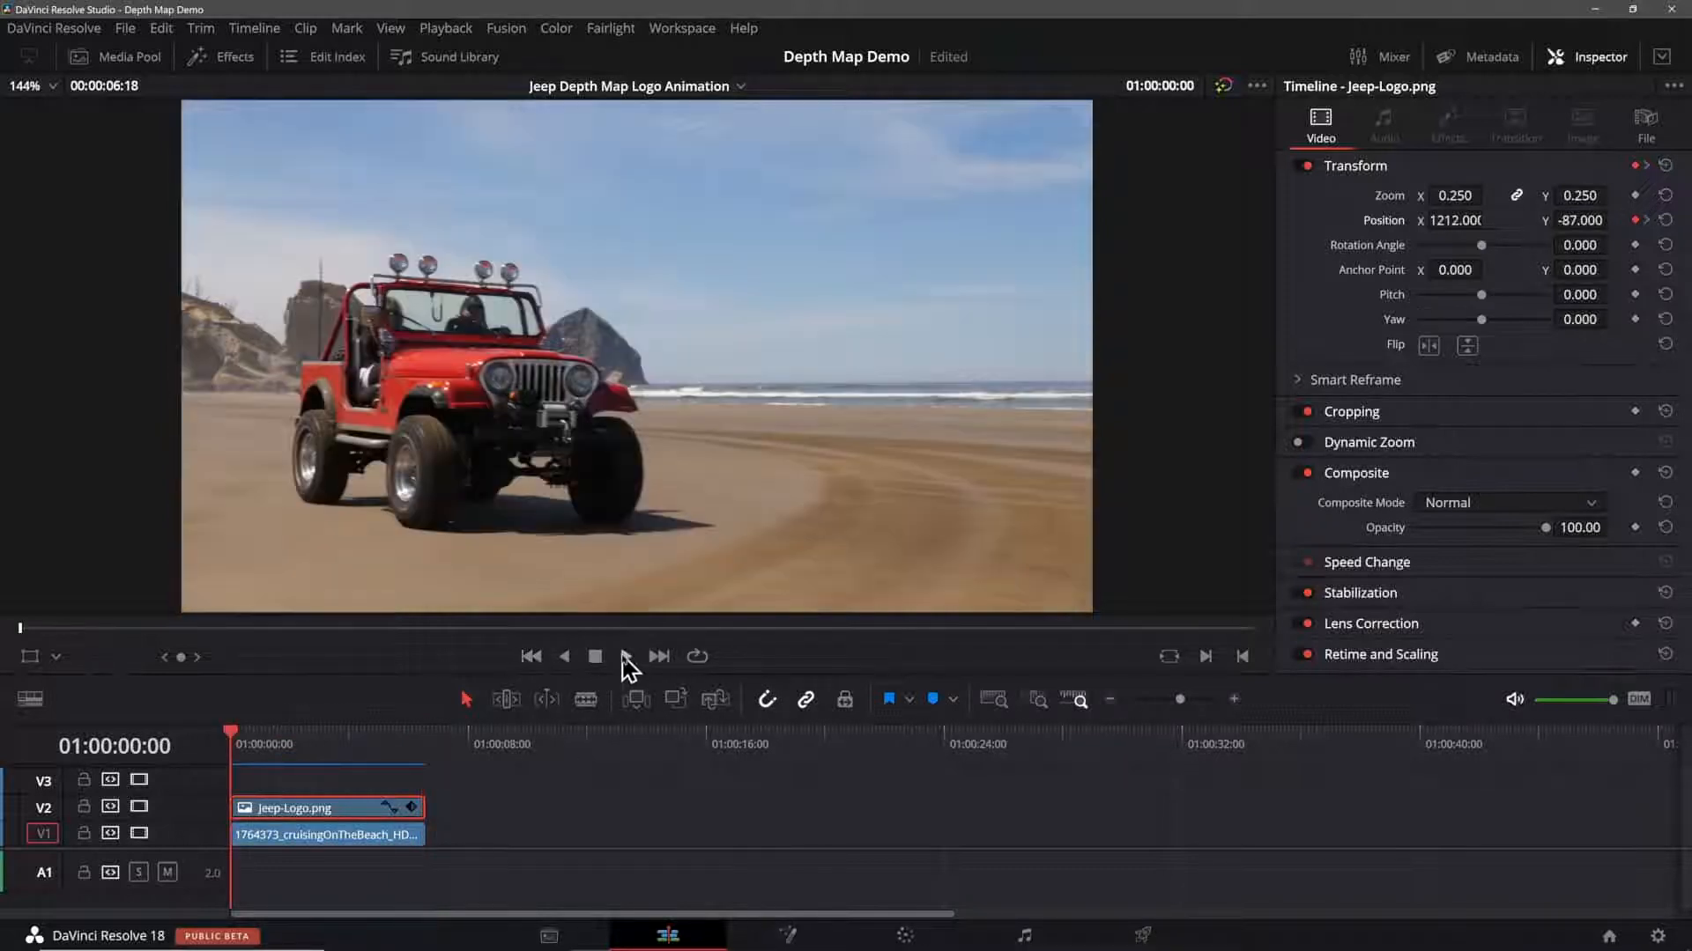
pyautogui.click(625, 655)
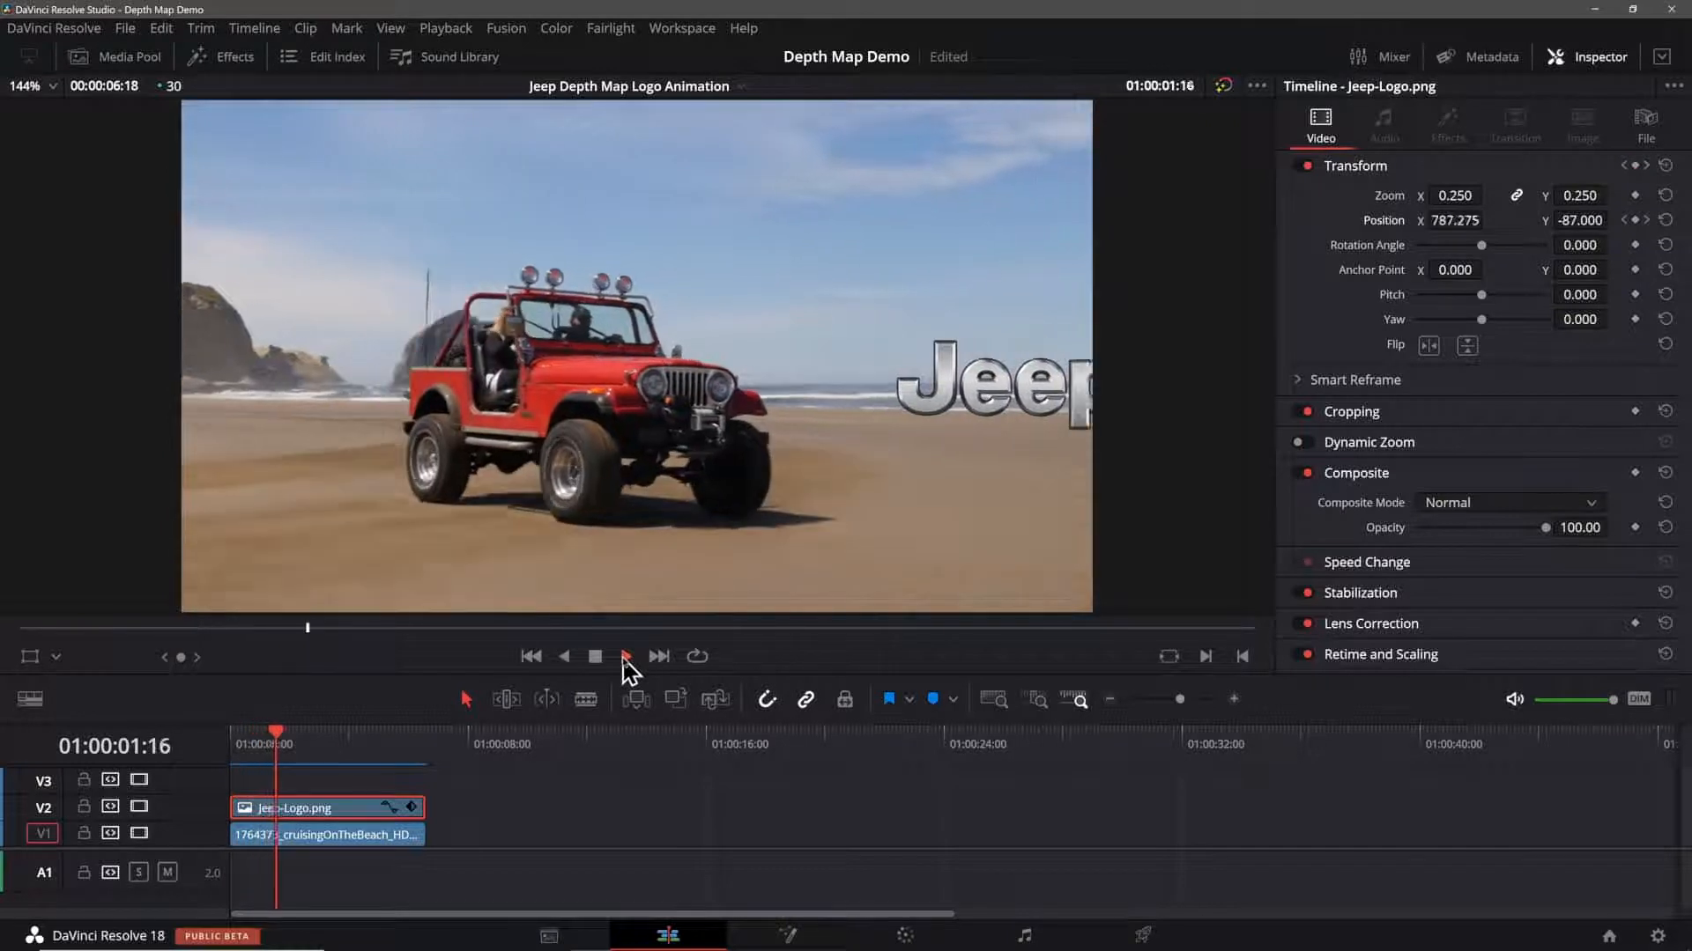
pyautogui.click(624, 655)
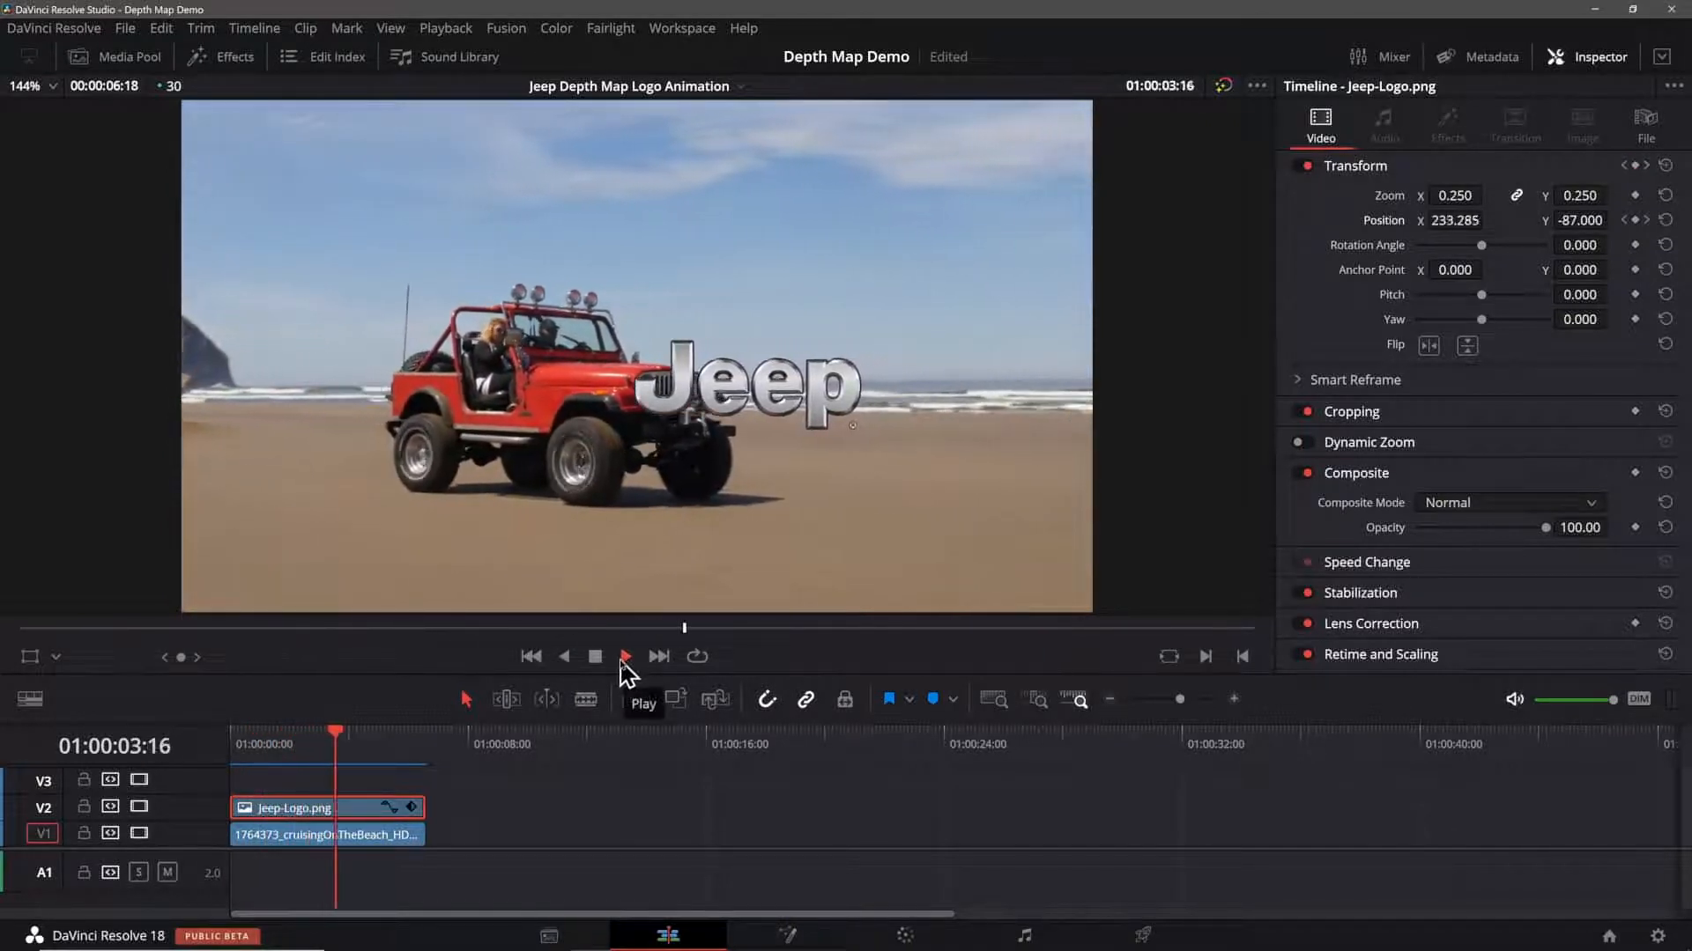
pyautogui.click(624, 656)
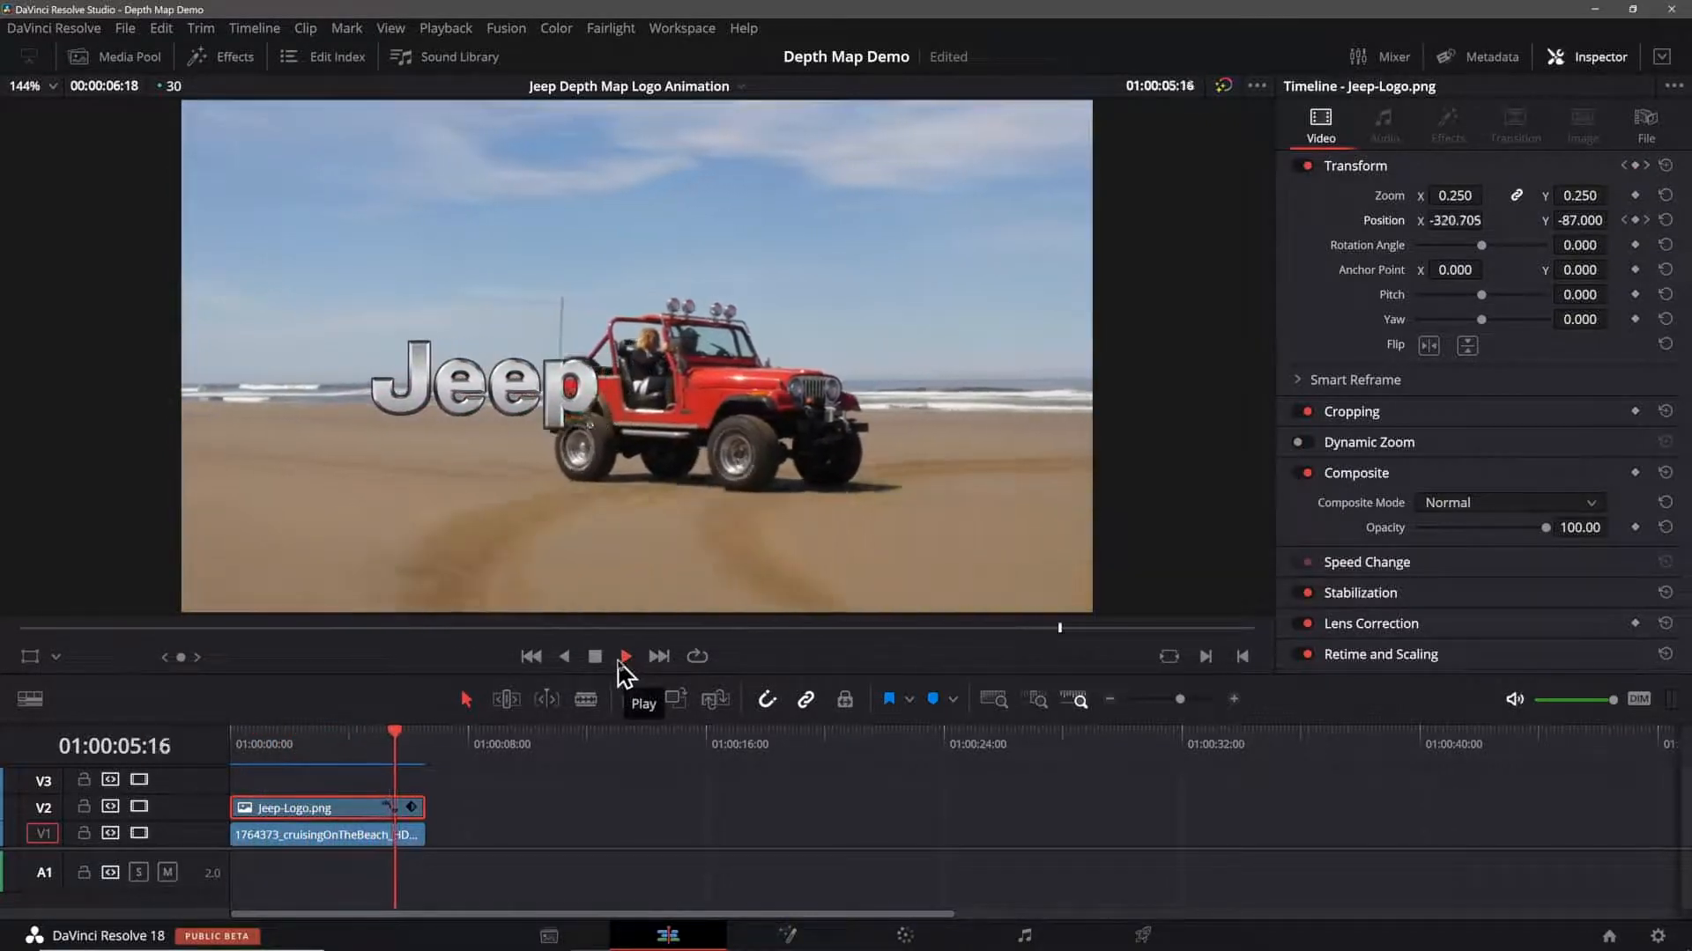
pyautogui.click(625, 655)
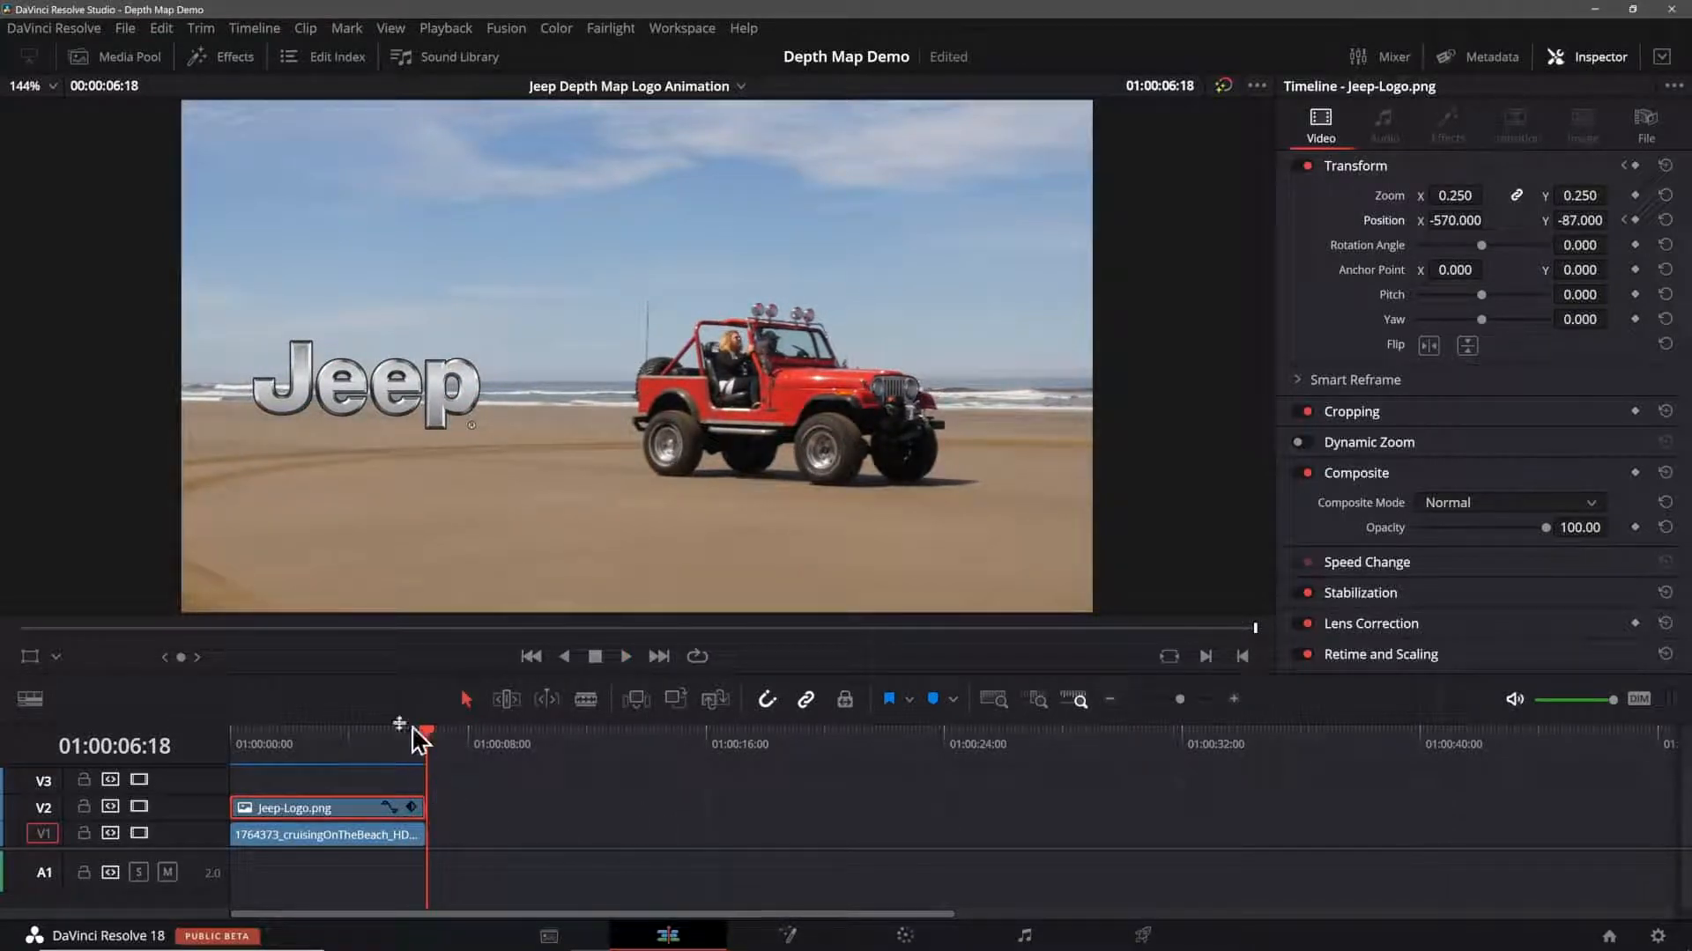
pyautogui.click(300, 745)
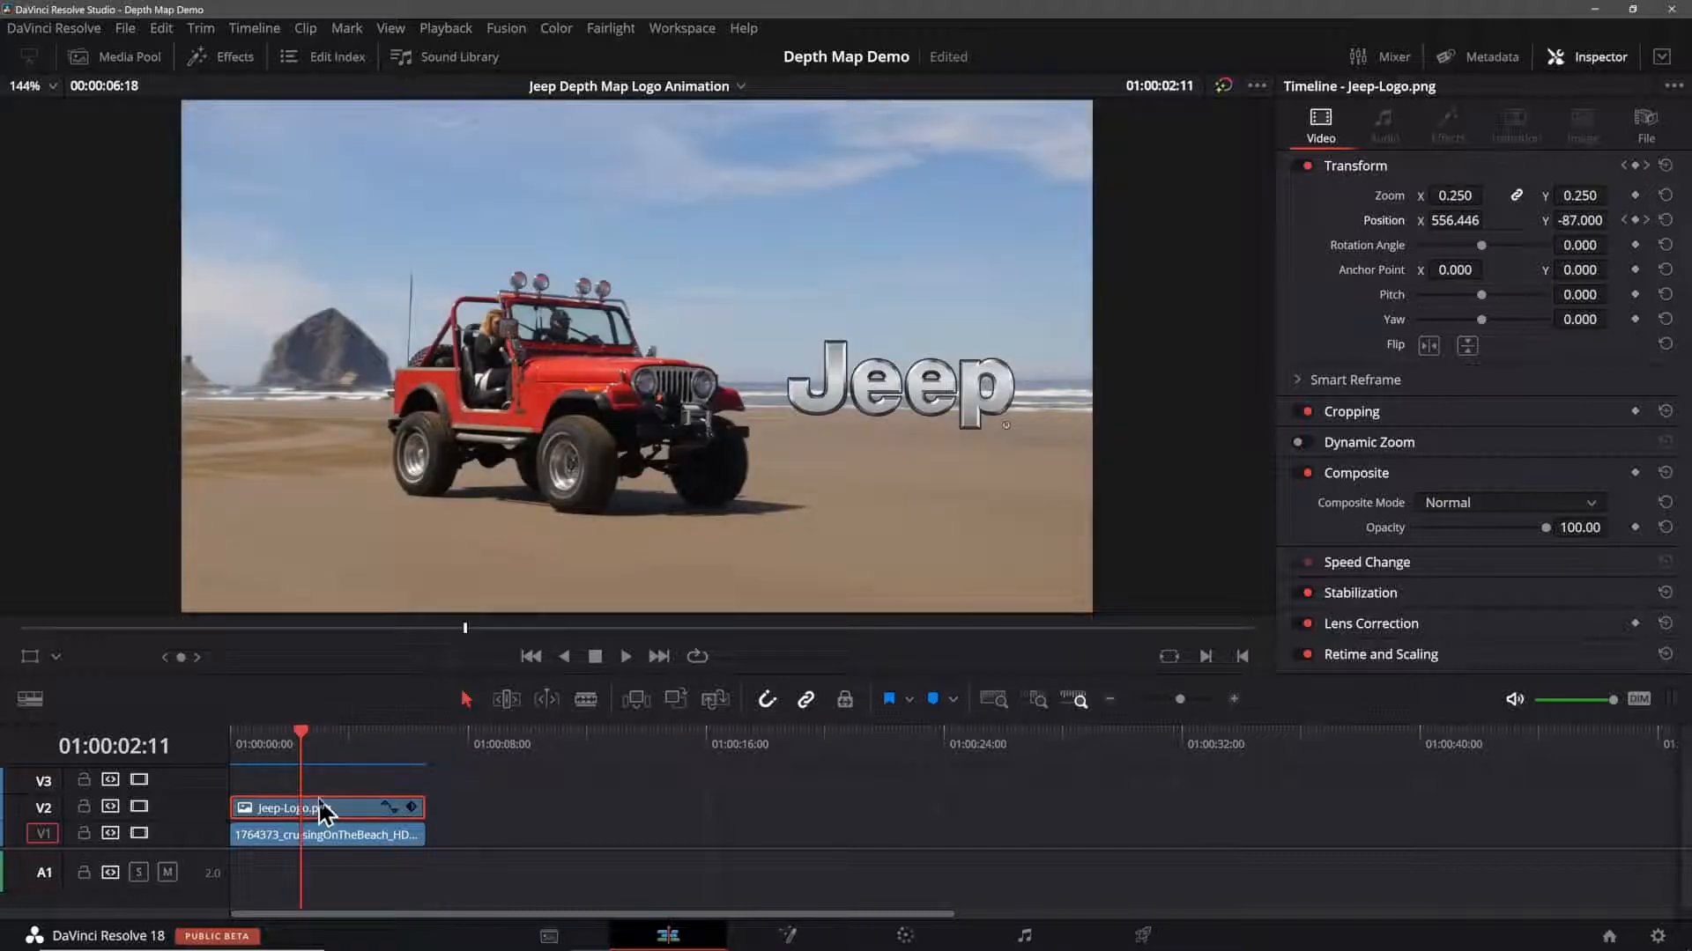
pyautogui.click(349, 732)
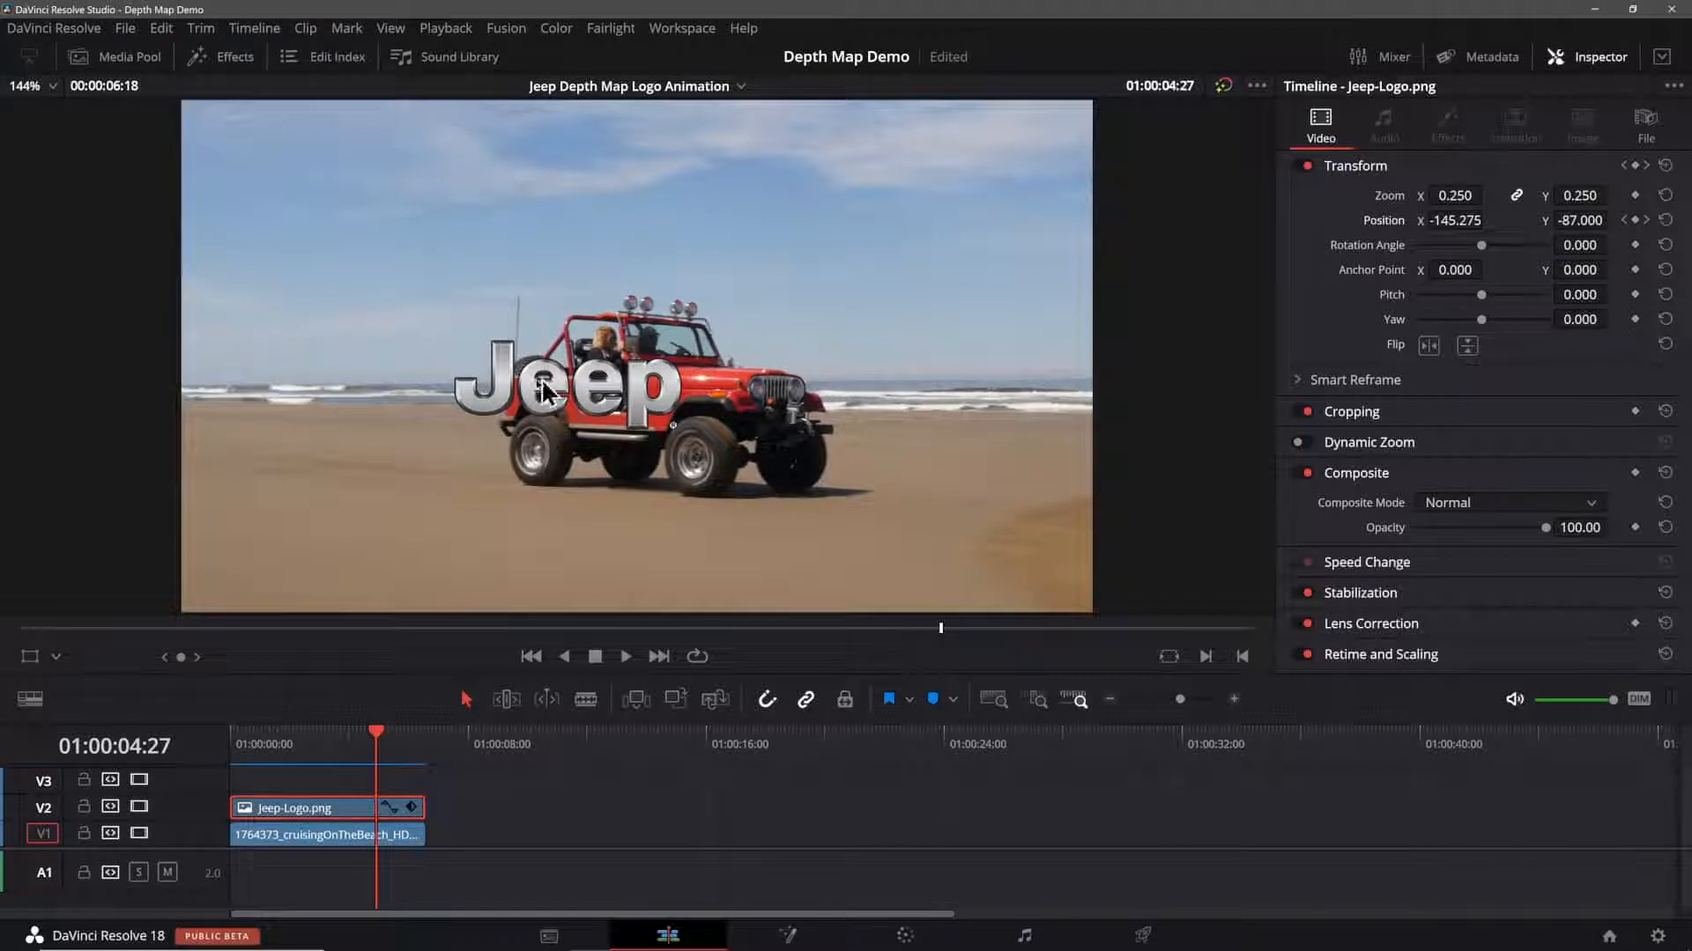
pyautogui.moveTo(588, 442)
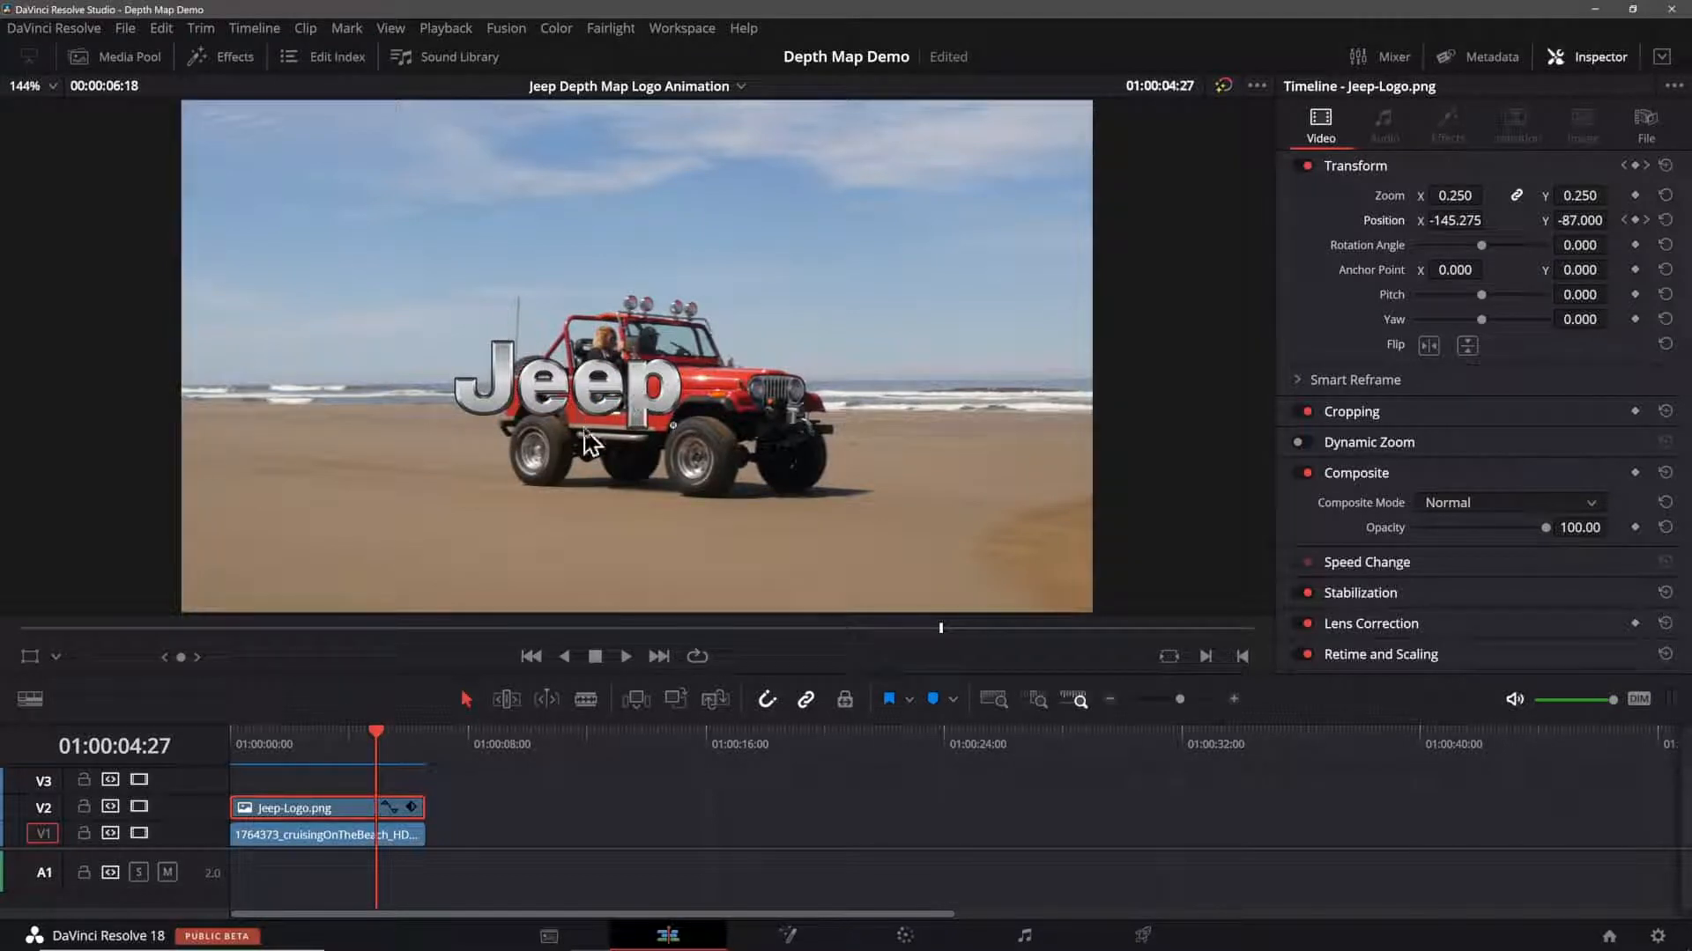
pyautogui.moveTo(650, 470)
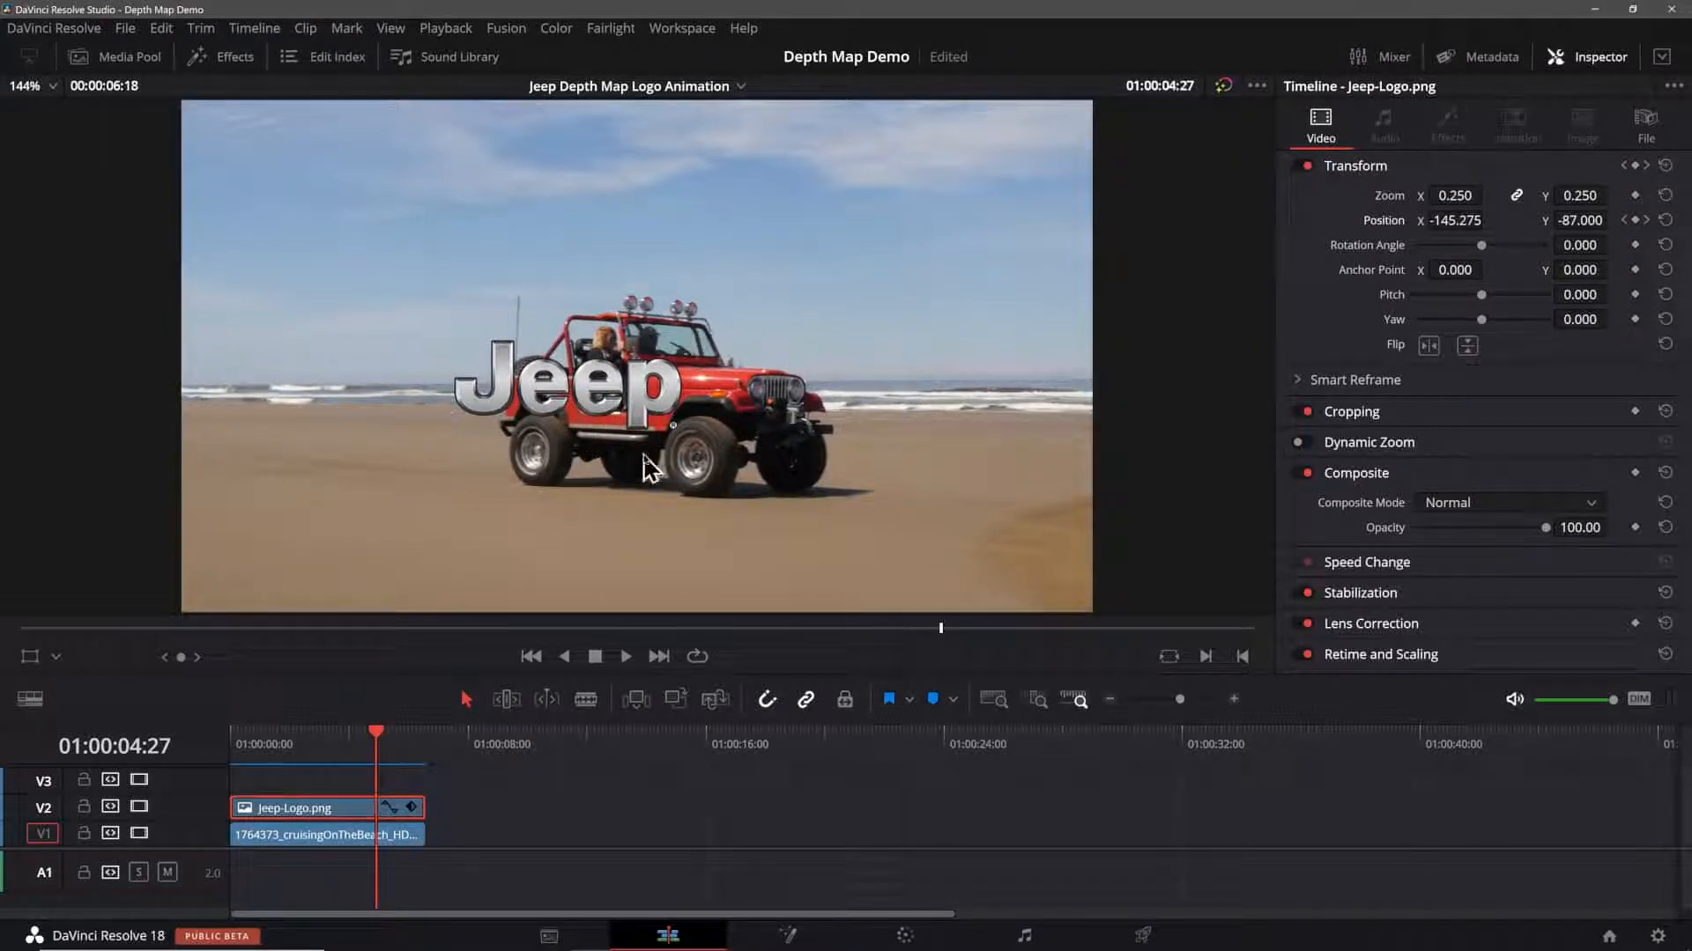
pyautogui.moveTo(879, 415)
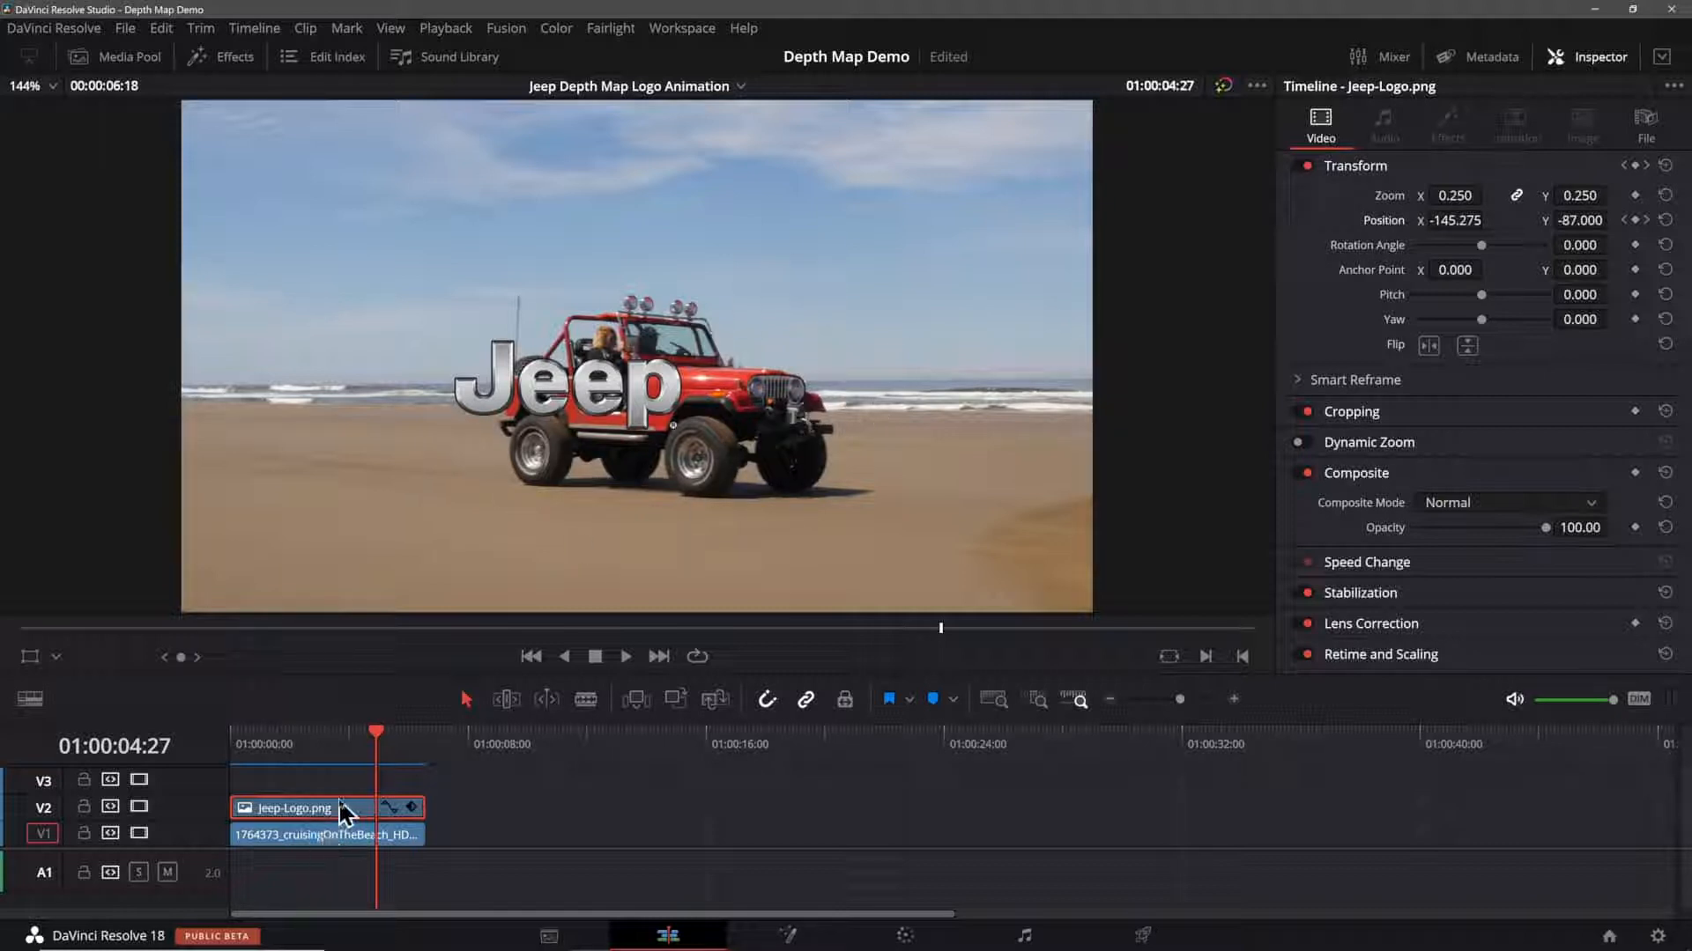
pyautogui.click(323, 834)
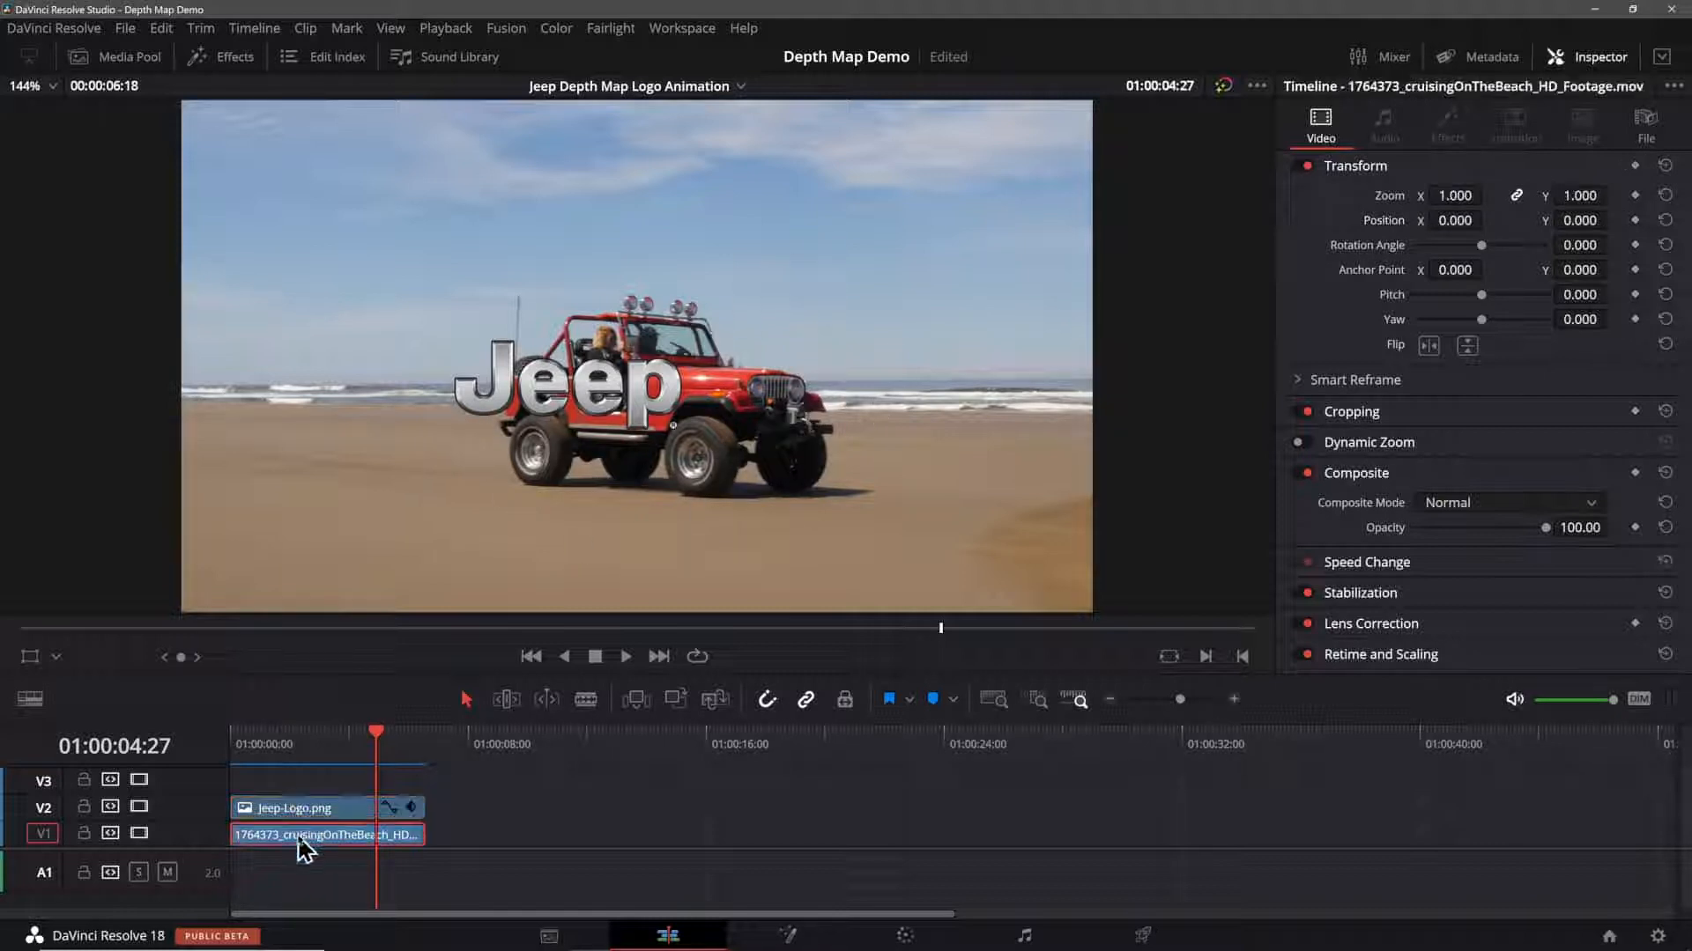
pyautogui.click(302, 807)
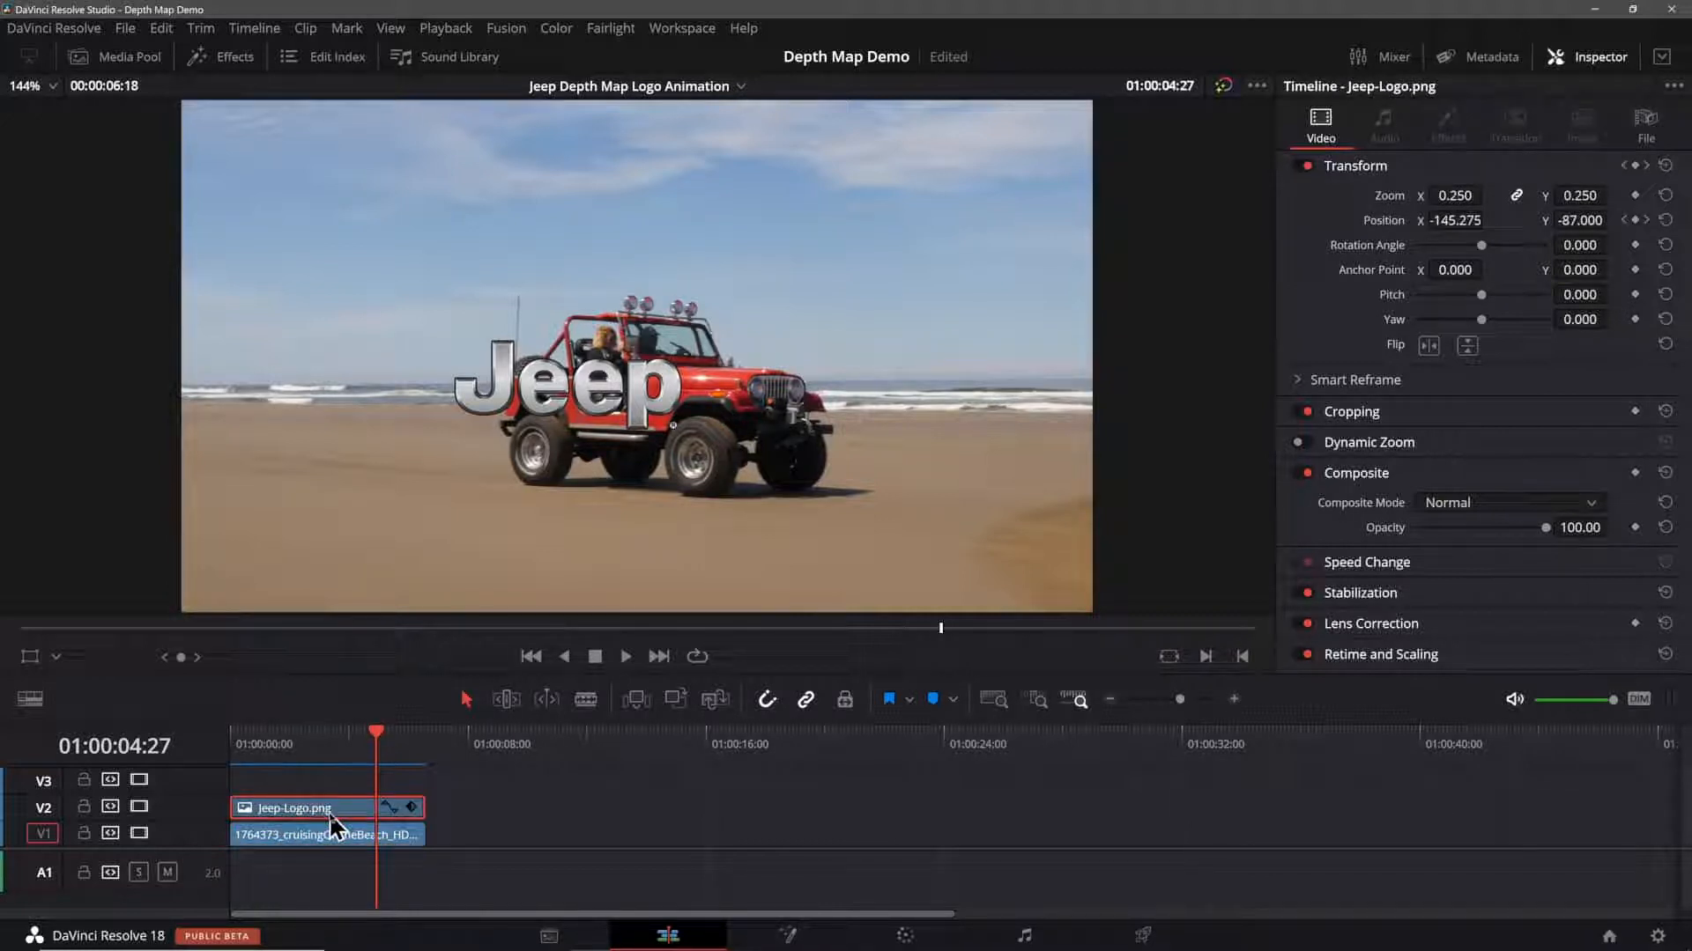
pyautogui.moveTo(345, 788)
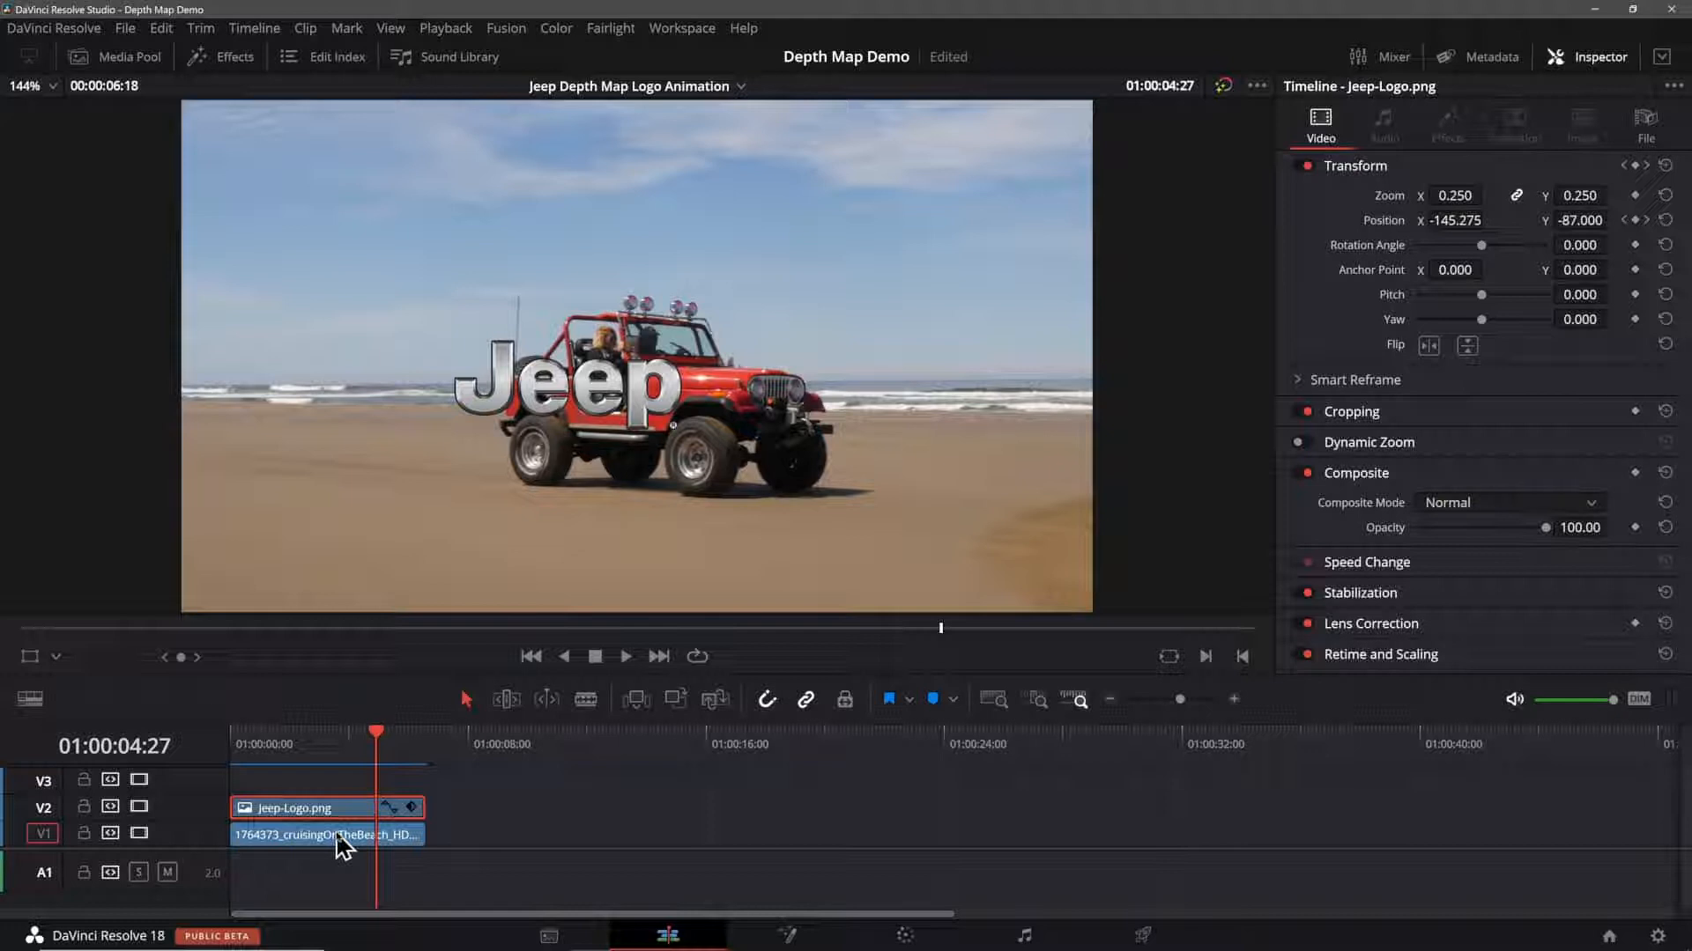
pyautogui.click(323, 835)
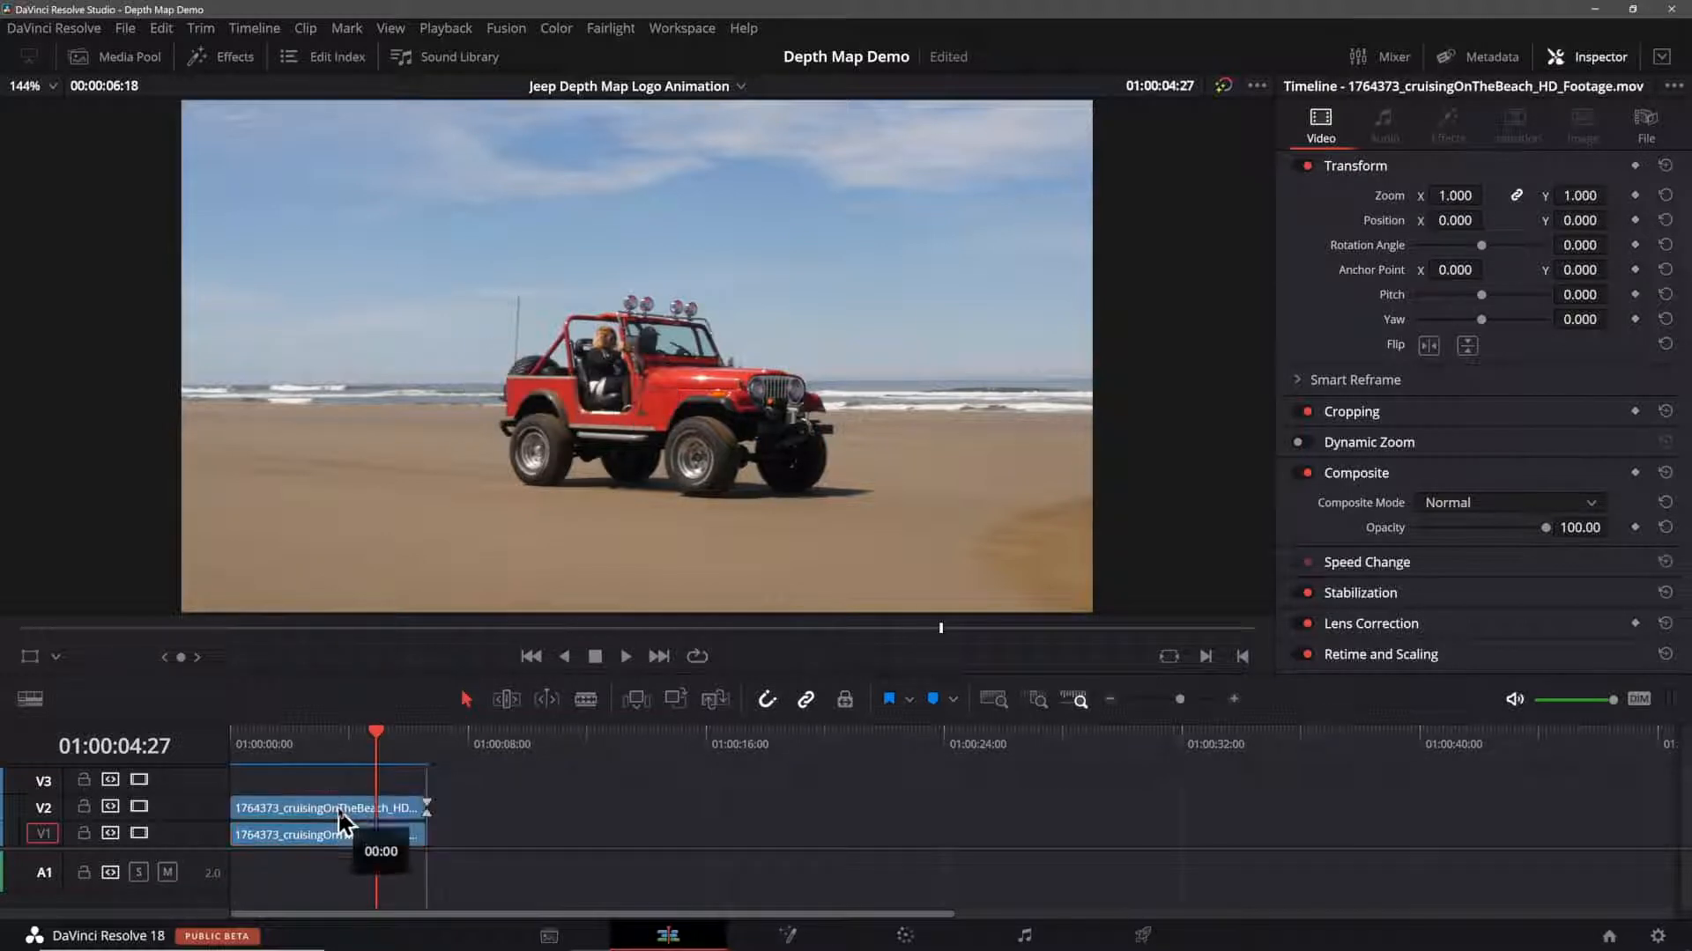
# Step: Duplicate the beach footage clip onto V3 above Jeep-Logo.png
pyautogui.click(323, 781)
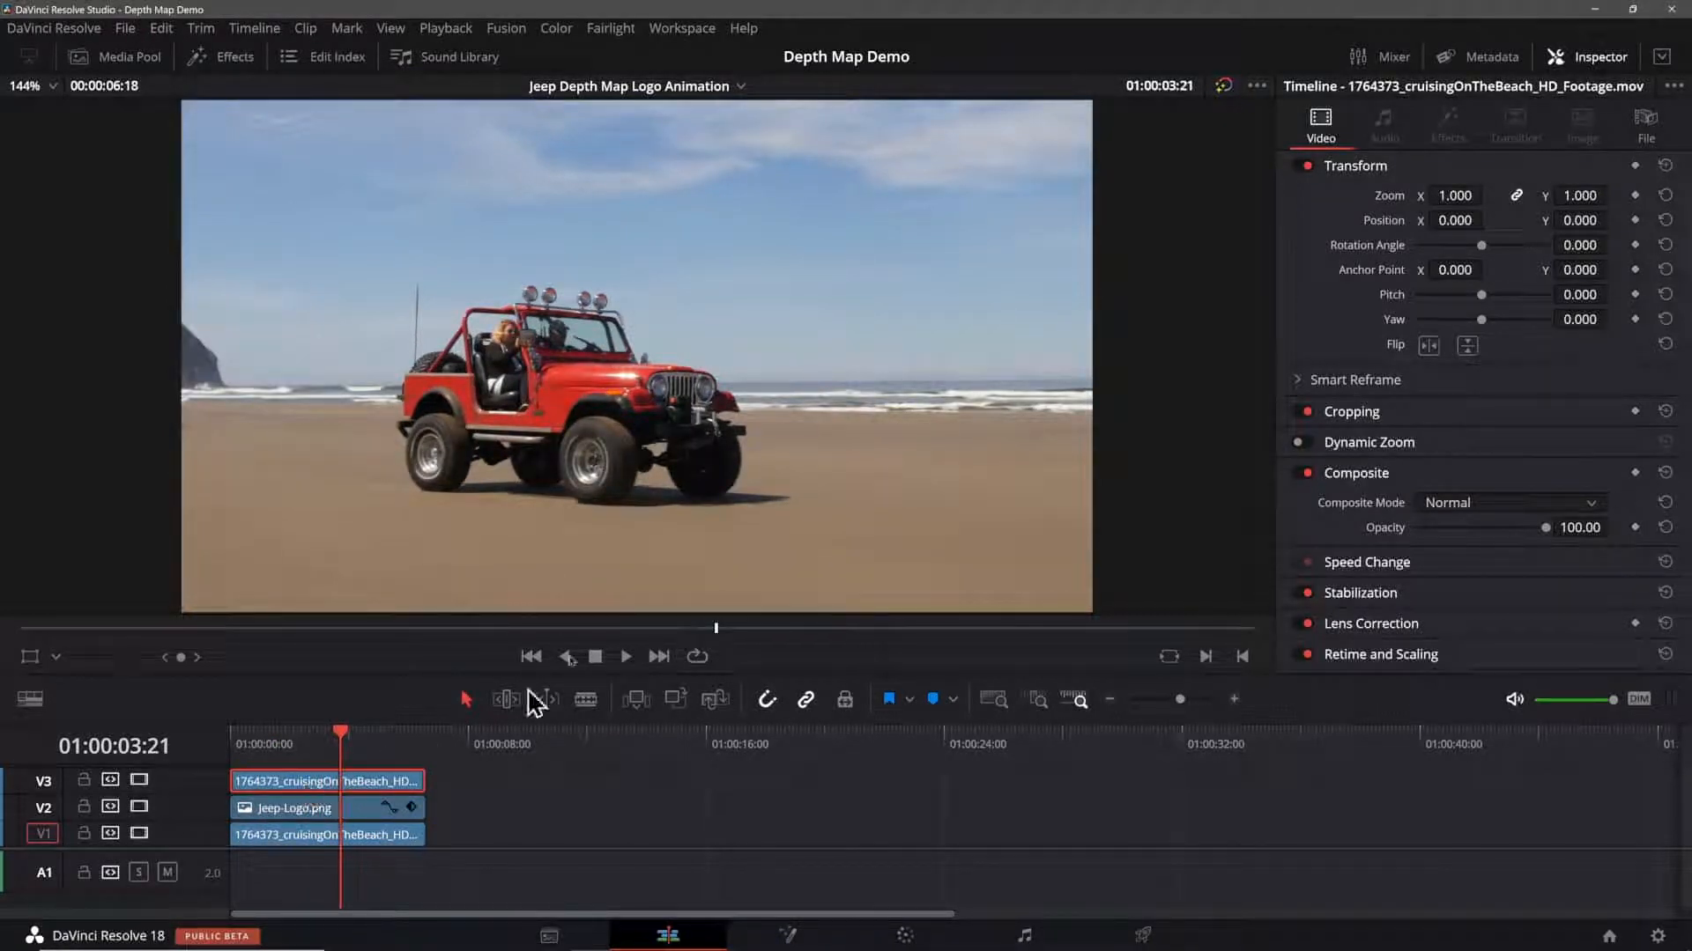
pyautogui.moveTo(514, 542)
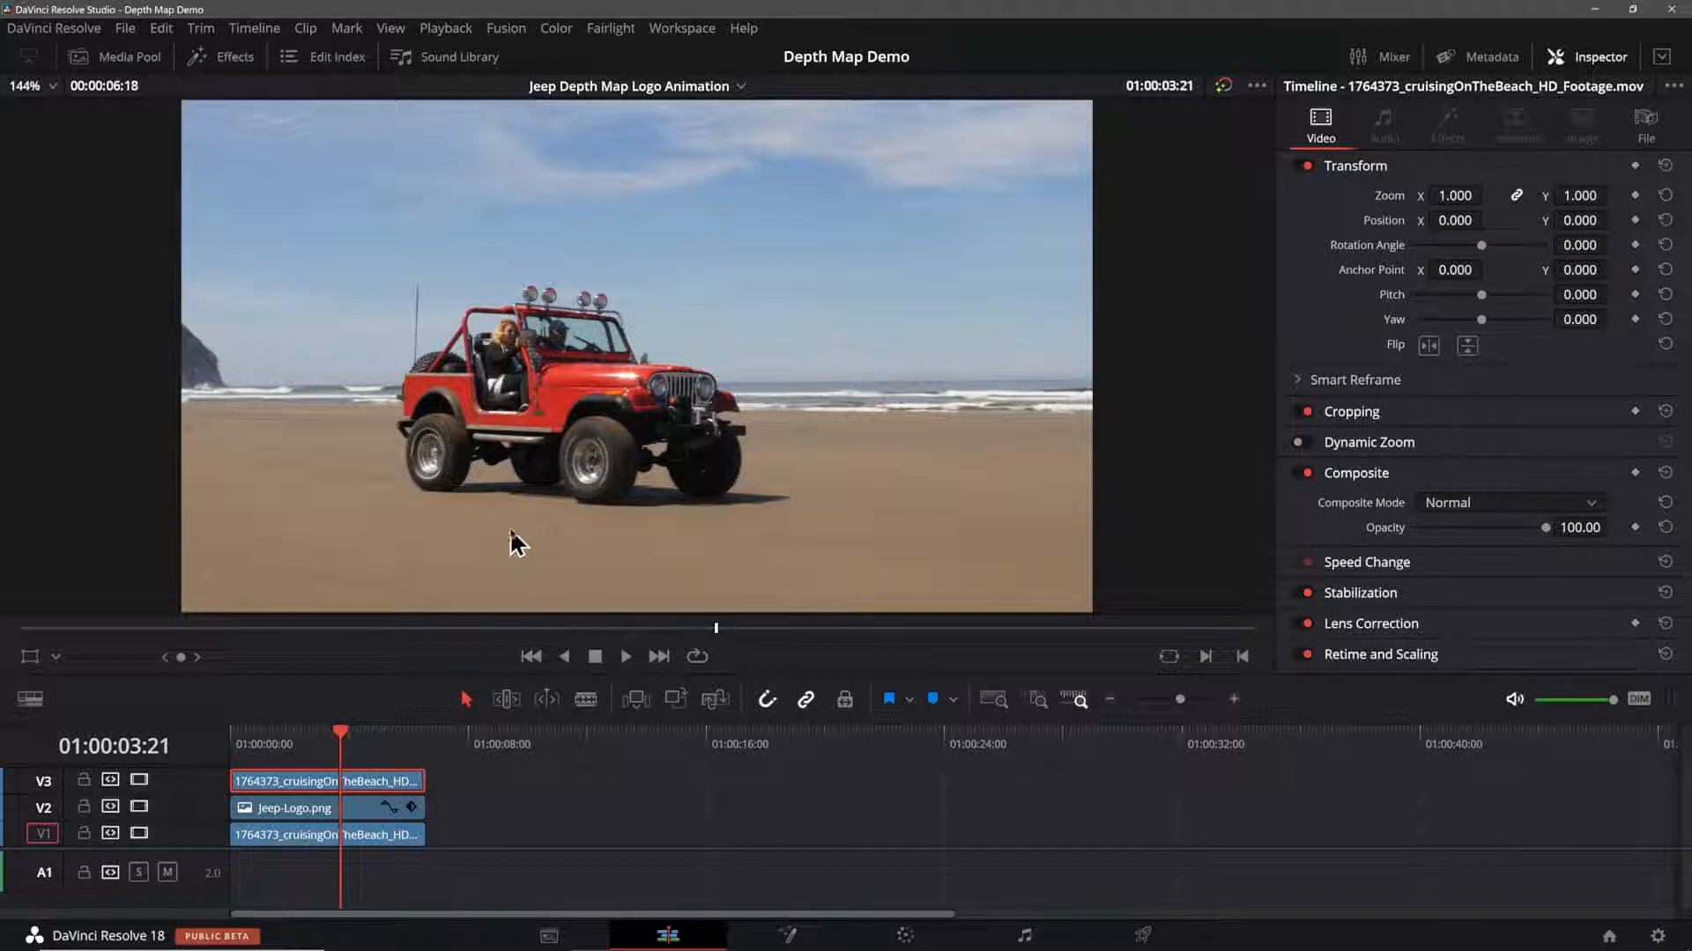
pyautogui.moveTo(389, 774)
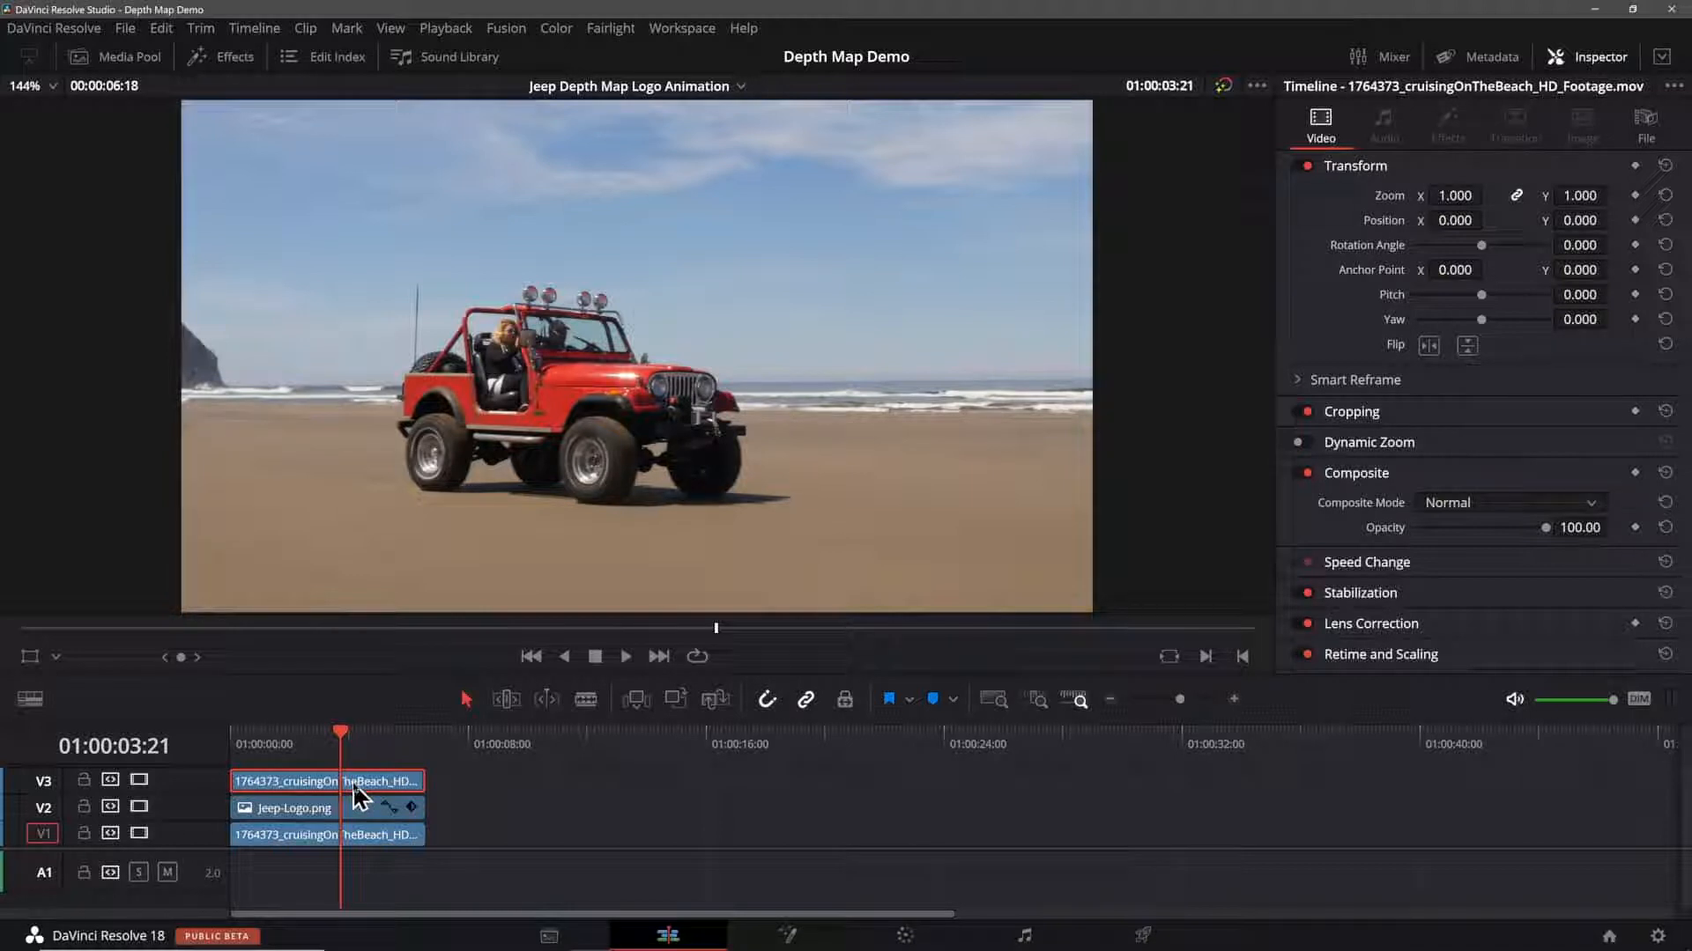
pyautogui.moveTo(178, 113)
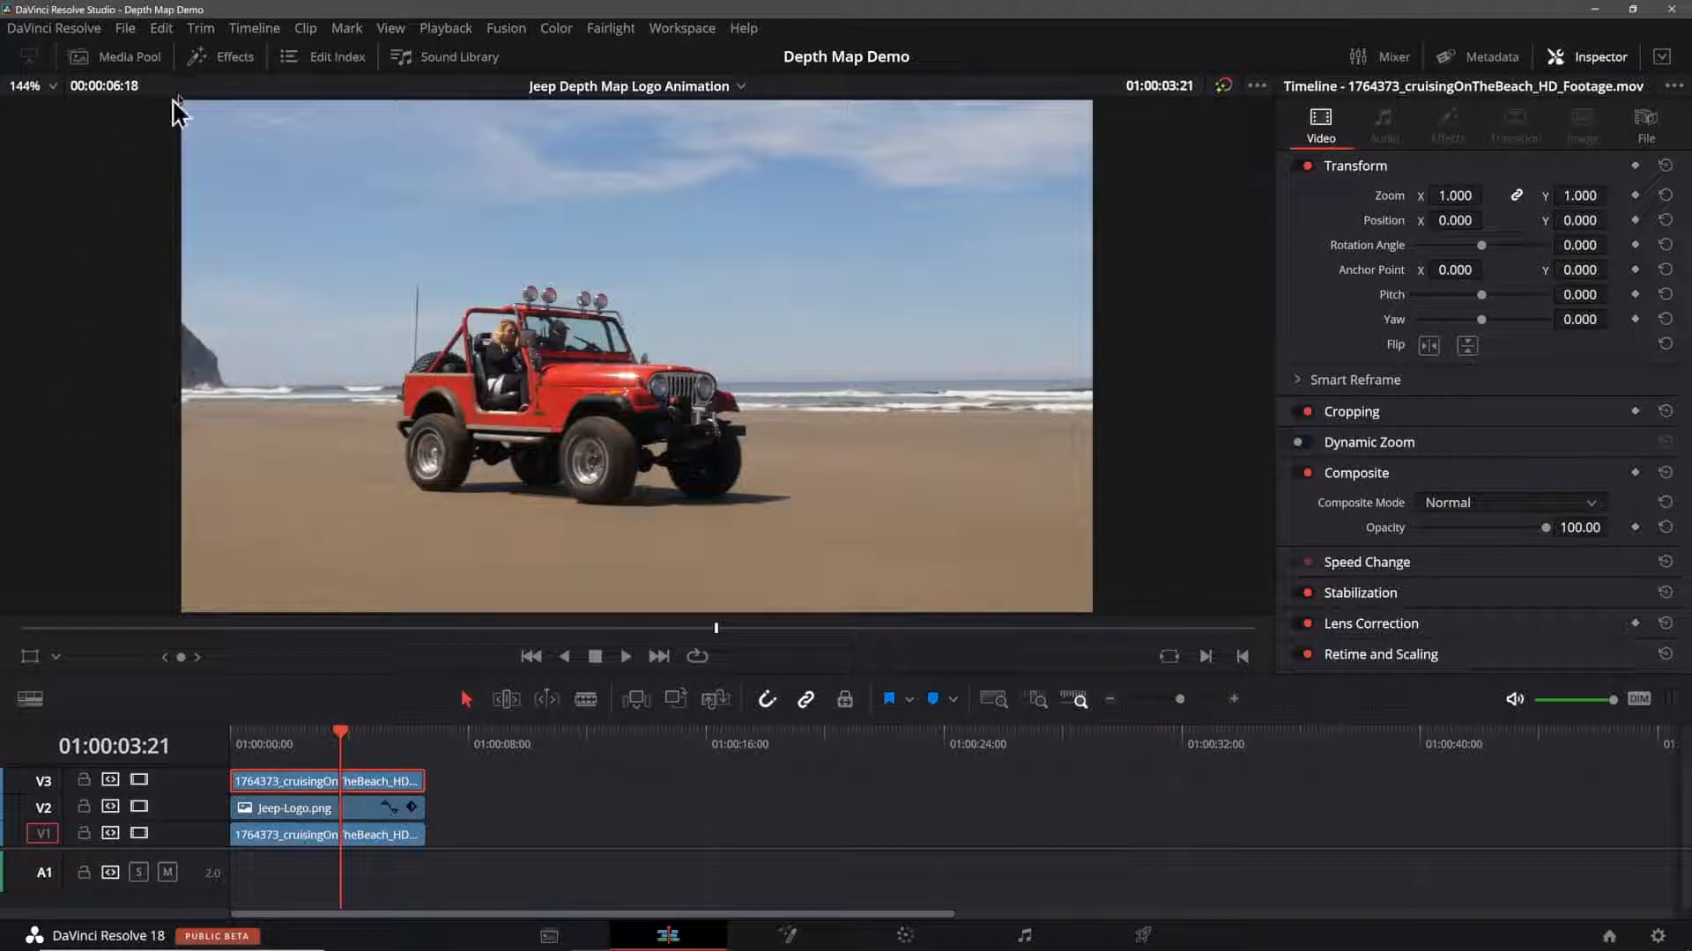
# Step: Search the effects library for 'dep' to find the Depth Map effect
pyautogui.click(221, 57)
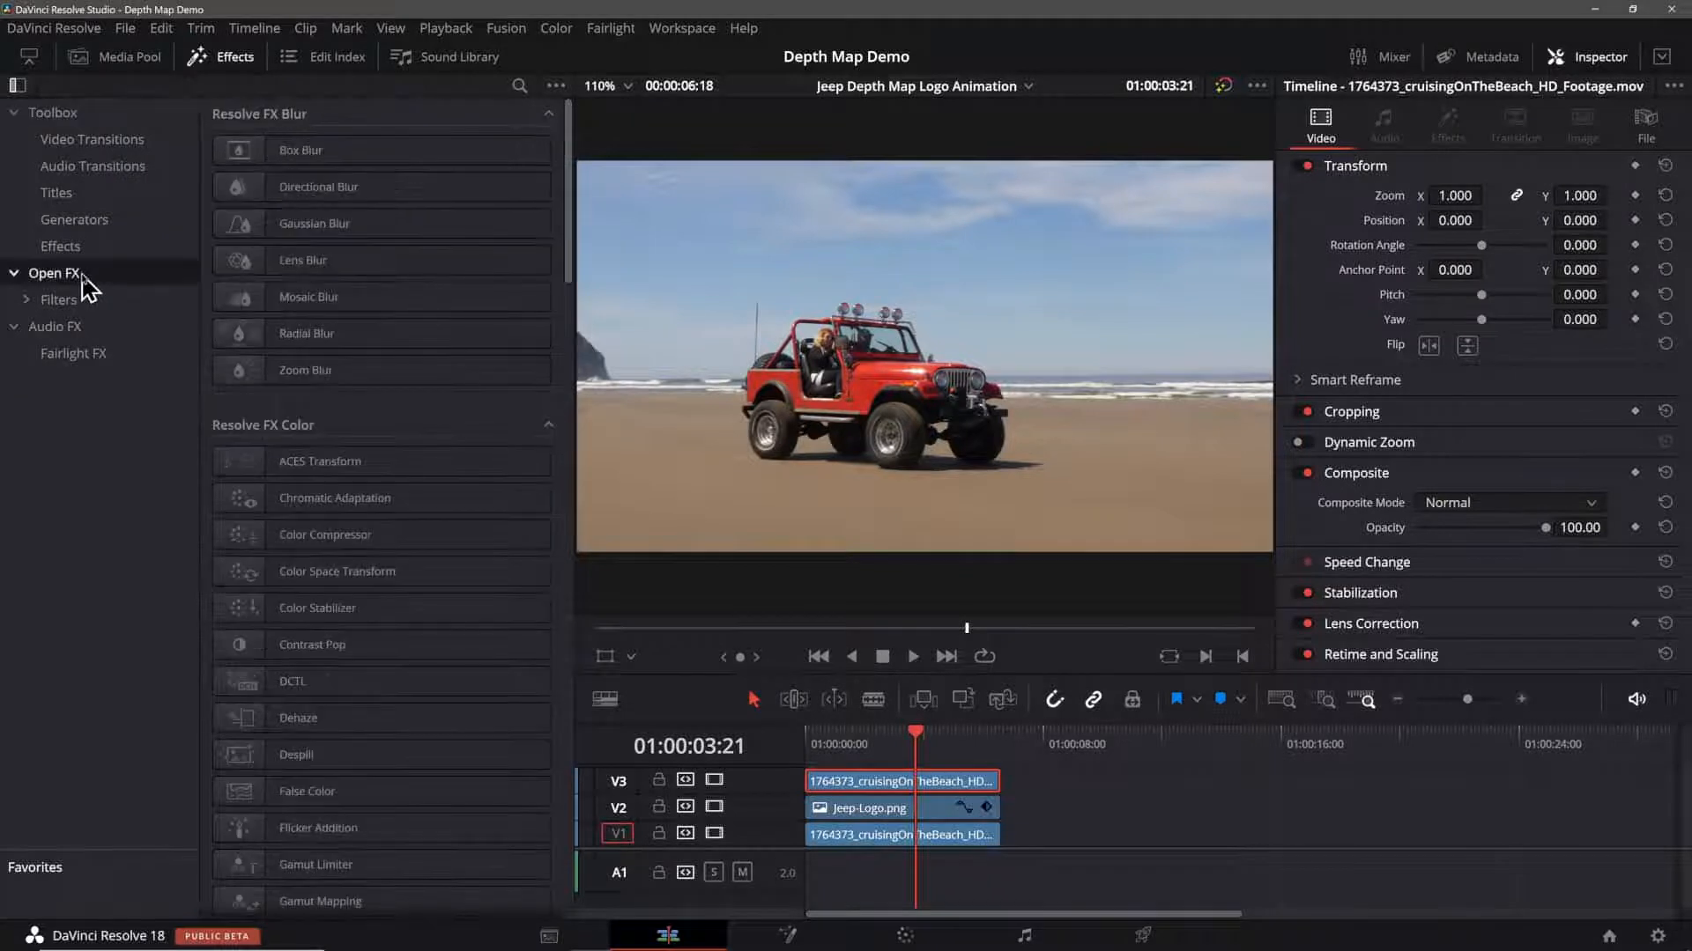
pyautogui.click(519, 87)
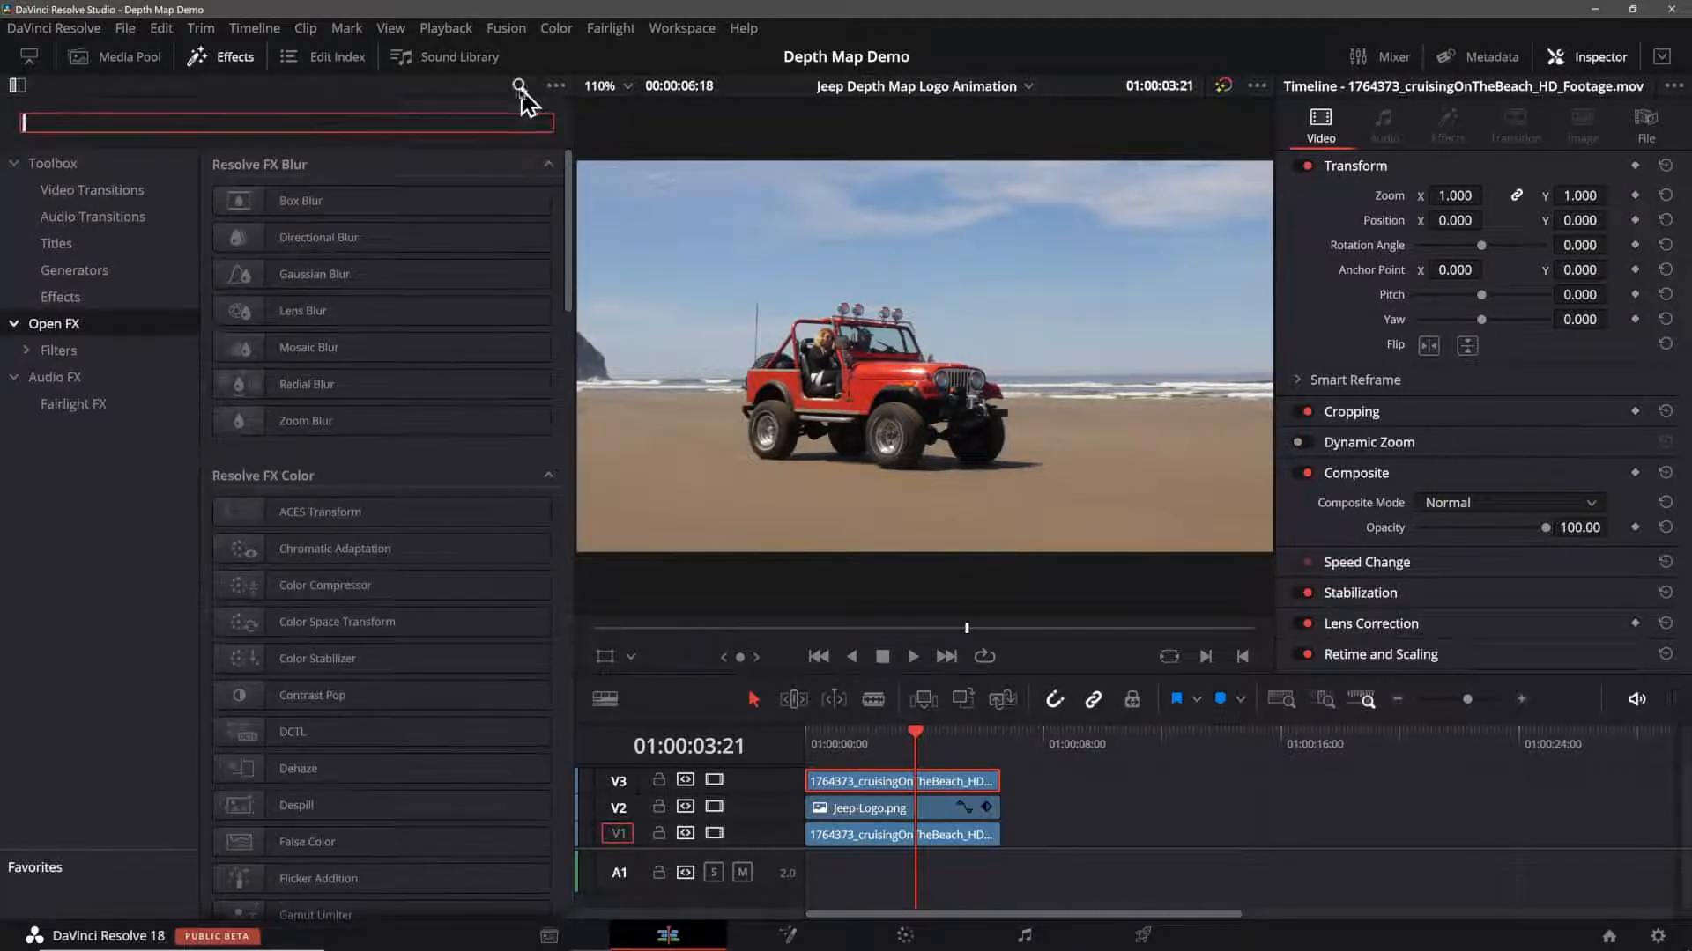
pyautogui.write('dep')
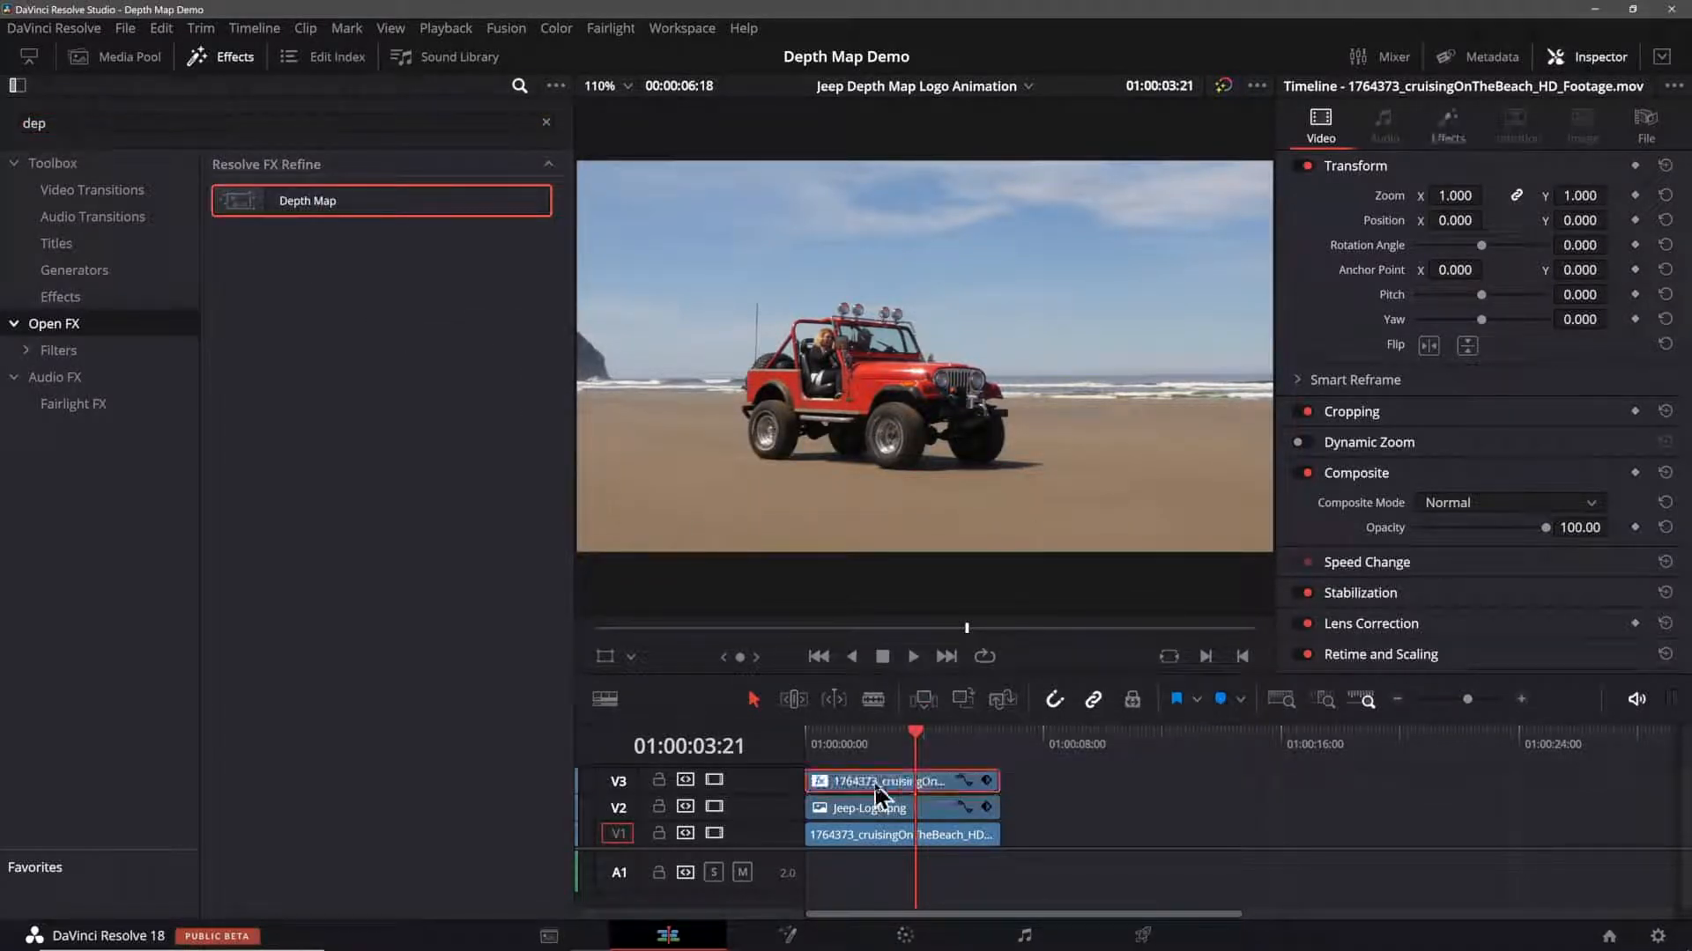
pyautogui.moveTo(247, 57)
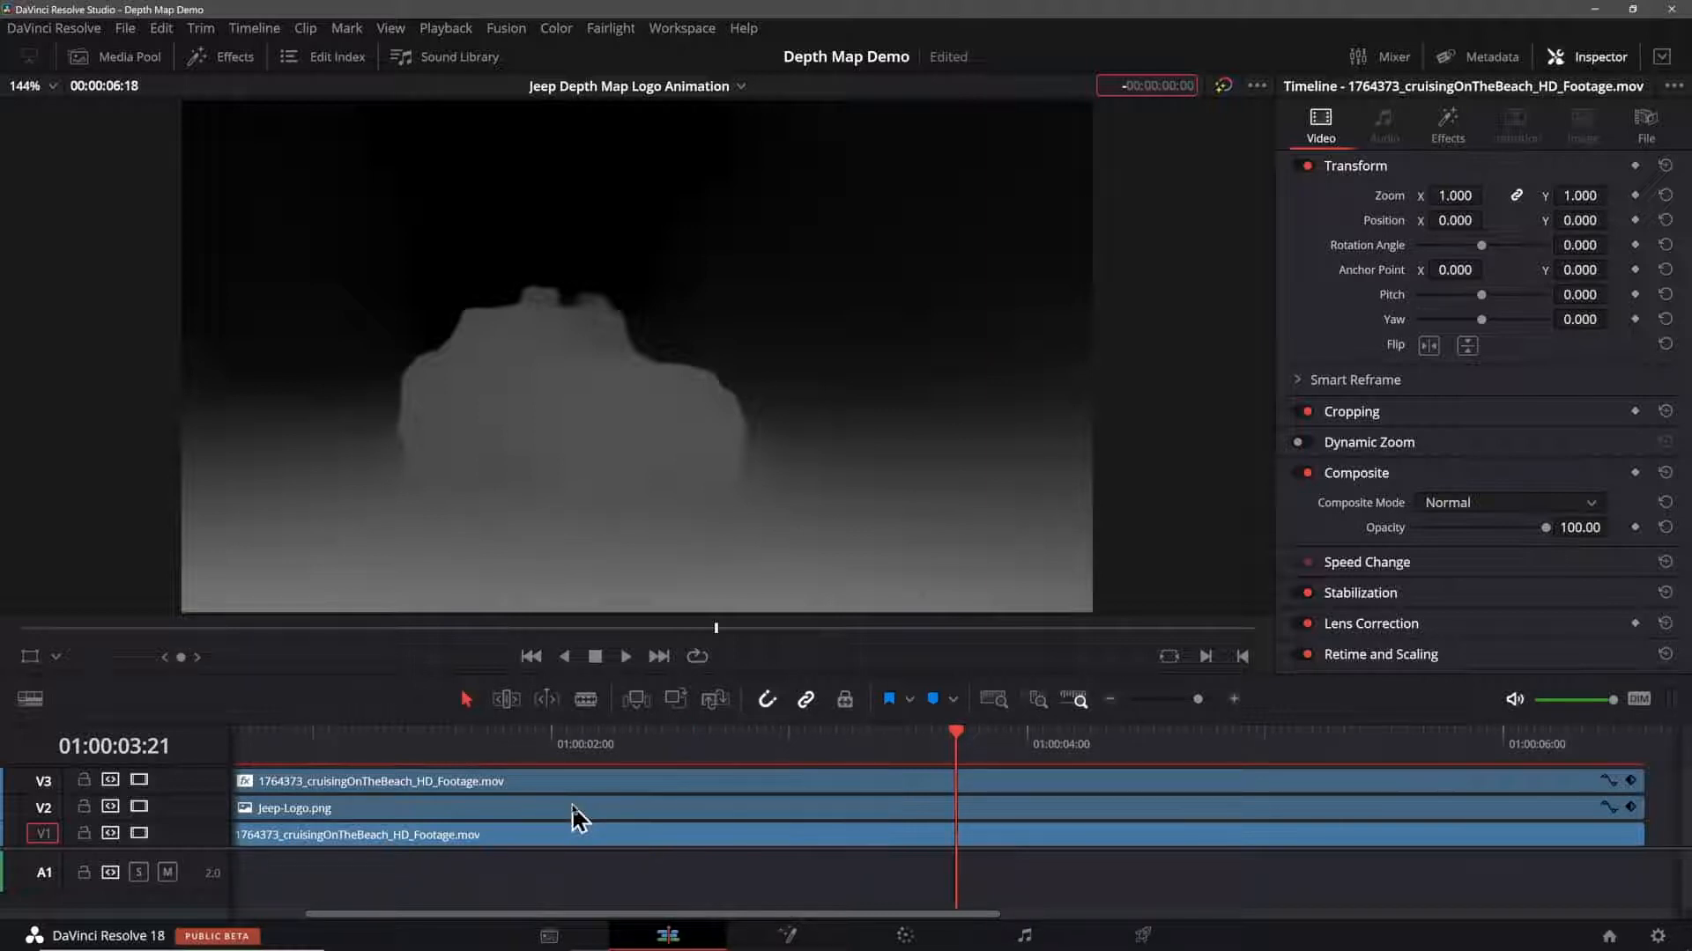
pyautogui.moveTo(624, 817)
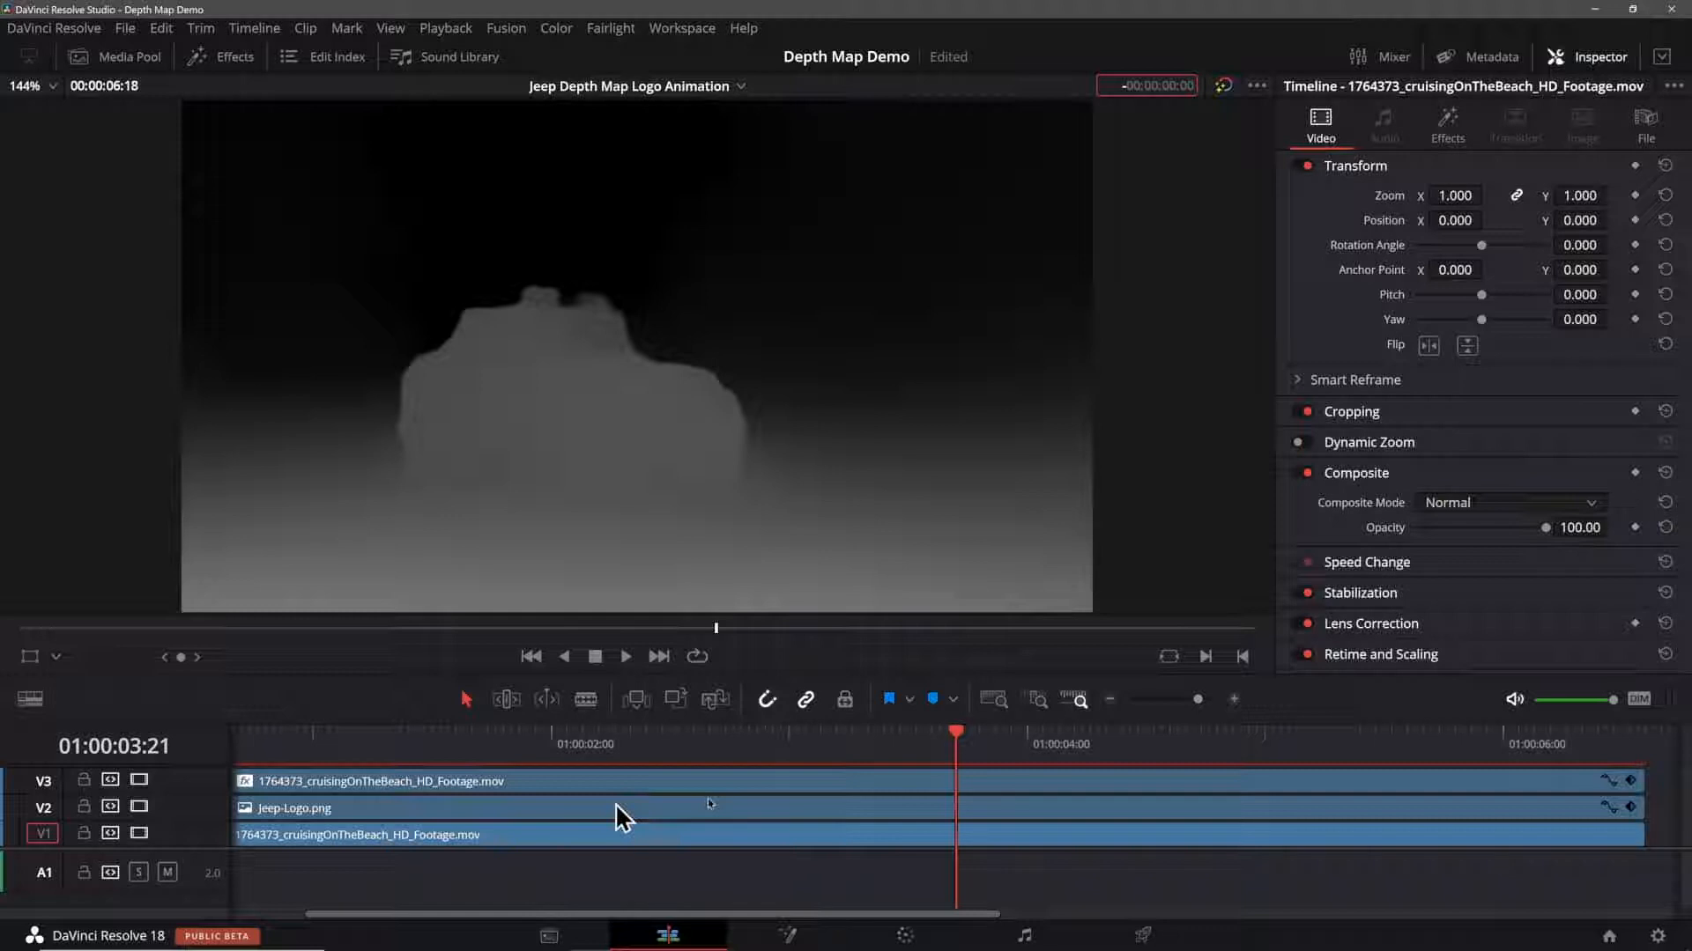
pyautogui.moveTo(674, 391)
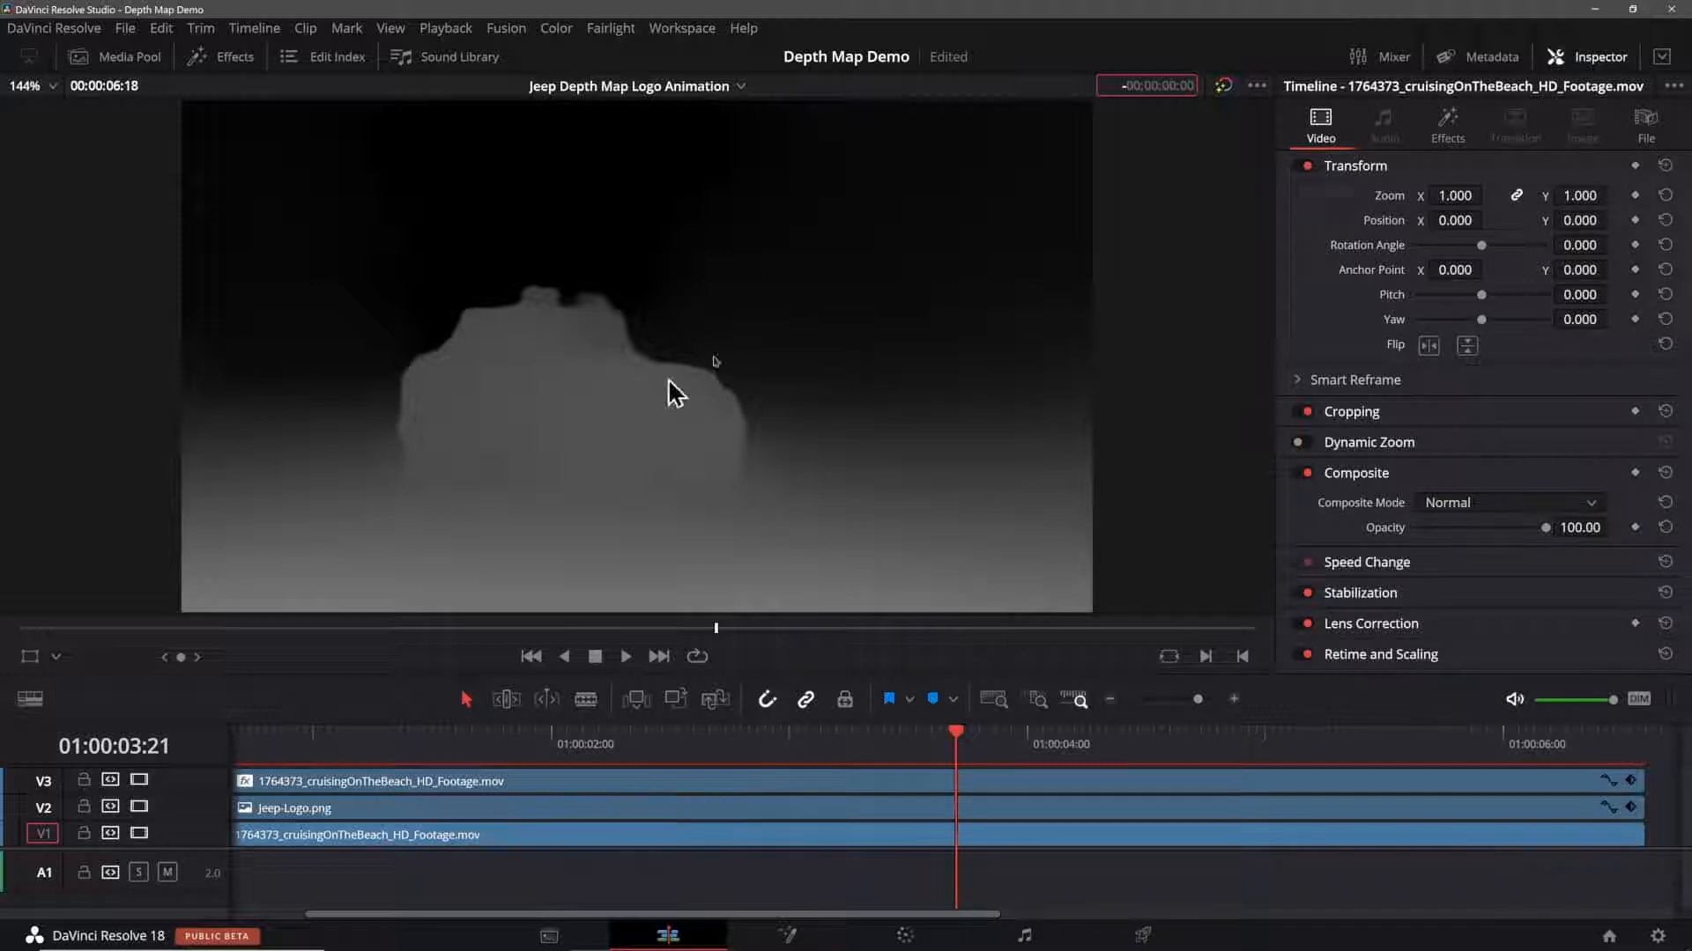
# Step: Set Depth Map Quality to Faster and toggle Depth Map Preview off and back on
pyautogui.click(1447, 123)
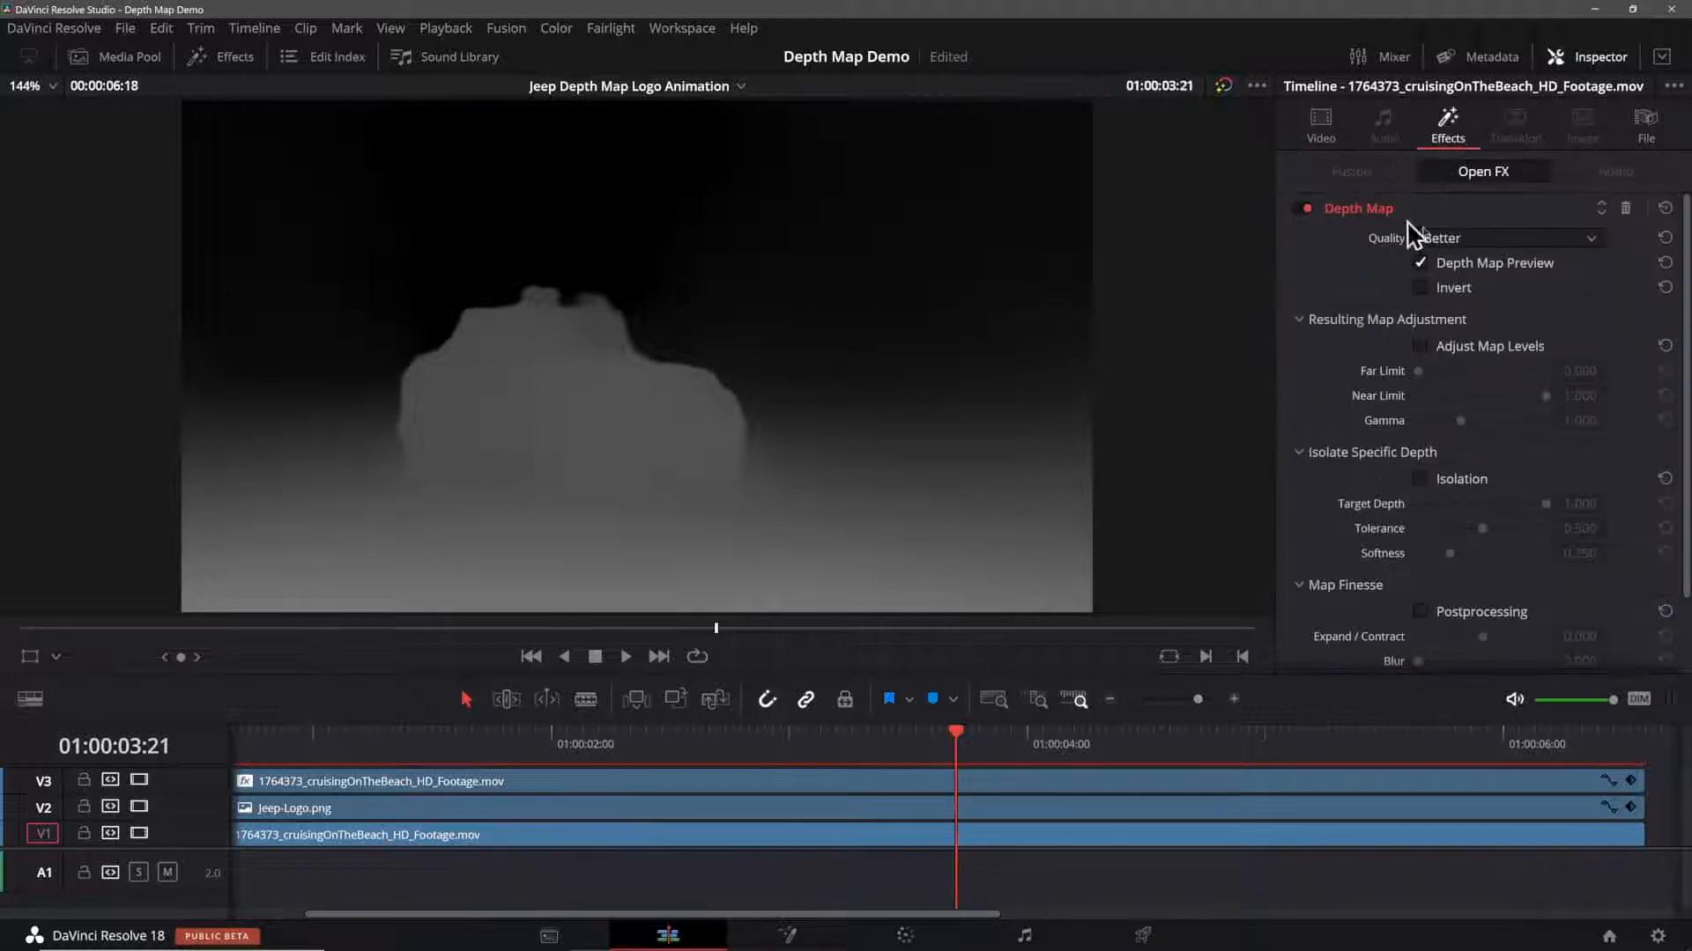
pyautogui.click(1505, 237)
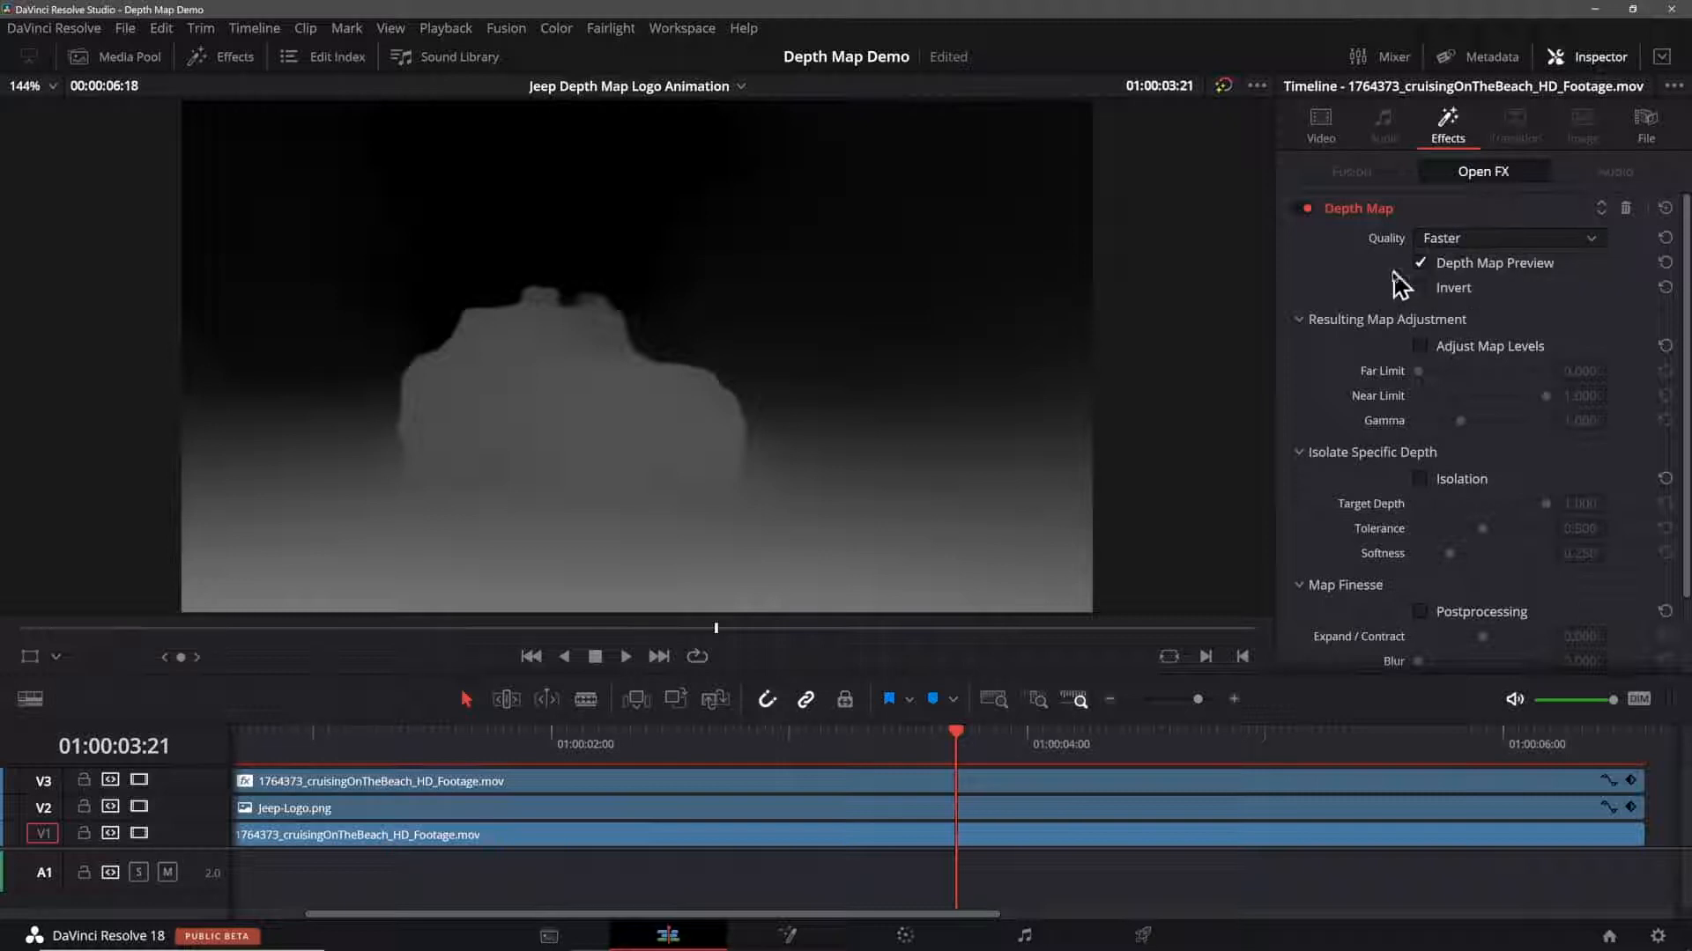
pyautogui.moveTo(1392, 289)
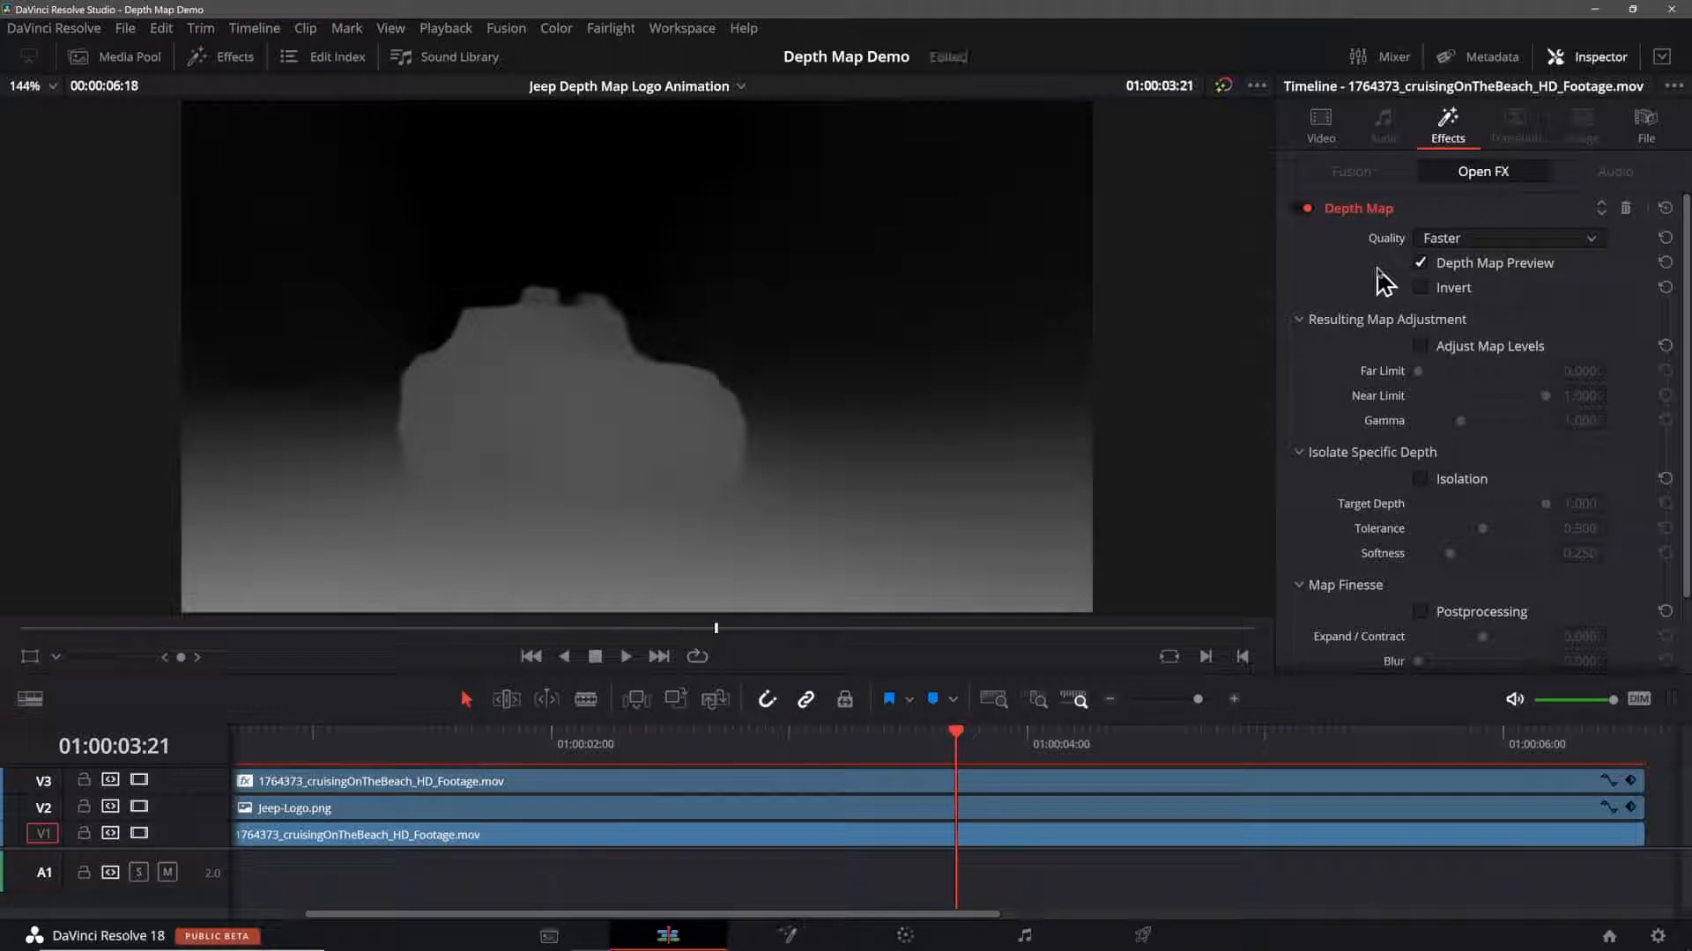
pyautogui.click(1422, 262)
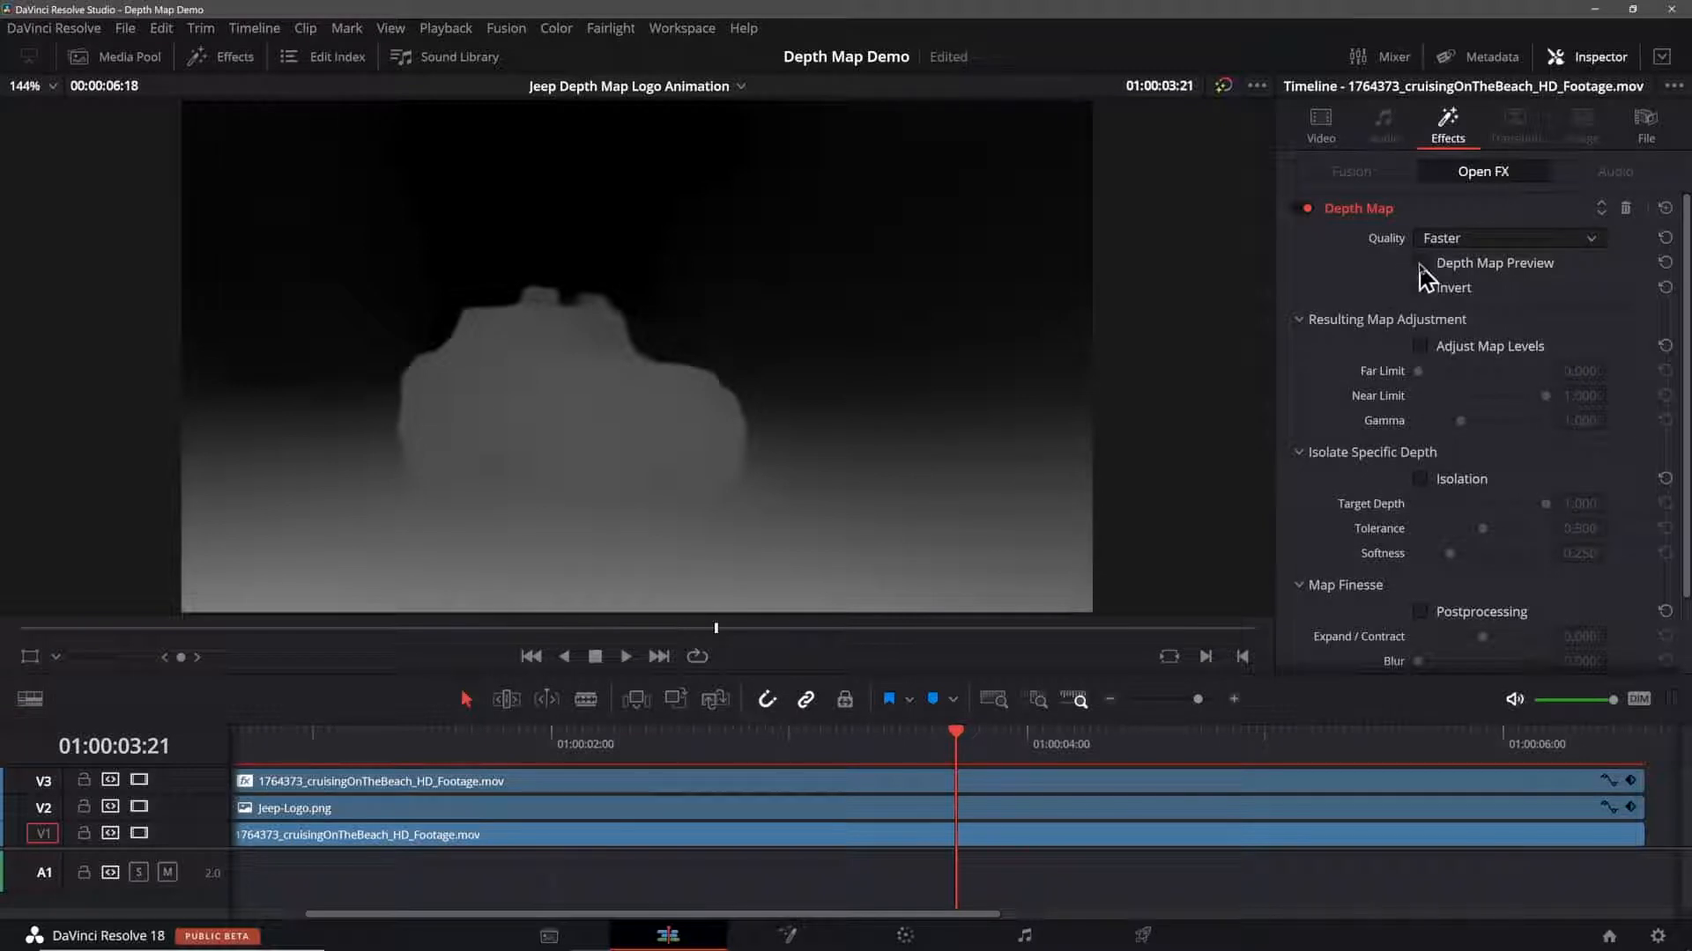
pyautogui.click(1423, 263)
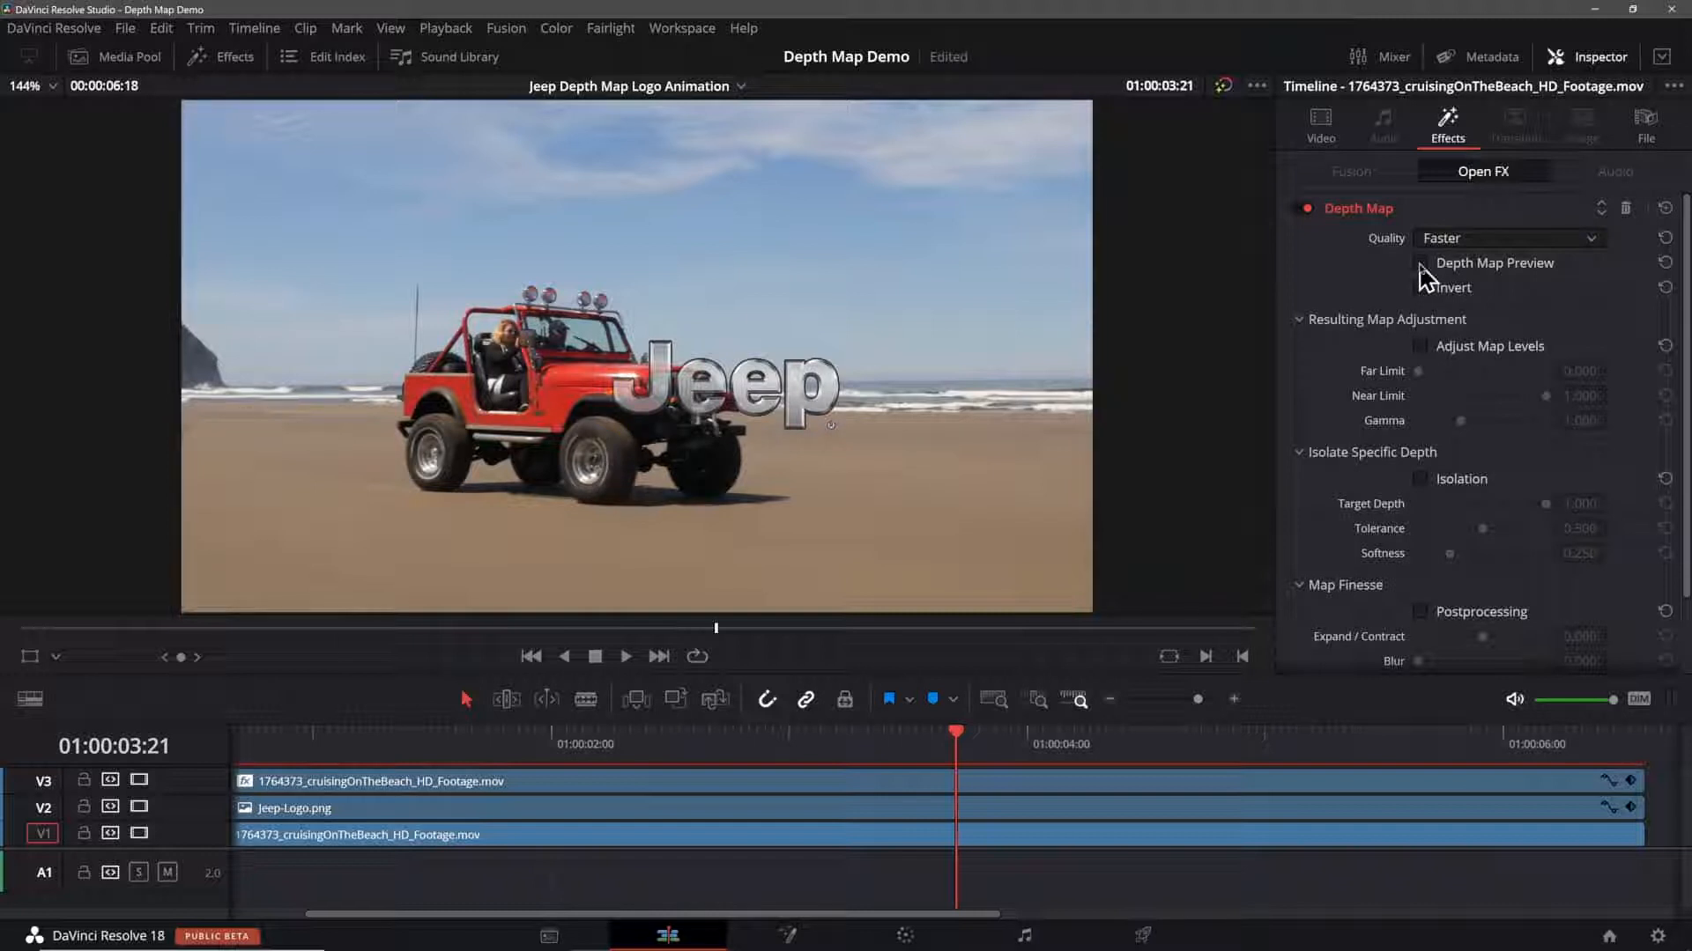
pyautogui.click(1421, 264)
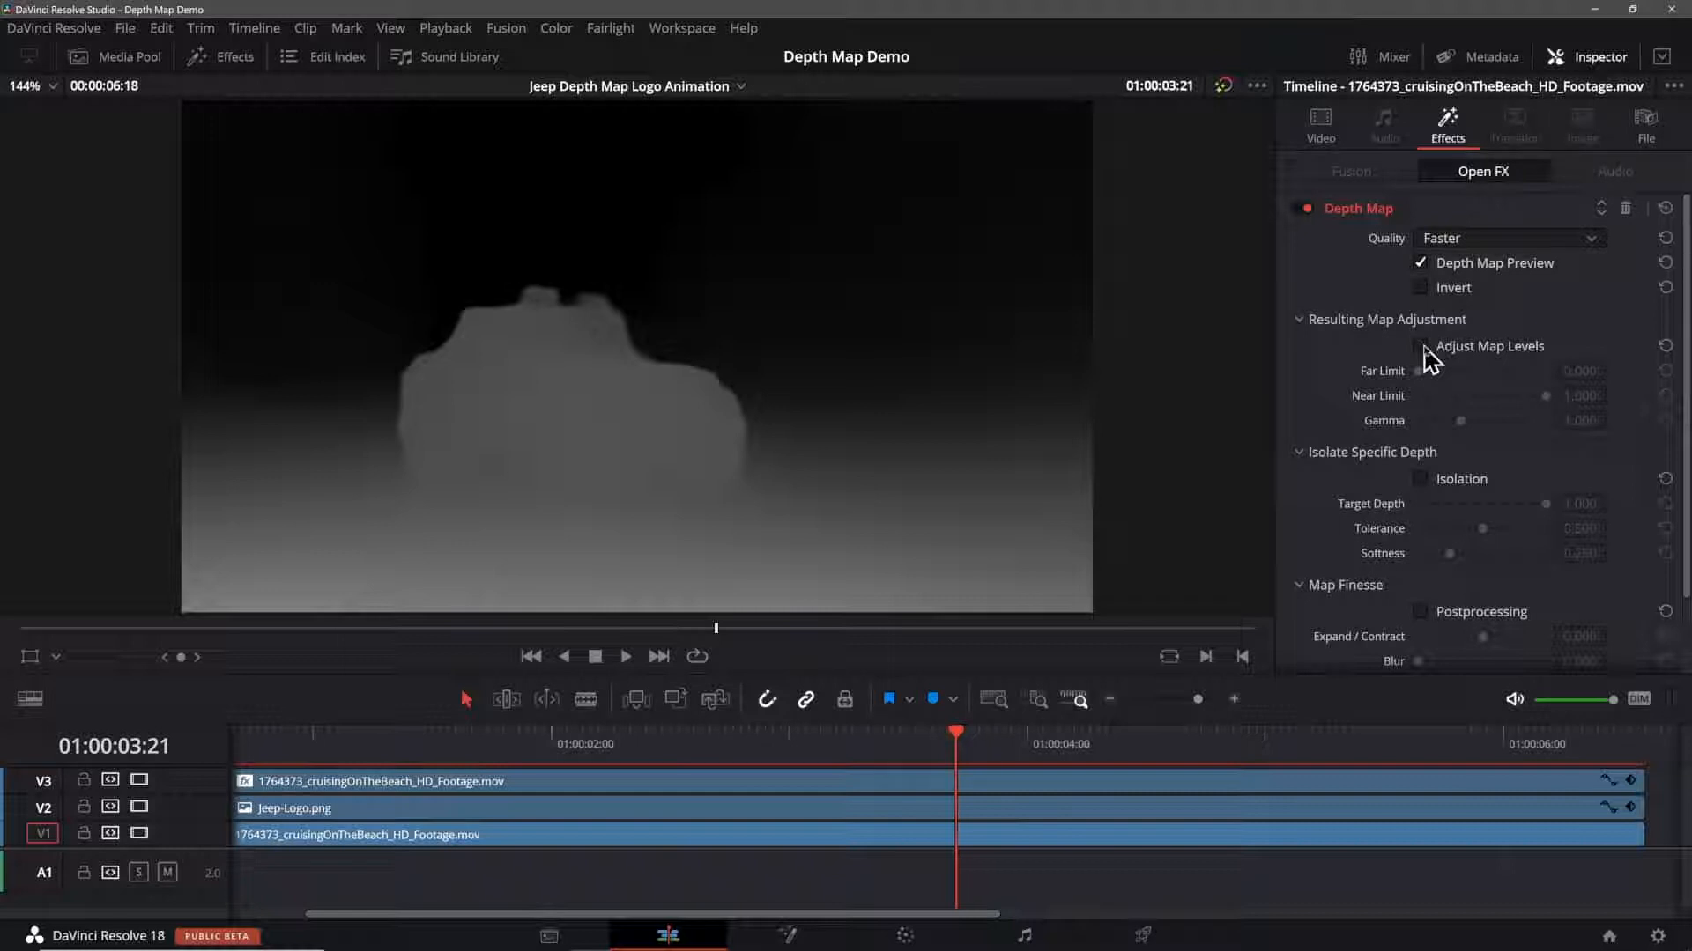
# Step: Enable Adjust Map Levels for far limit 0.124 and near limit 0.349
pyautogui.click(1421, 346)
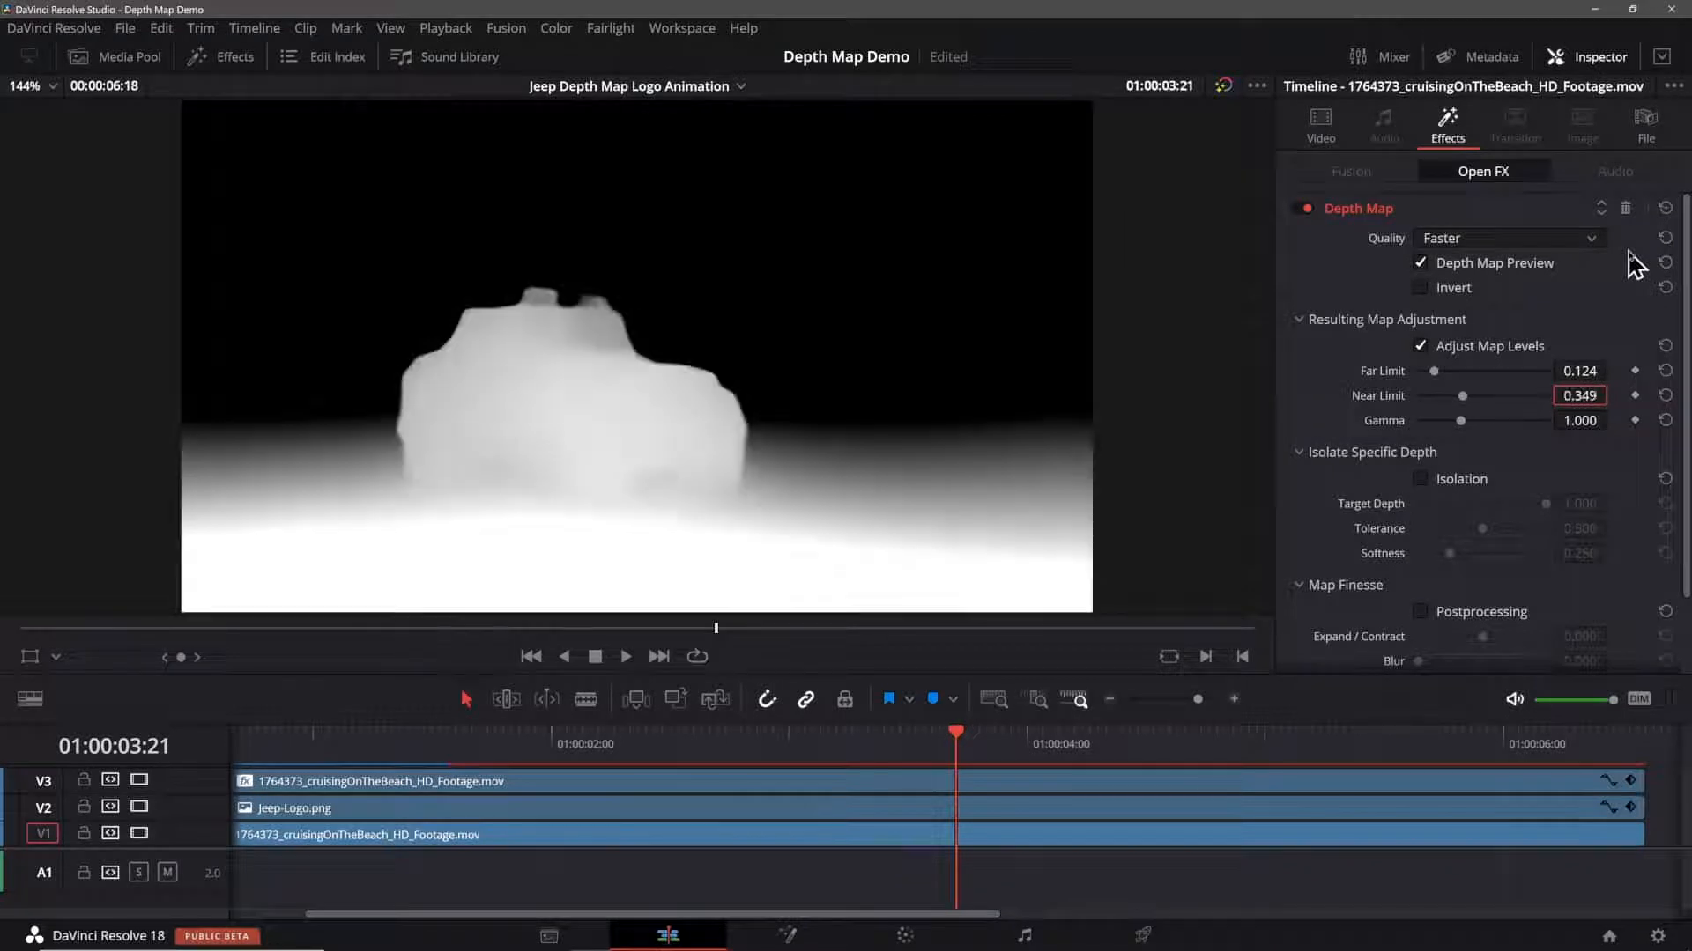
pyautogui.moveTo(722, 442)
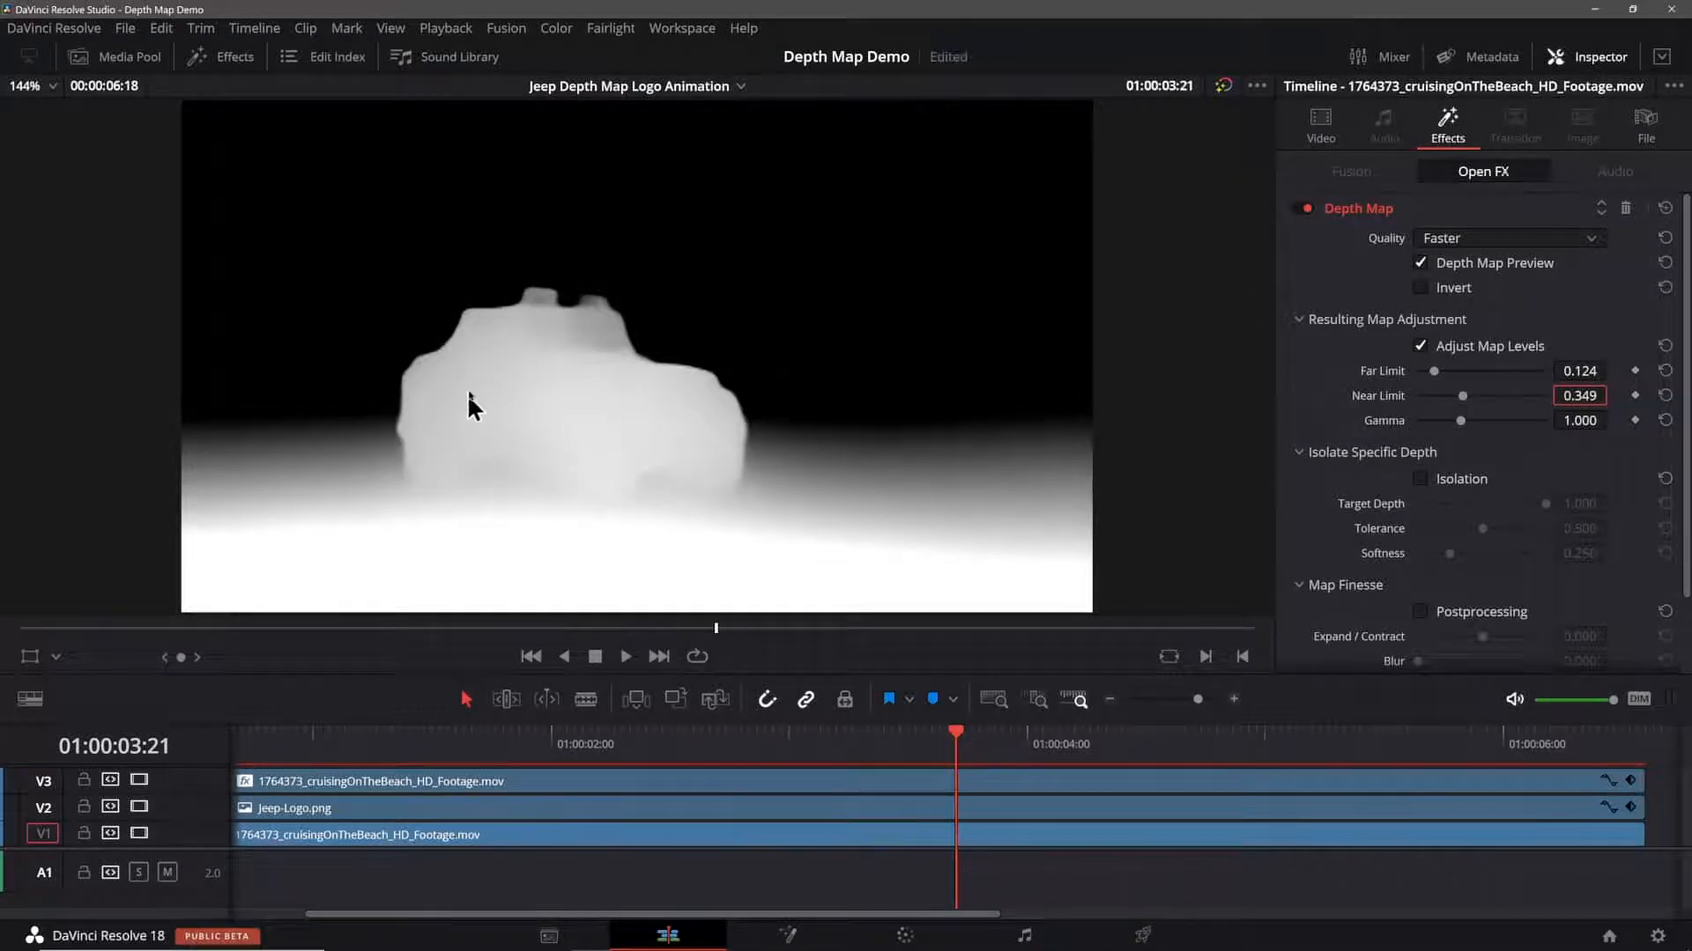
pyautogui.moveTo(648, 408)
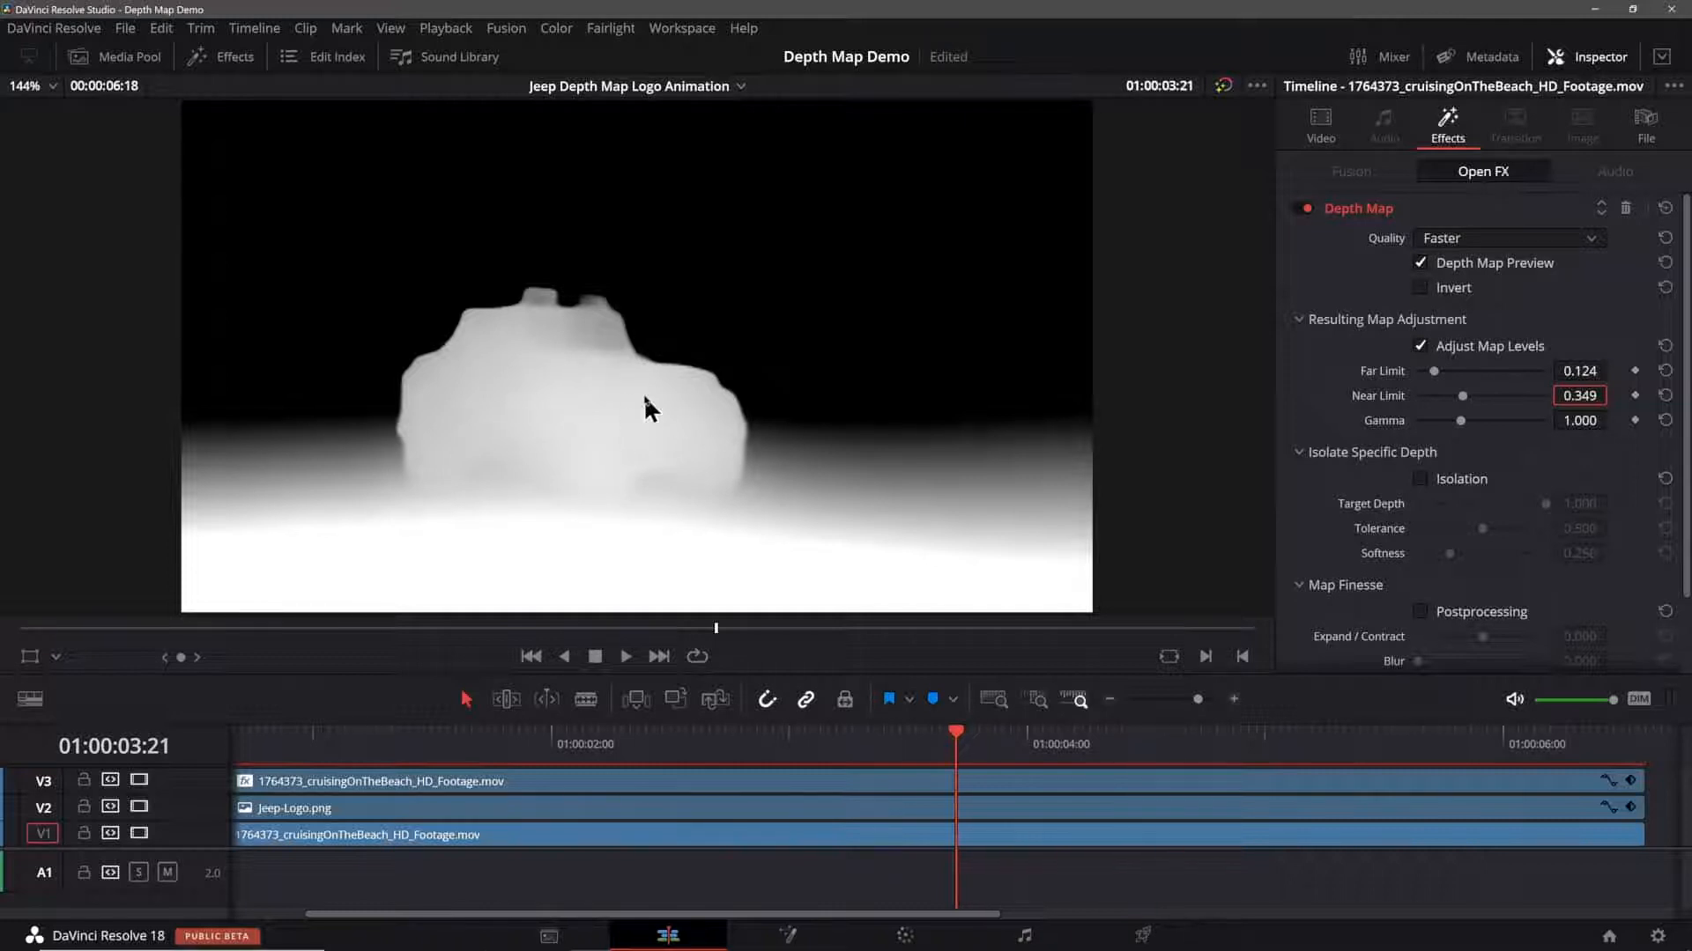
pyautogui.moveTo(539, 432)
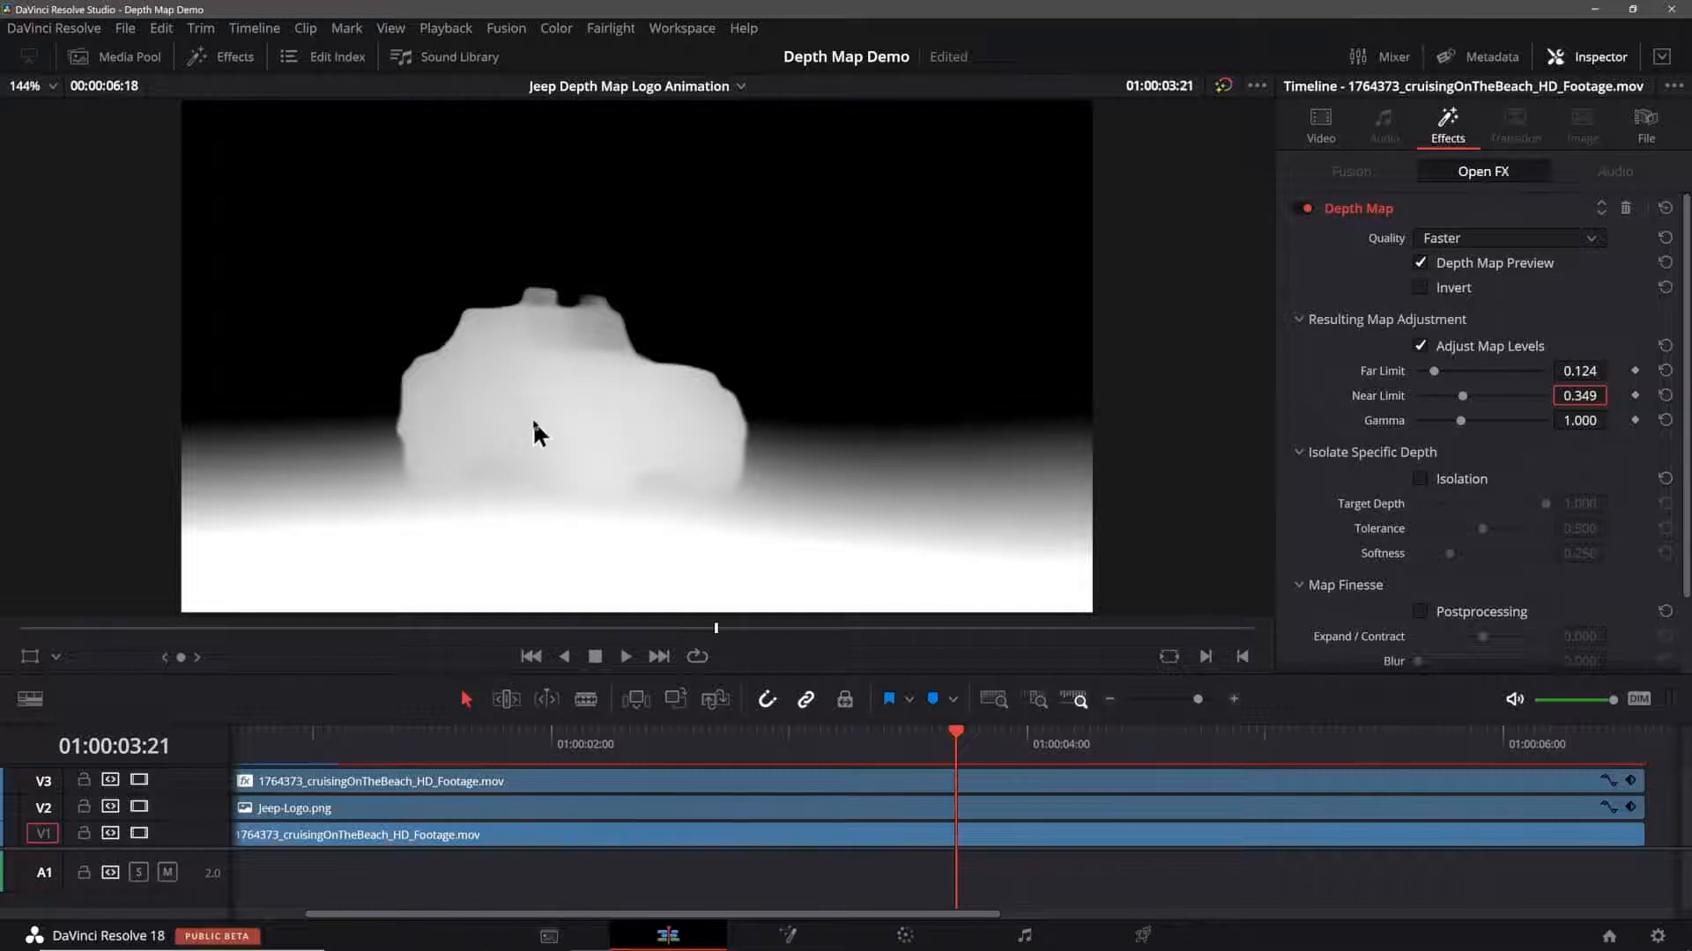
pyautogui.moveTo(299, 213)
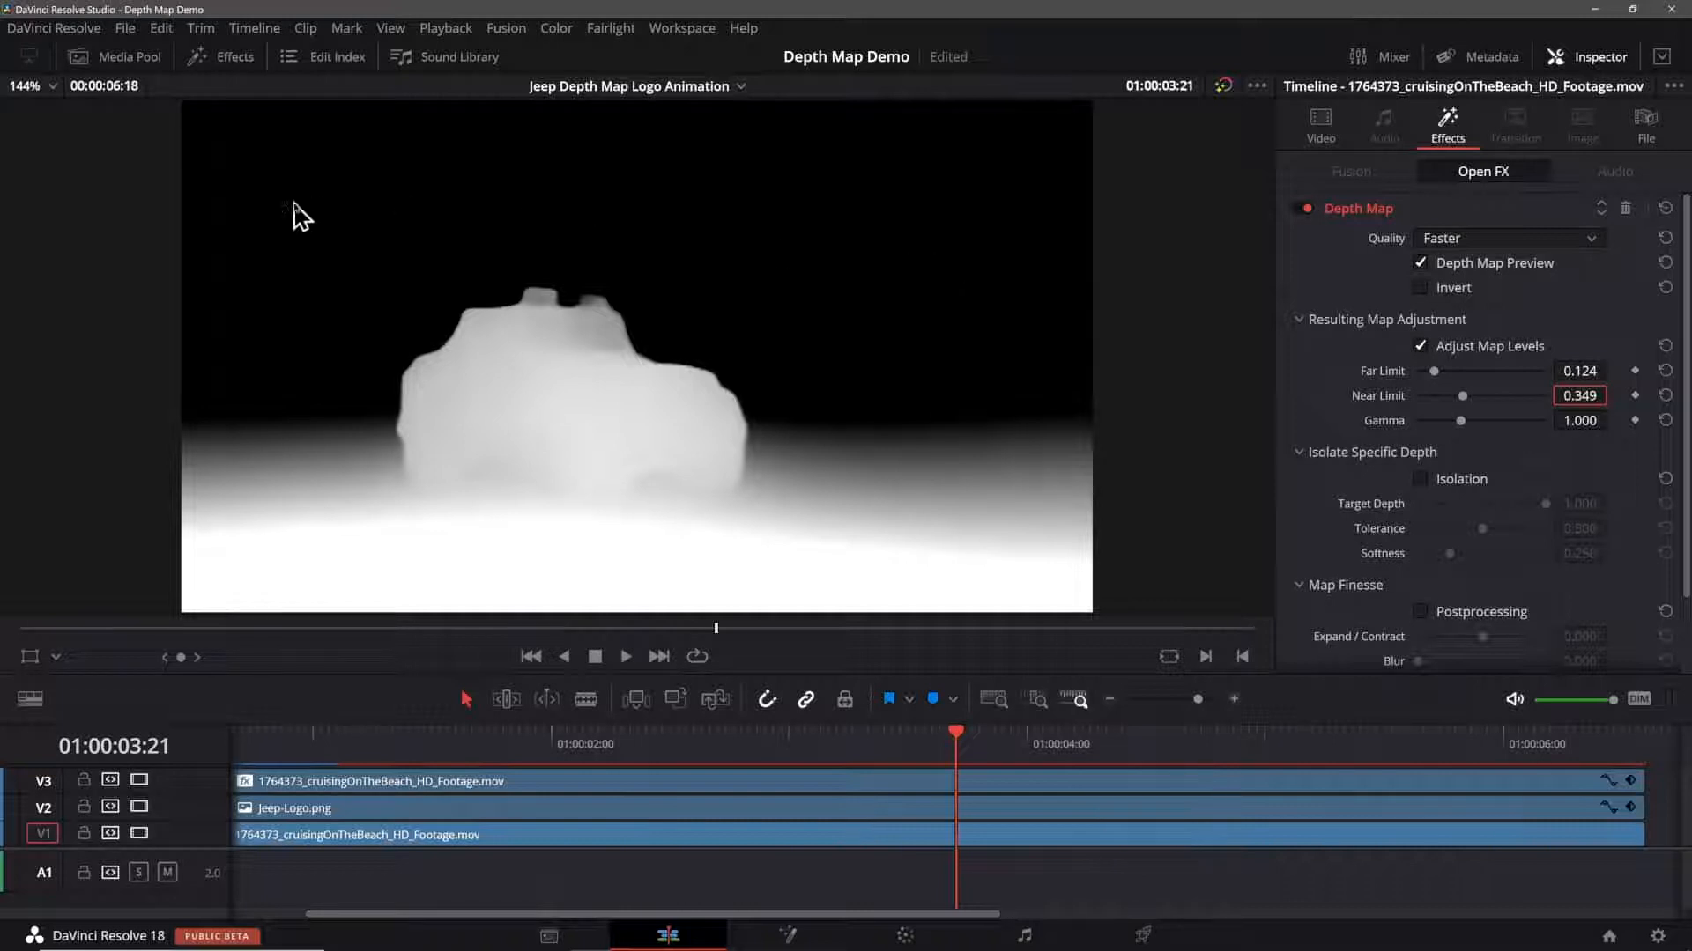
pyautogui.moveTo(785, 286)
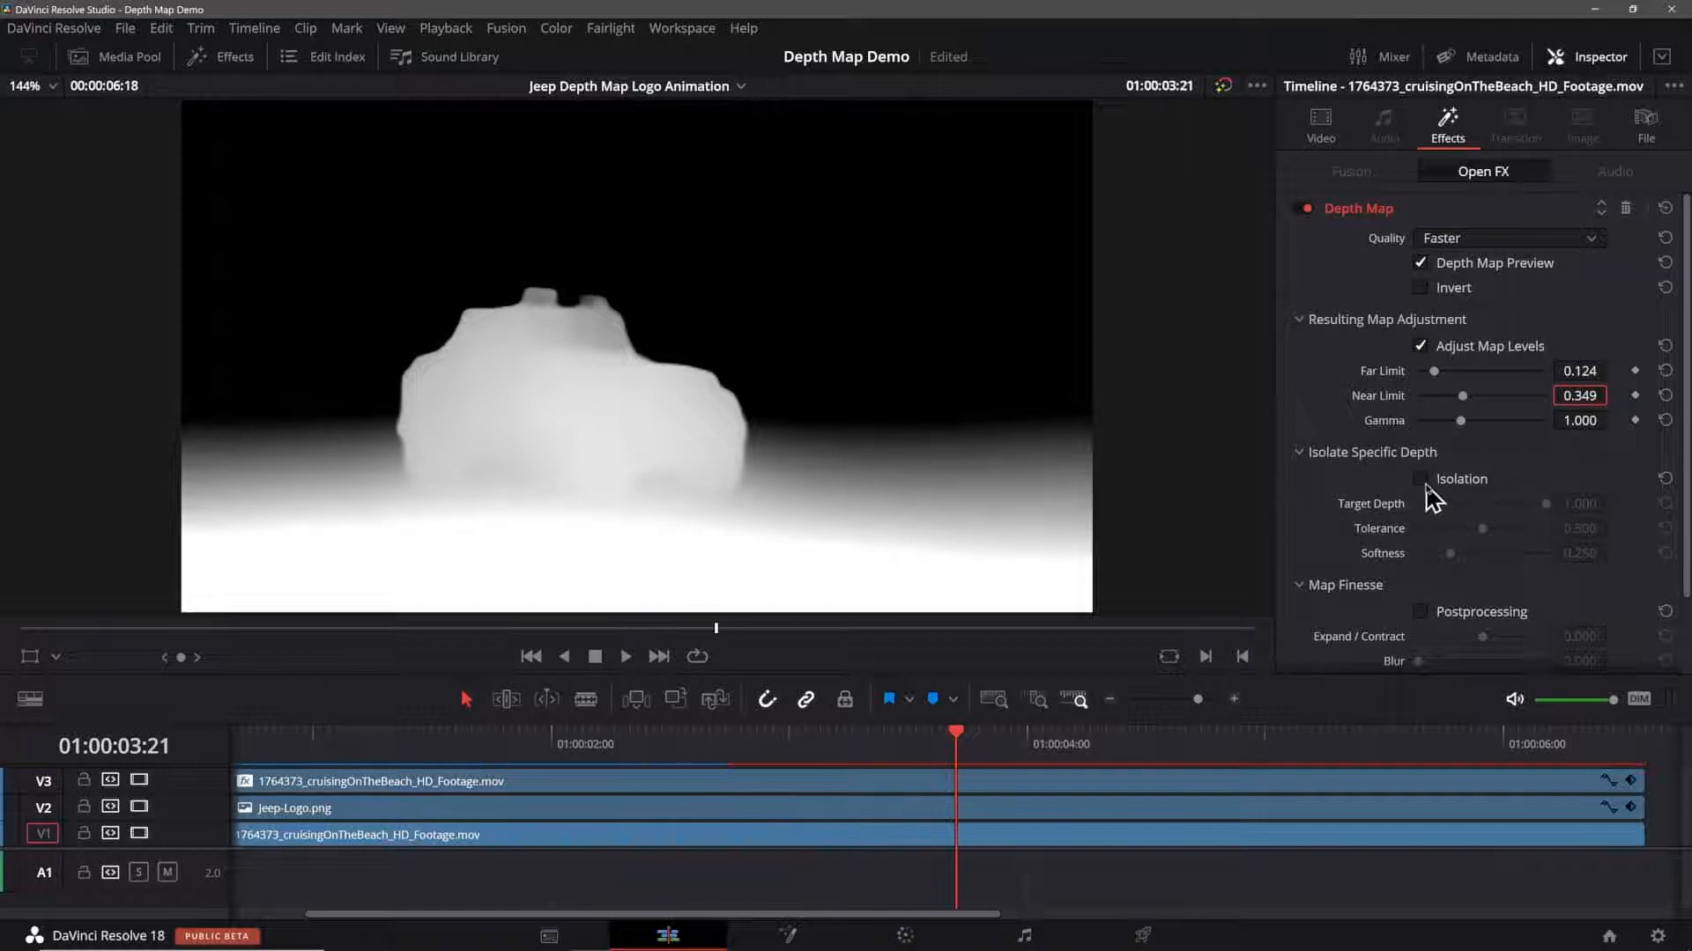
# Step: Enable depth isolation and adjust target depth 0.721, tolerance 0.604, softness 0
pyautogui.click(1421, 479)
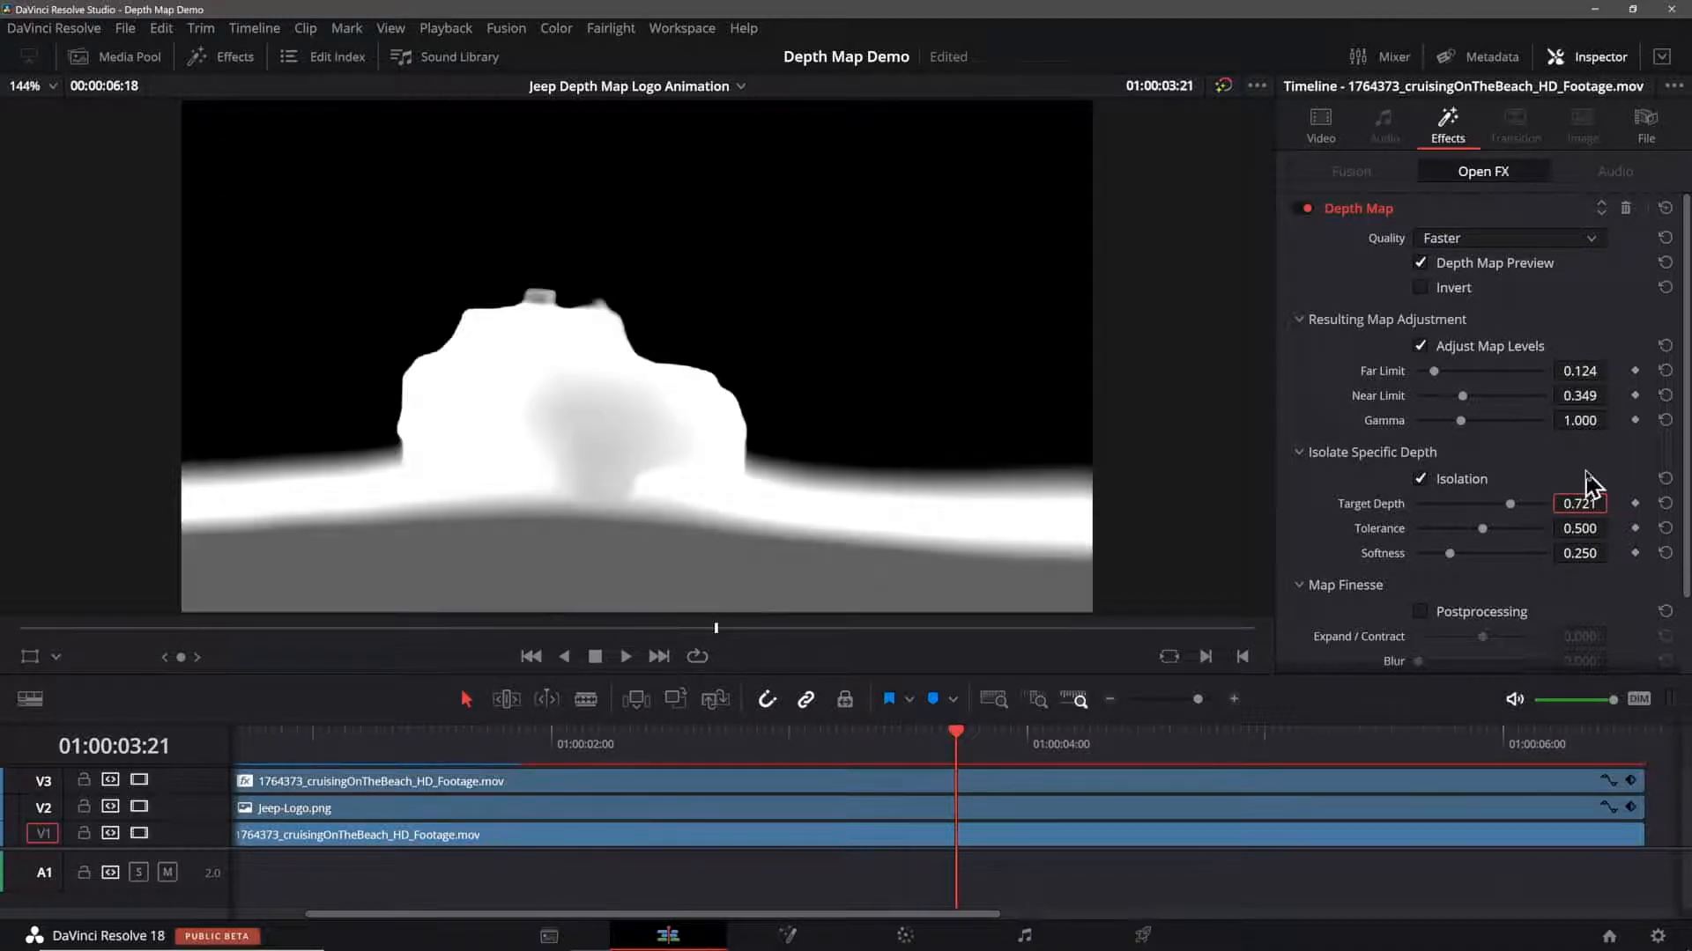
pyautogui.click(1580, 528)
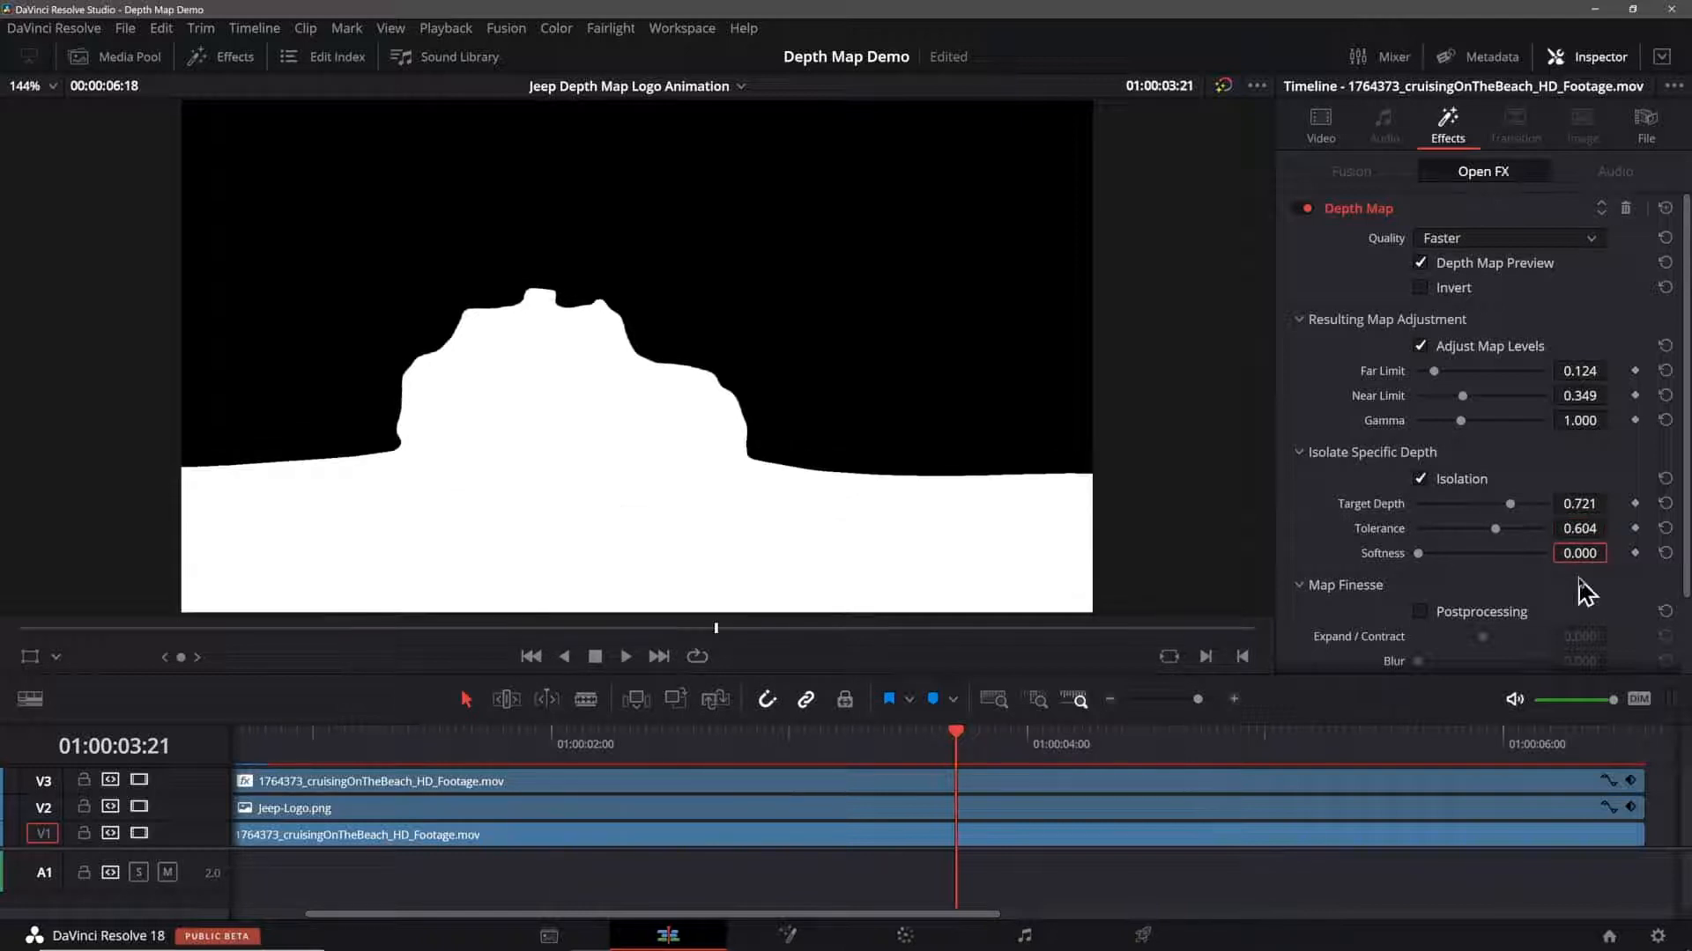
# Step: Enable Map Finesse Postprocessing and set Expand/Contract to -0.457
pyautogui.scroll(-3)
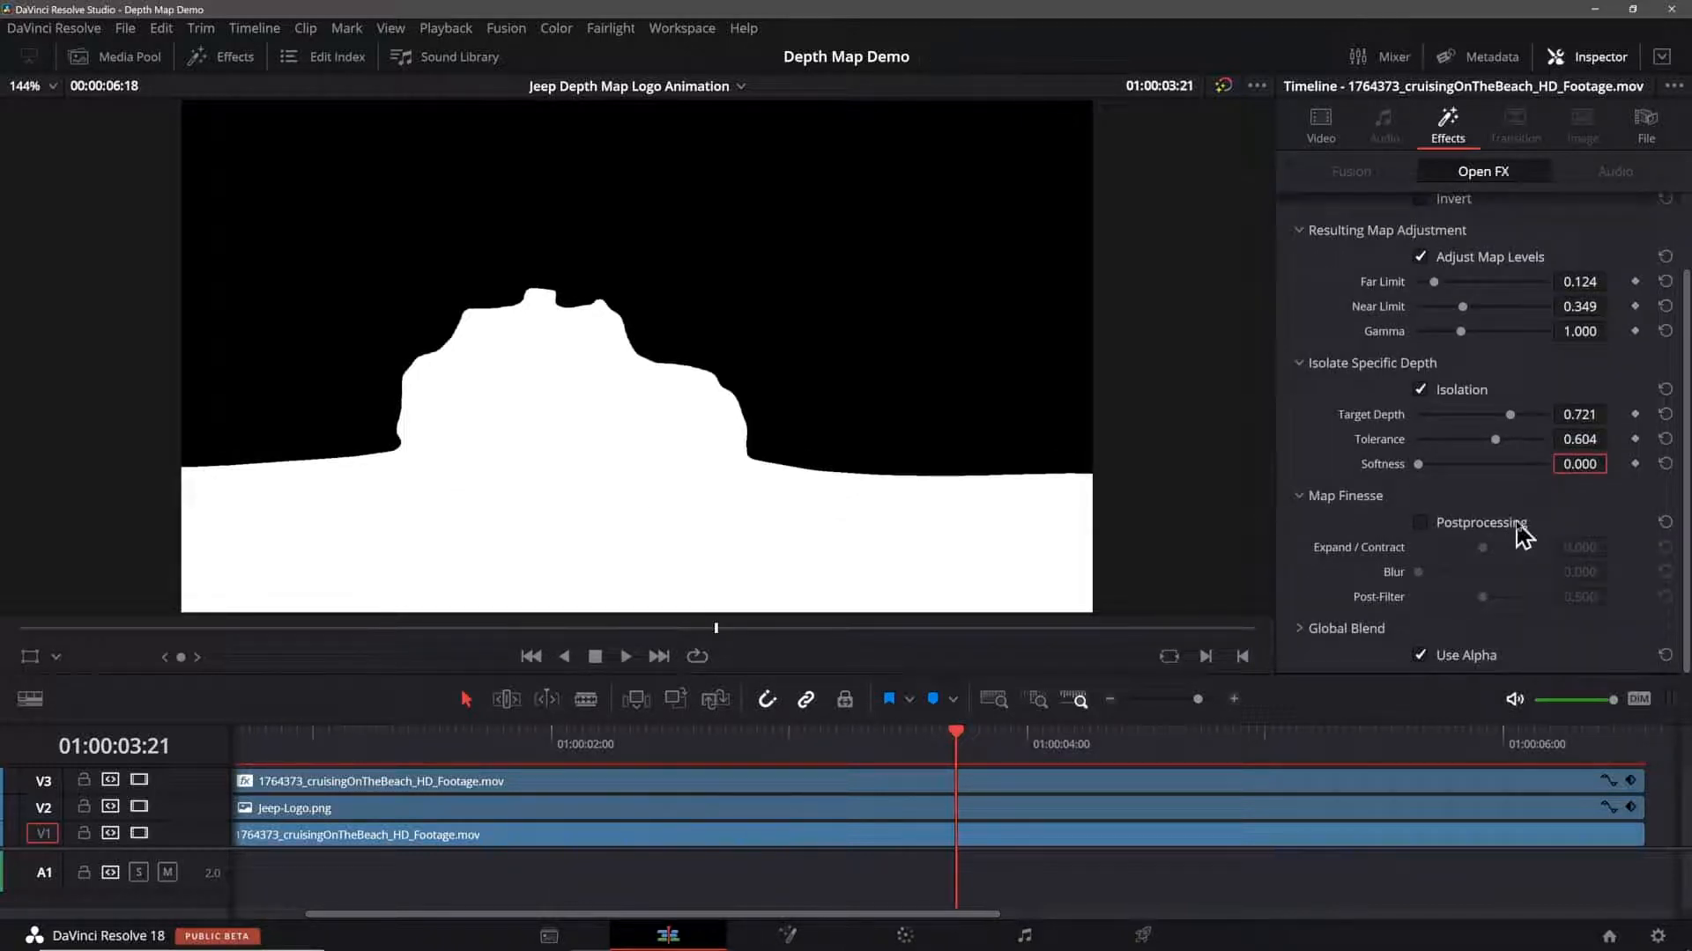
pyautogui.moveTo(1428, 534)
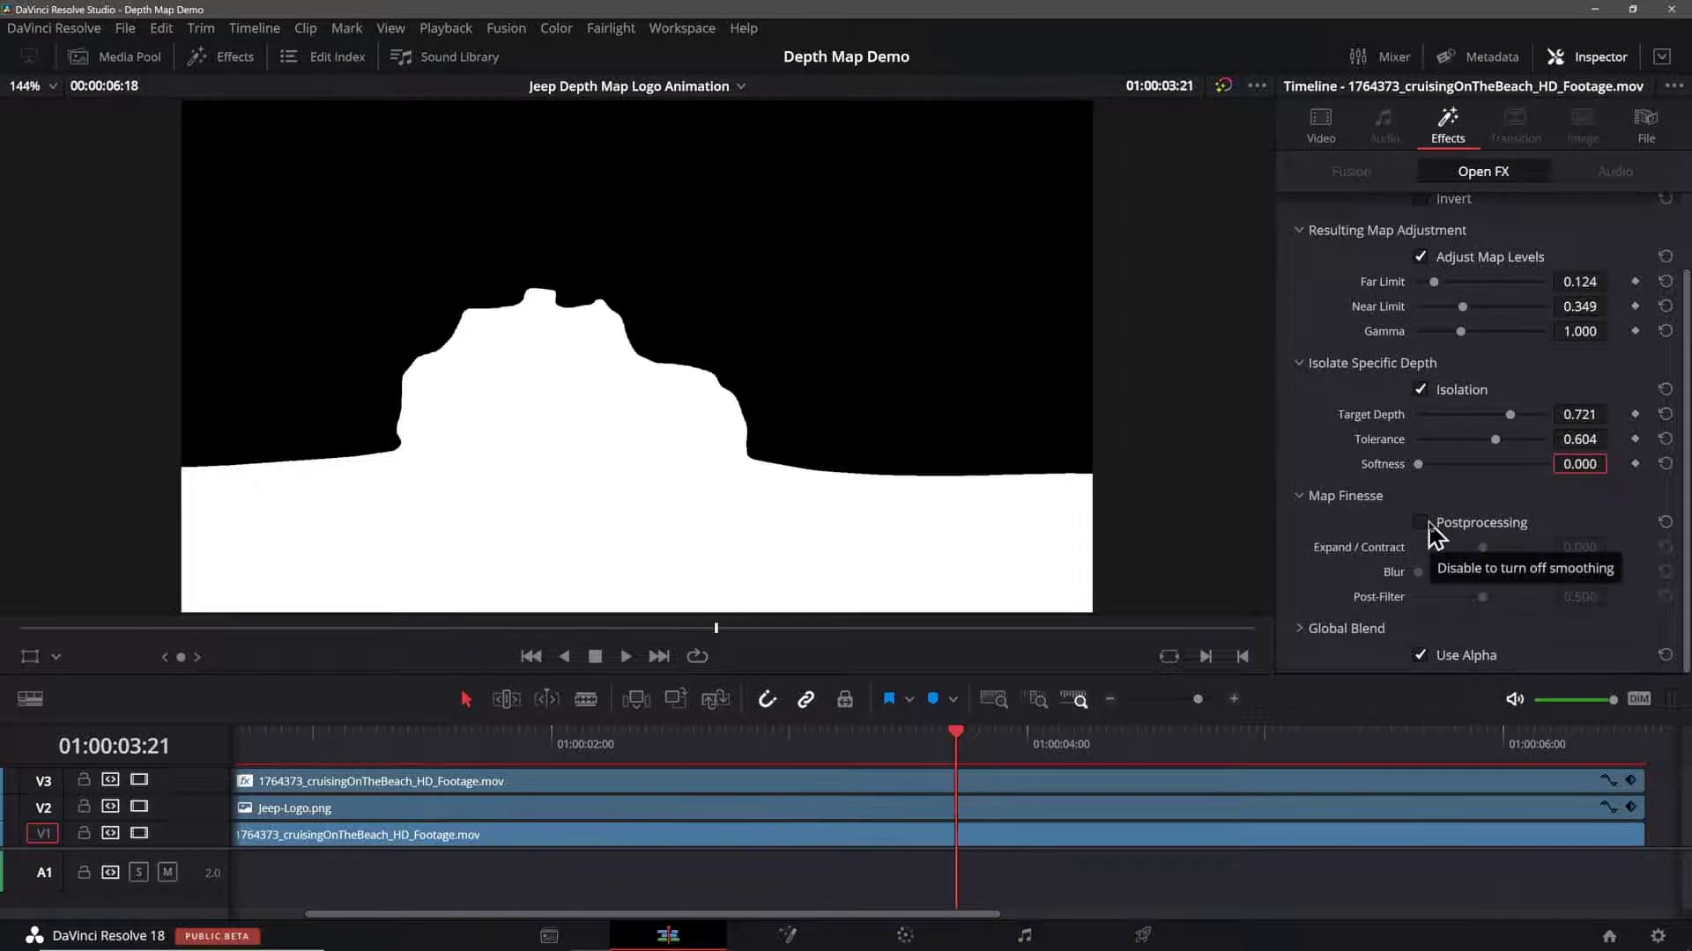
pyautogui.click(1422, 523)
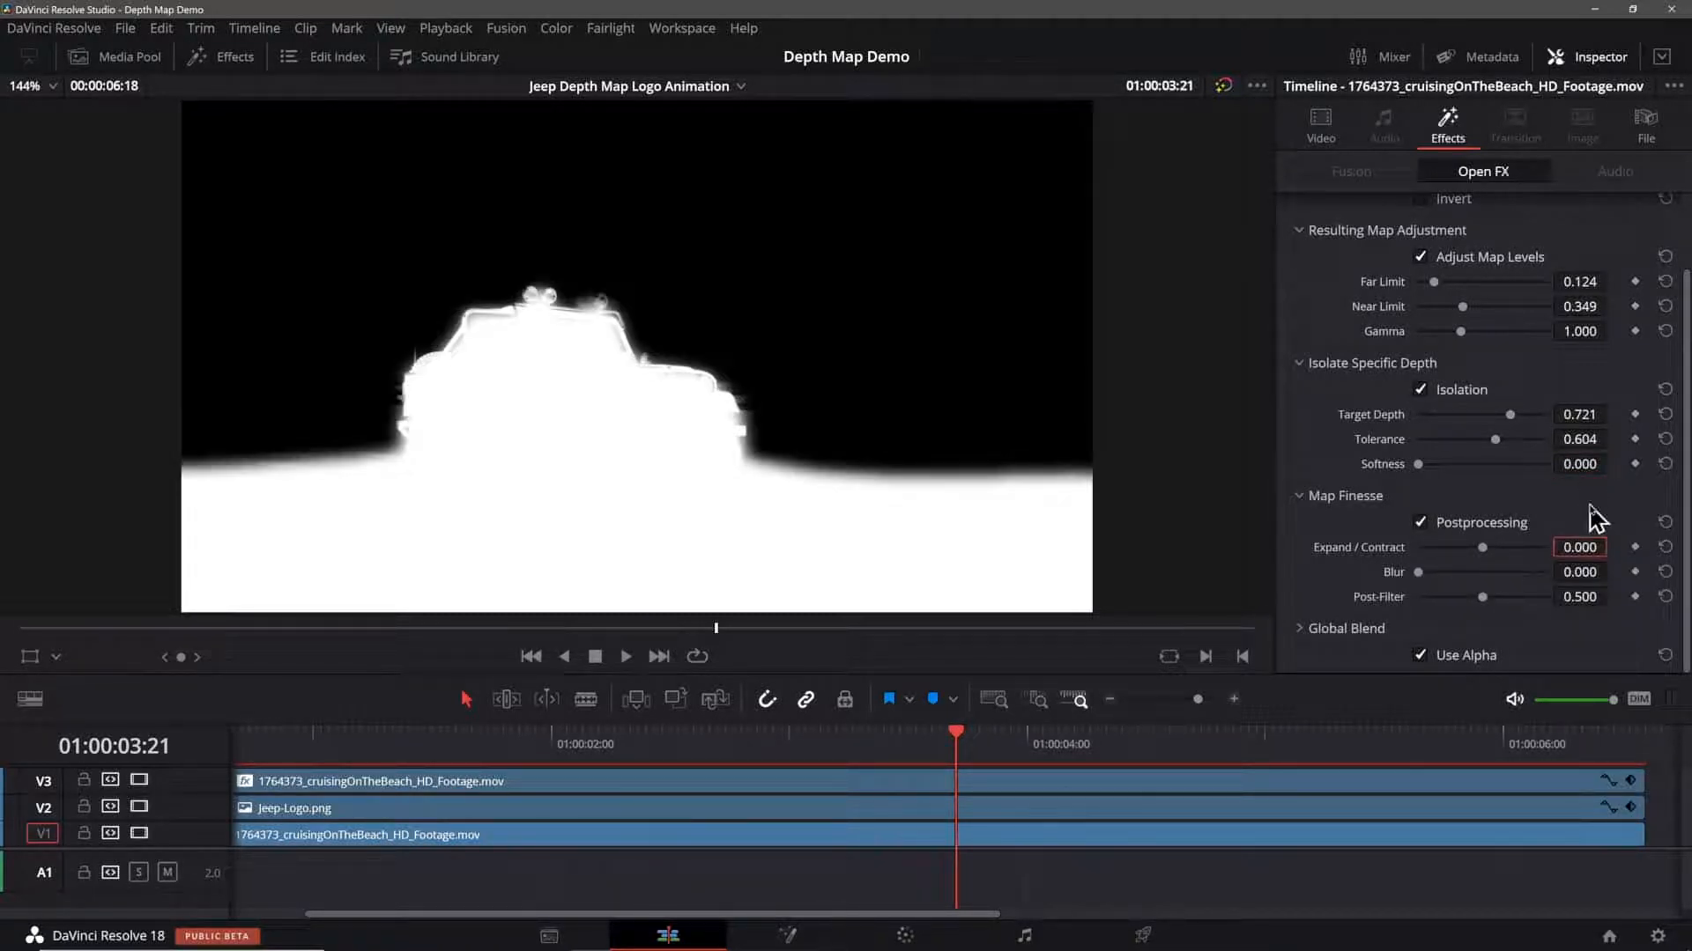
pyautogui.tripleClick(1579, 547)
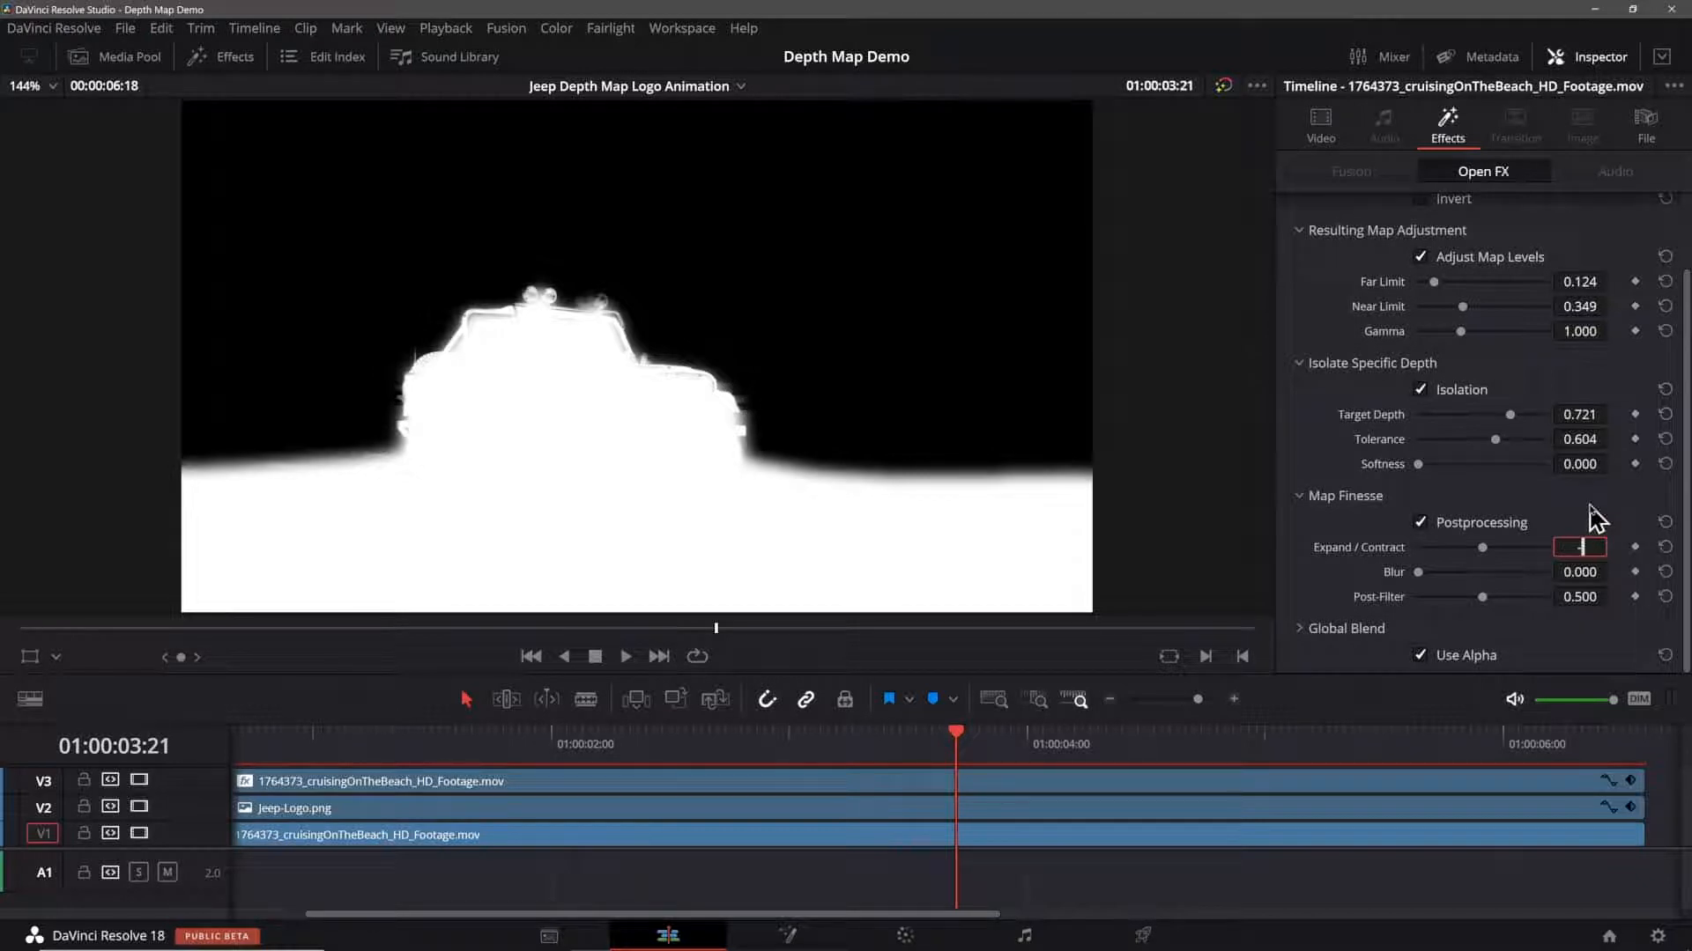
pyautogui.write('-.457')
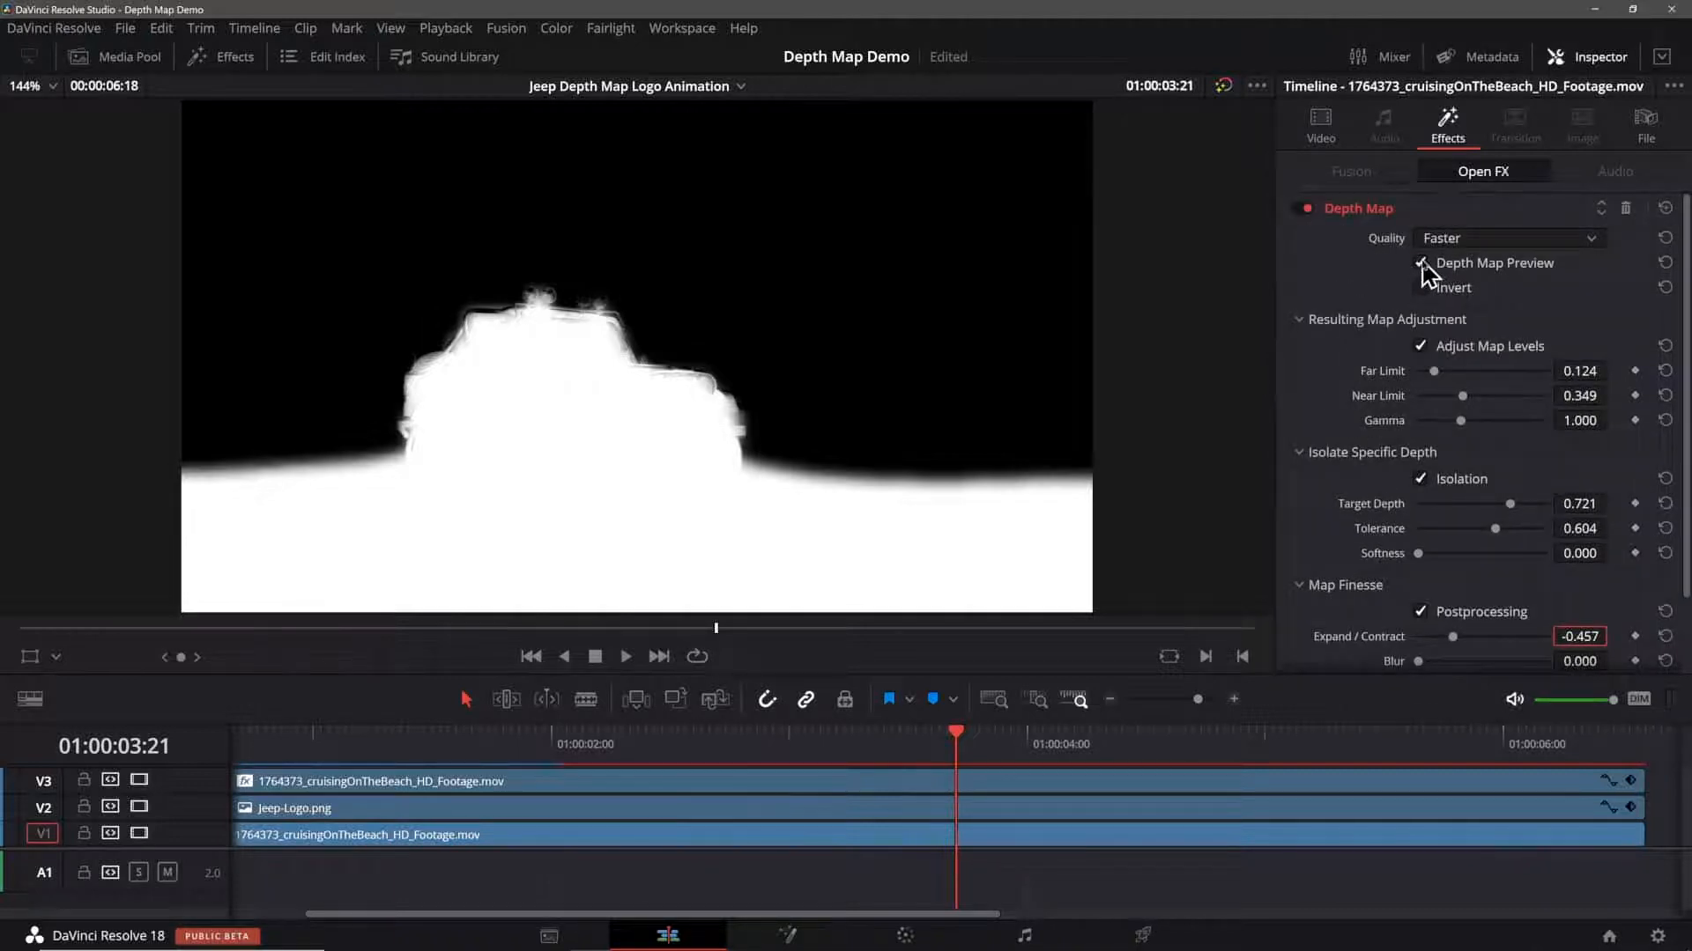
# Step: Turn off Depth Map Preview and replay the beach clip from the start to view the logo behind the Jeep
pyautogui.click(1422, 262)
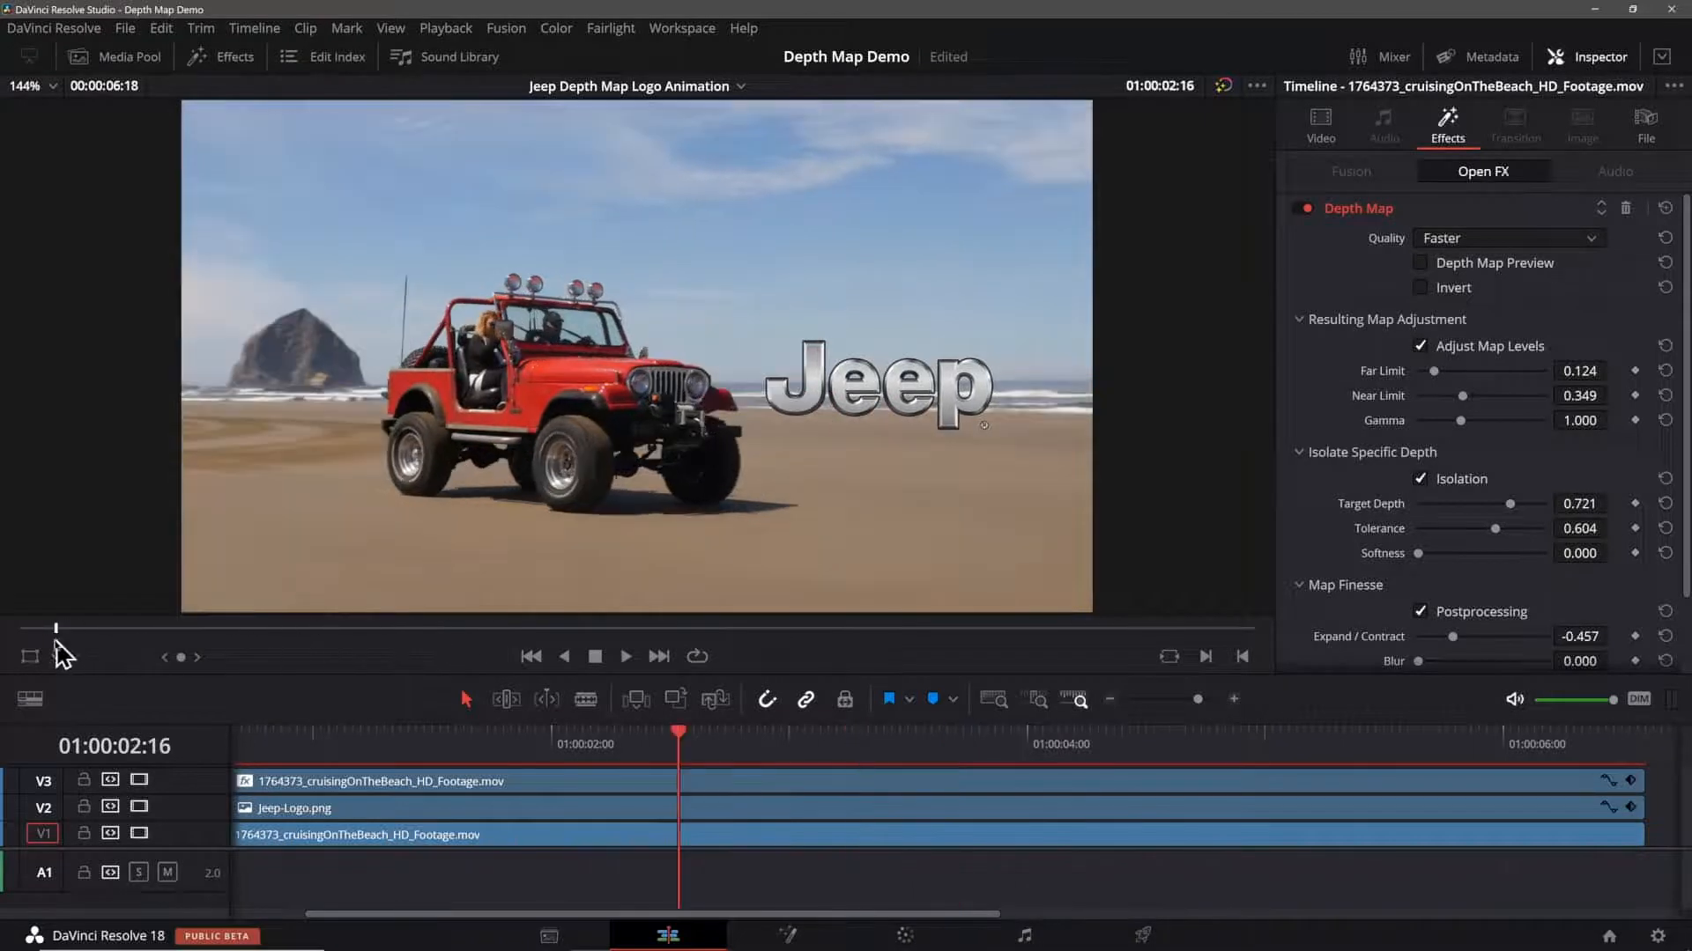
pyautogui.click(530, 655)
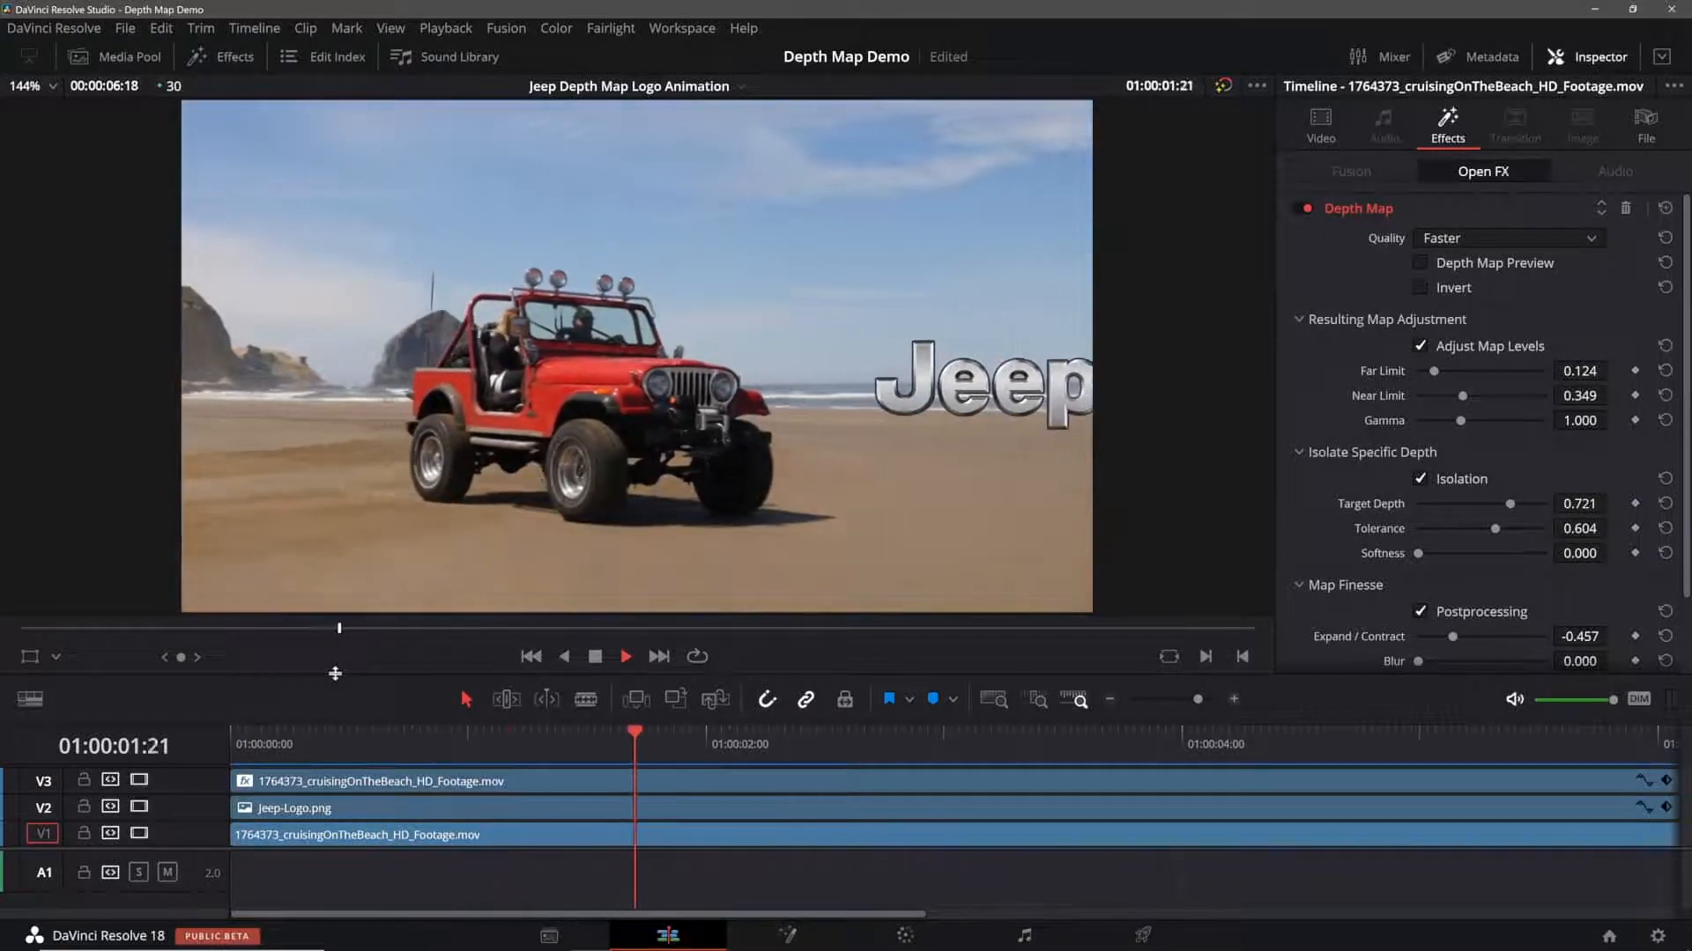
pyautogui.click(1119, 744)
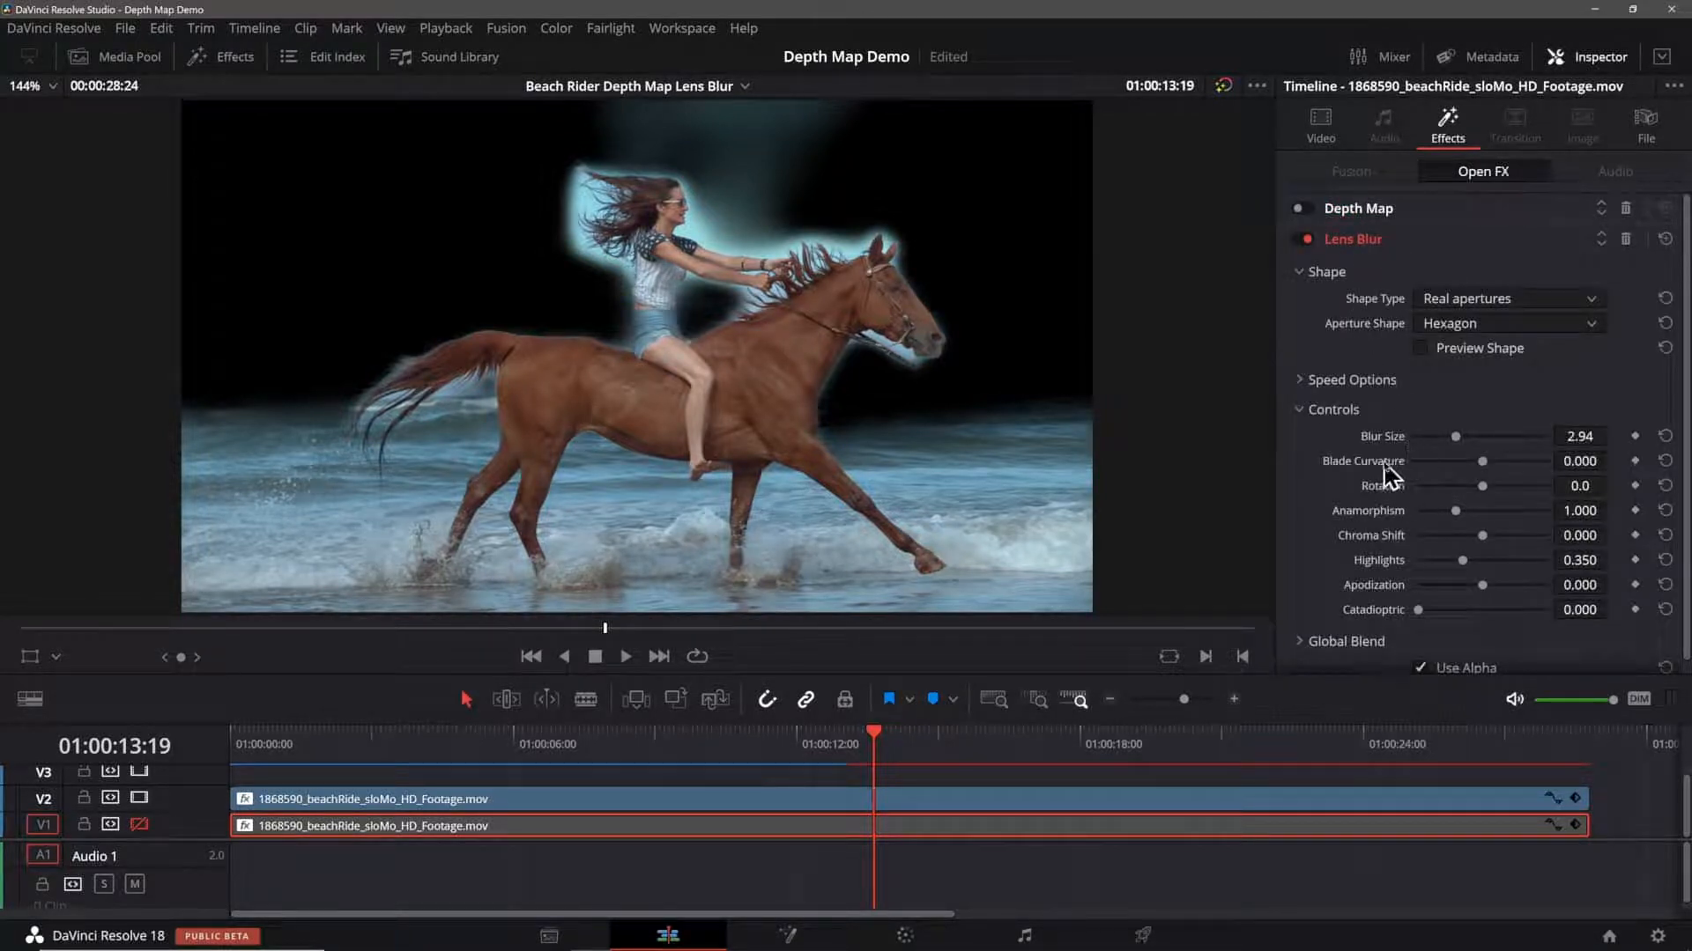
pyautogui.moveTo(1313, 611)
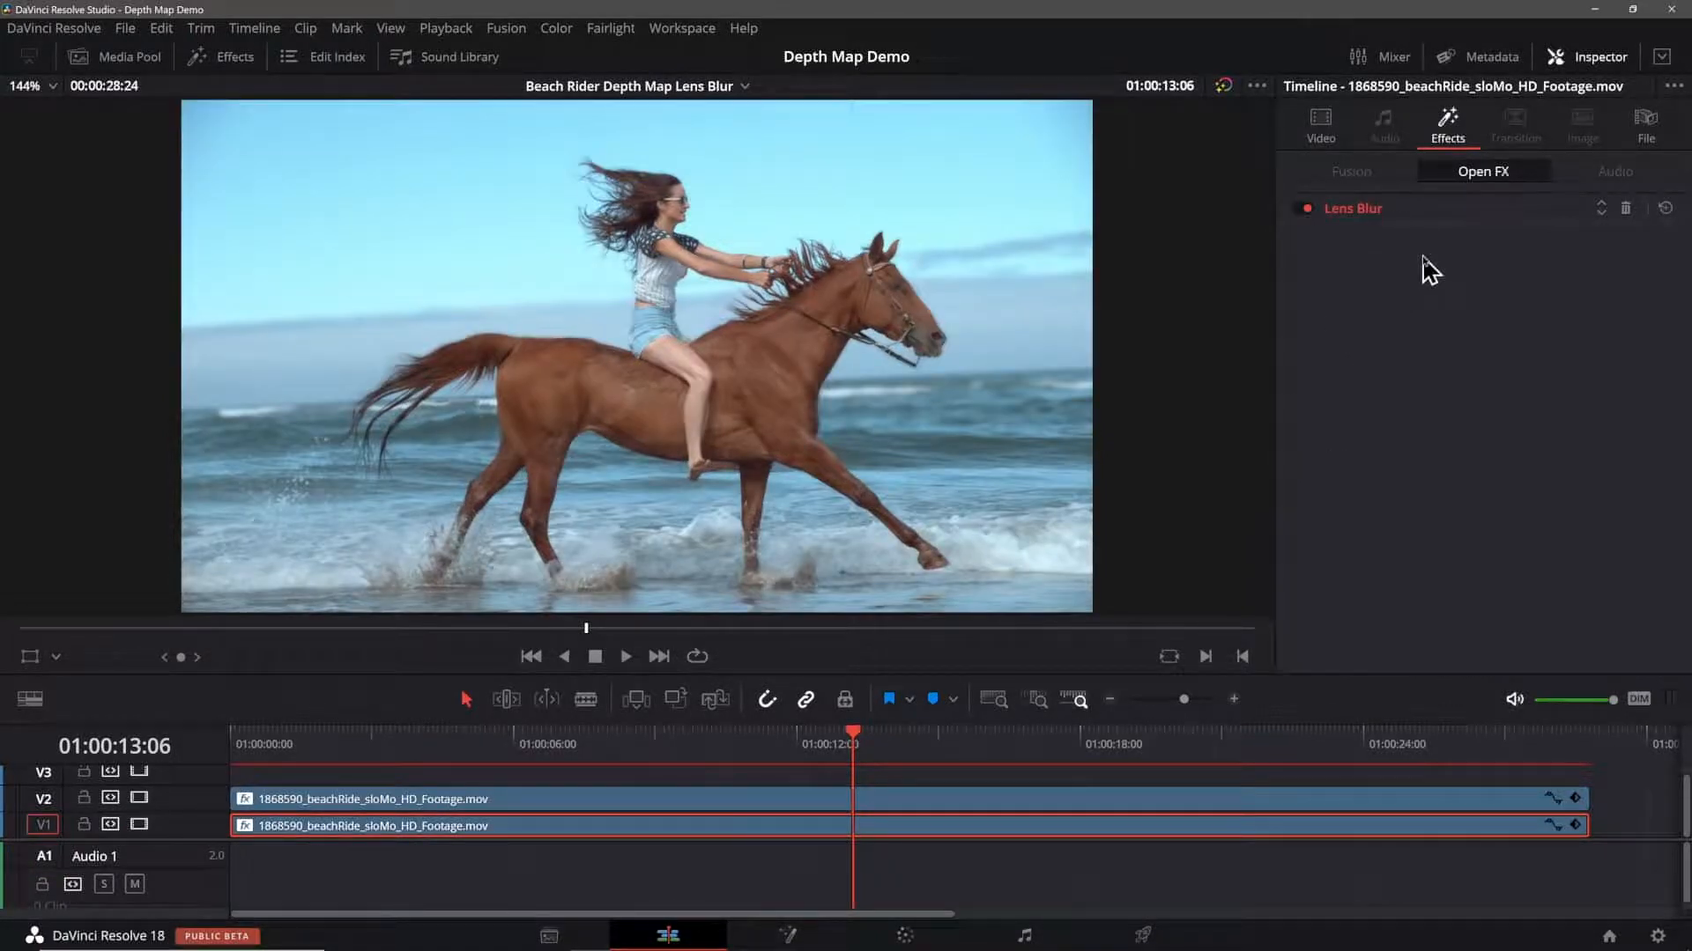
# Step: Toggle Lens Blur off for comparison and turn off the Depth Map Preview
pyautogui.click(1299, 208)
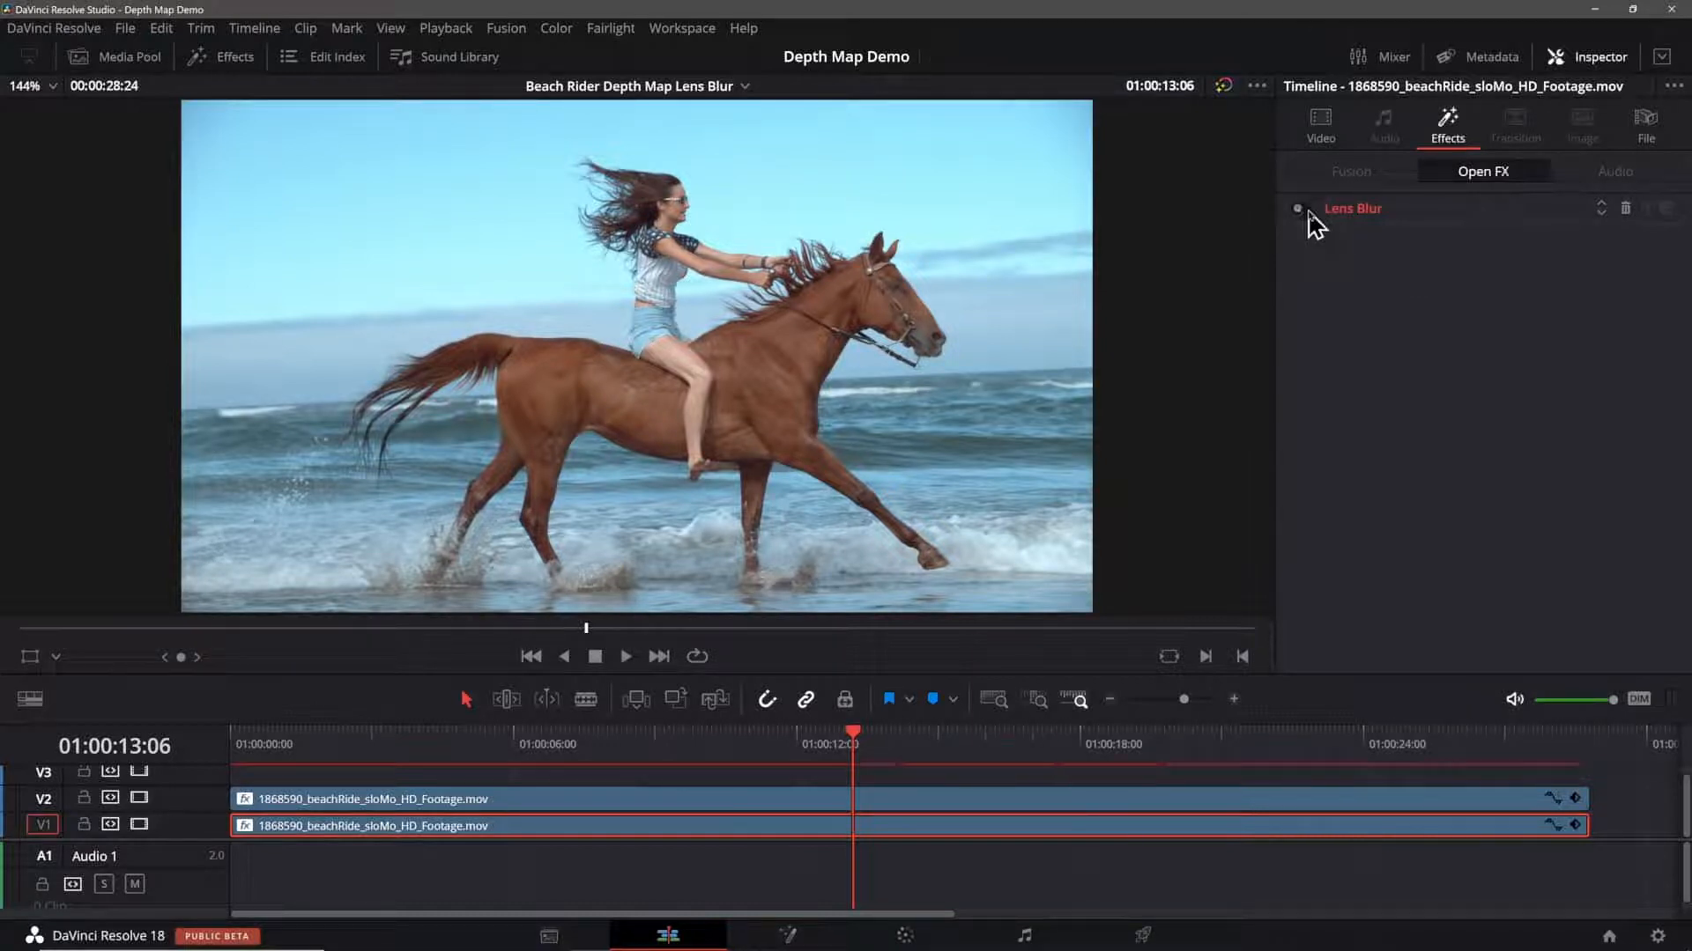
pyautogui.click(1298, 208)
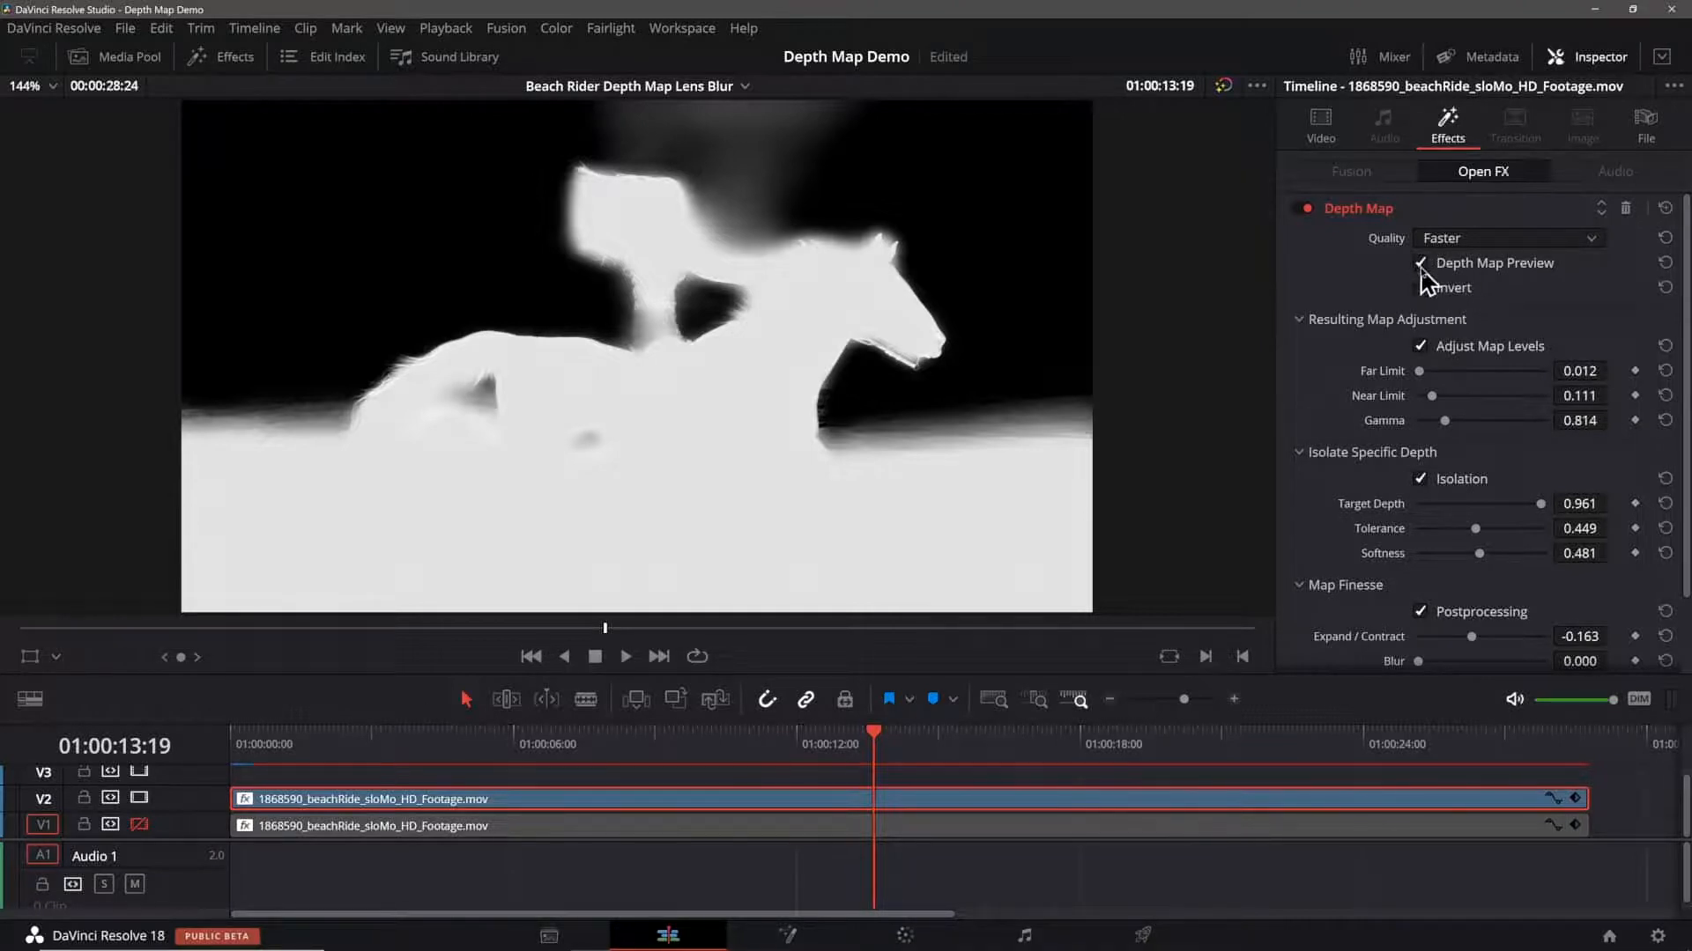
pyautogui.click(1421, 262)
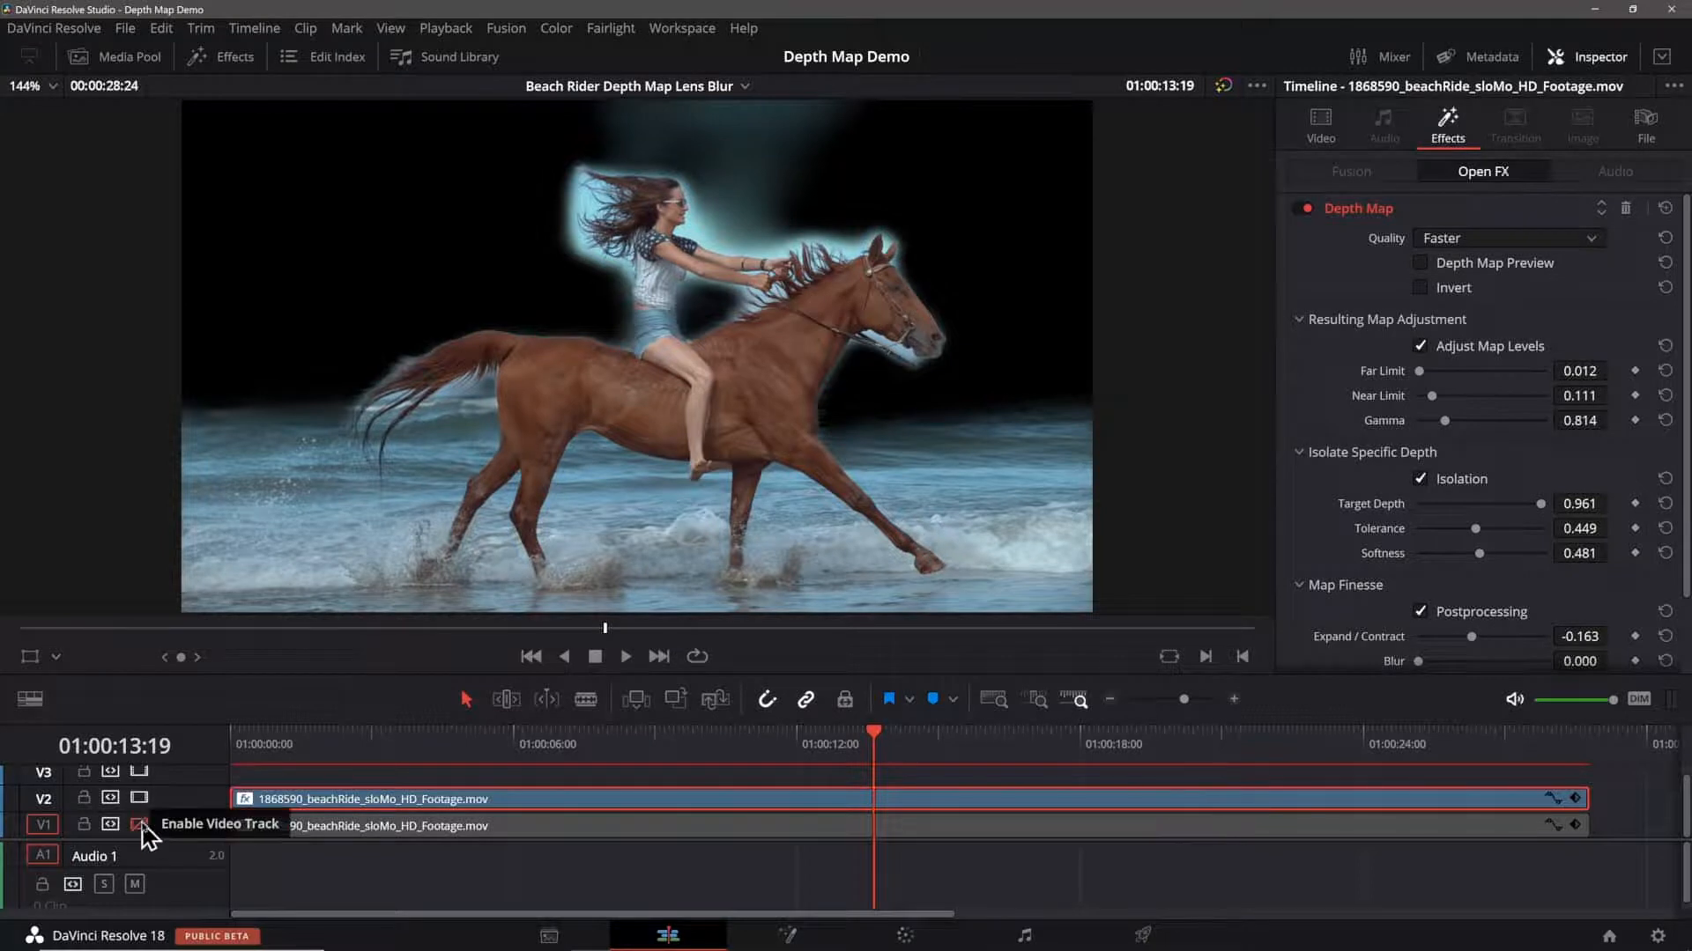
# Step: Re-enable the lower horse track, toggle its Lens Blur, and switch off Depth Map
pyautogui.click(139, 825)
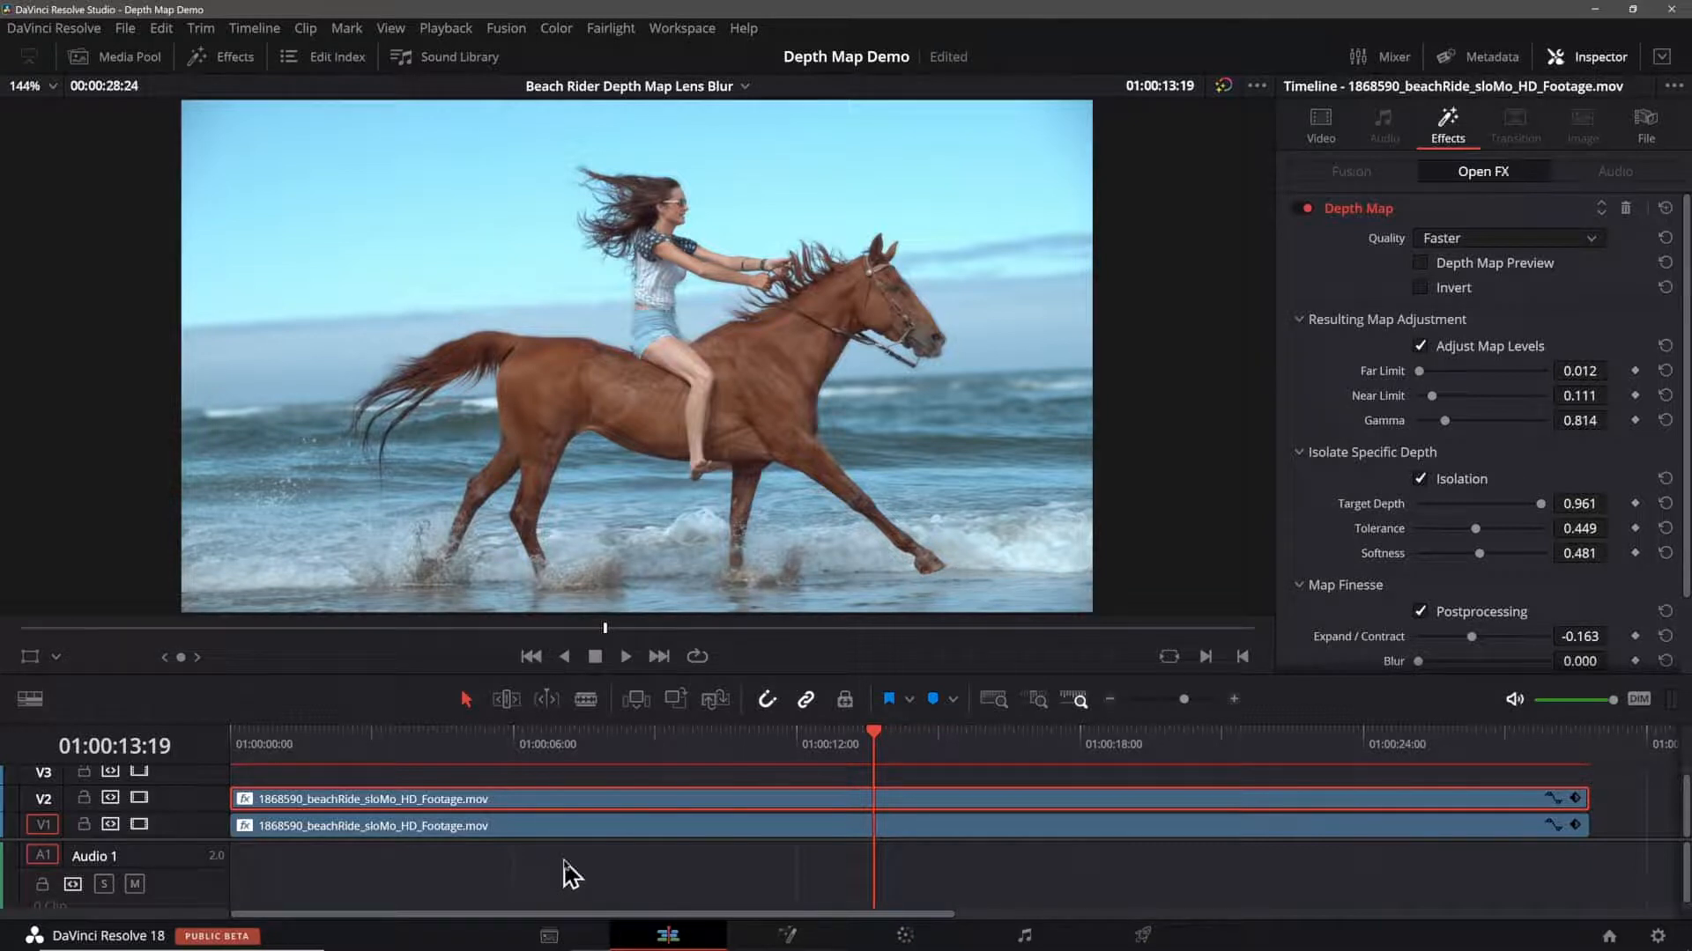
pyautogui.moveTo(609, 864)
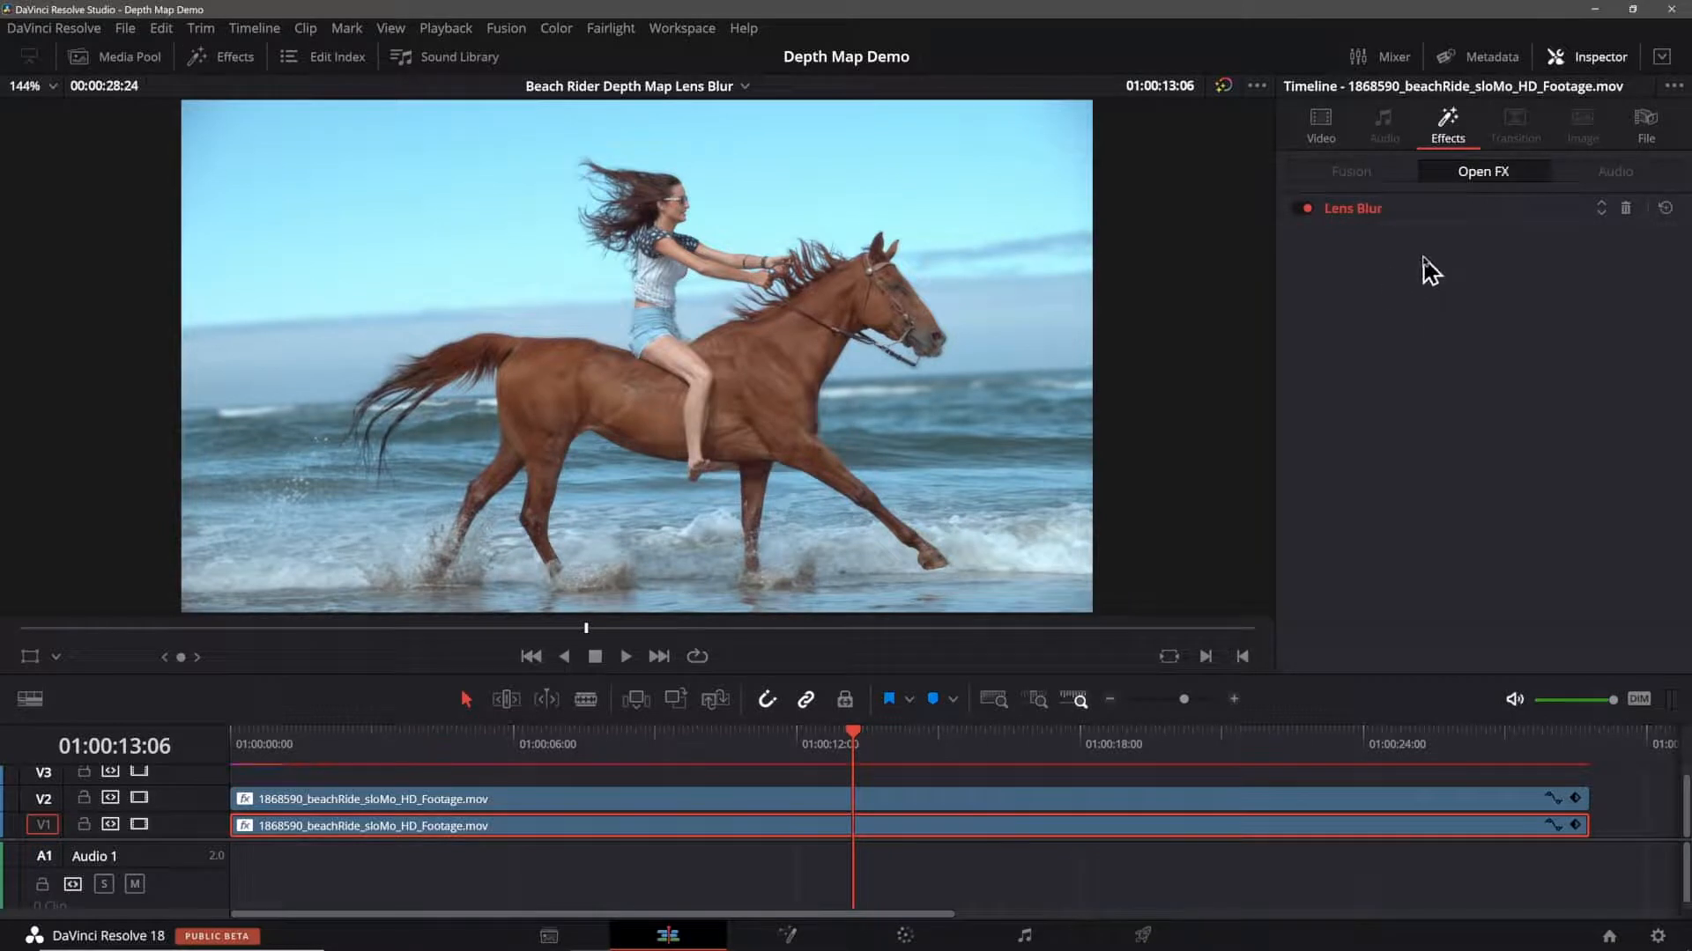
pyautogui.click(1307, 208)
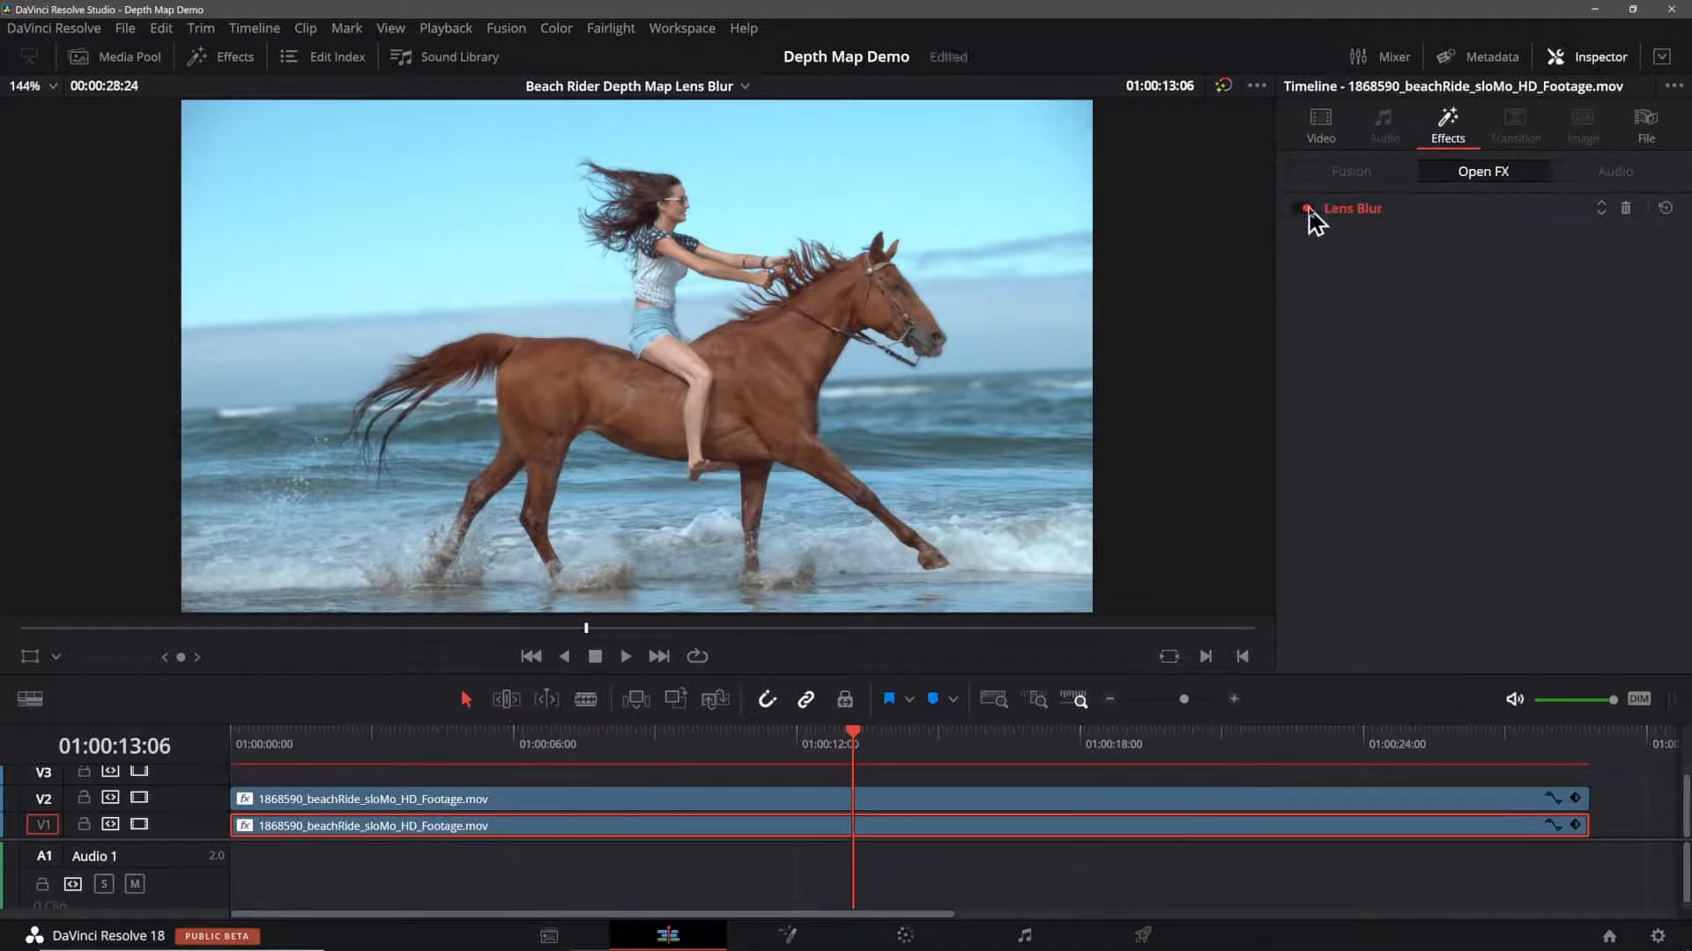
pyautogui.click(1304, 208)
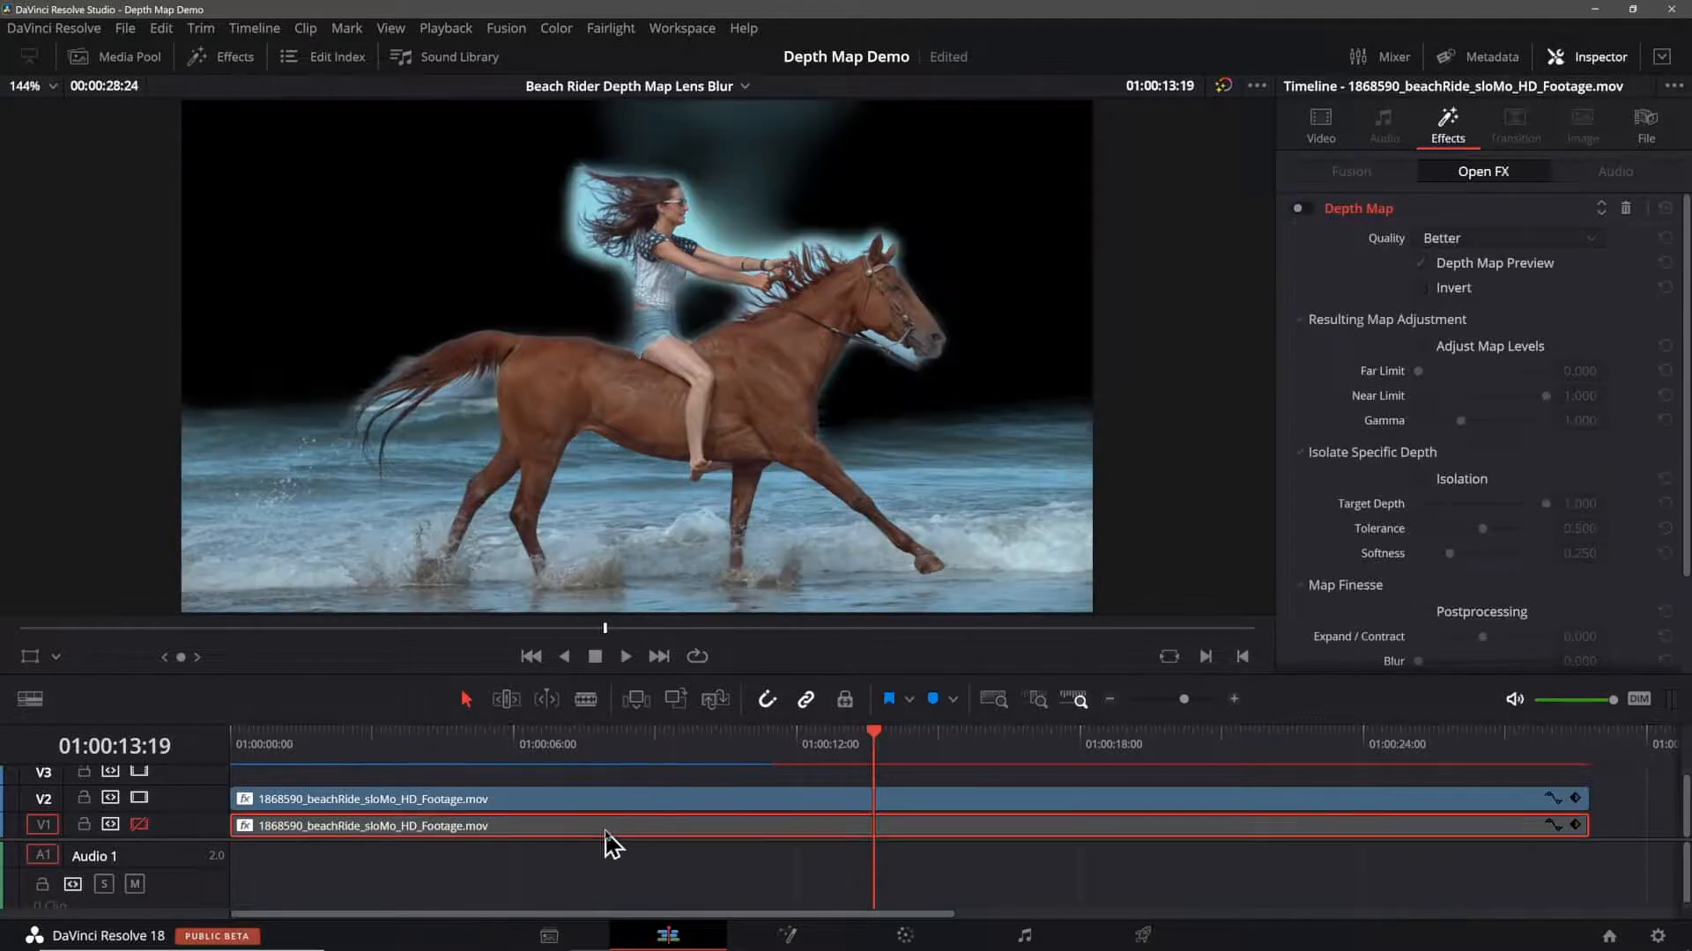
pyautogui.scroll(-3)
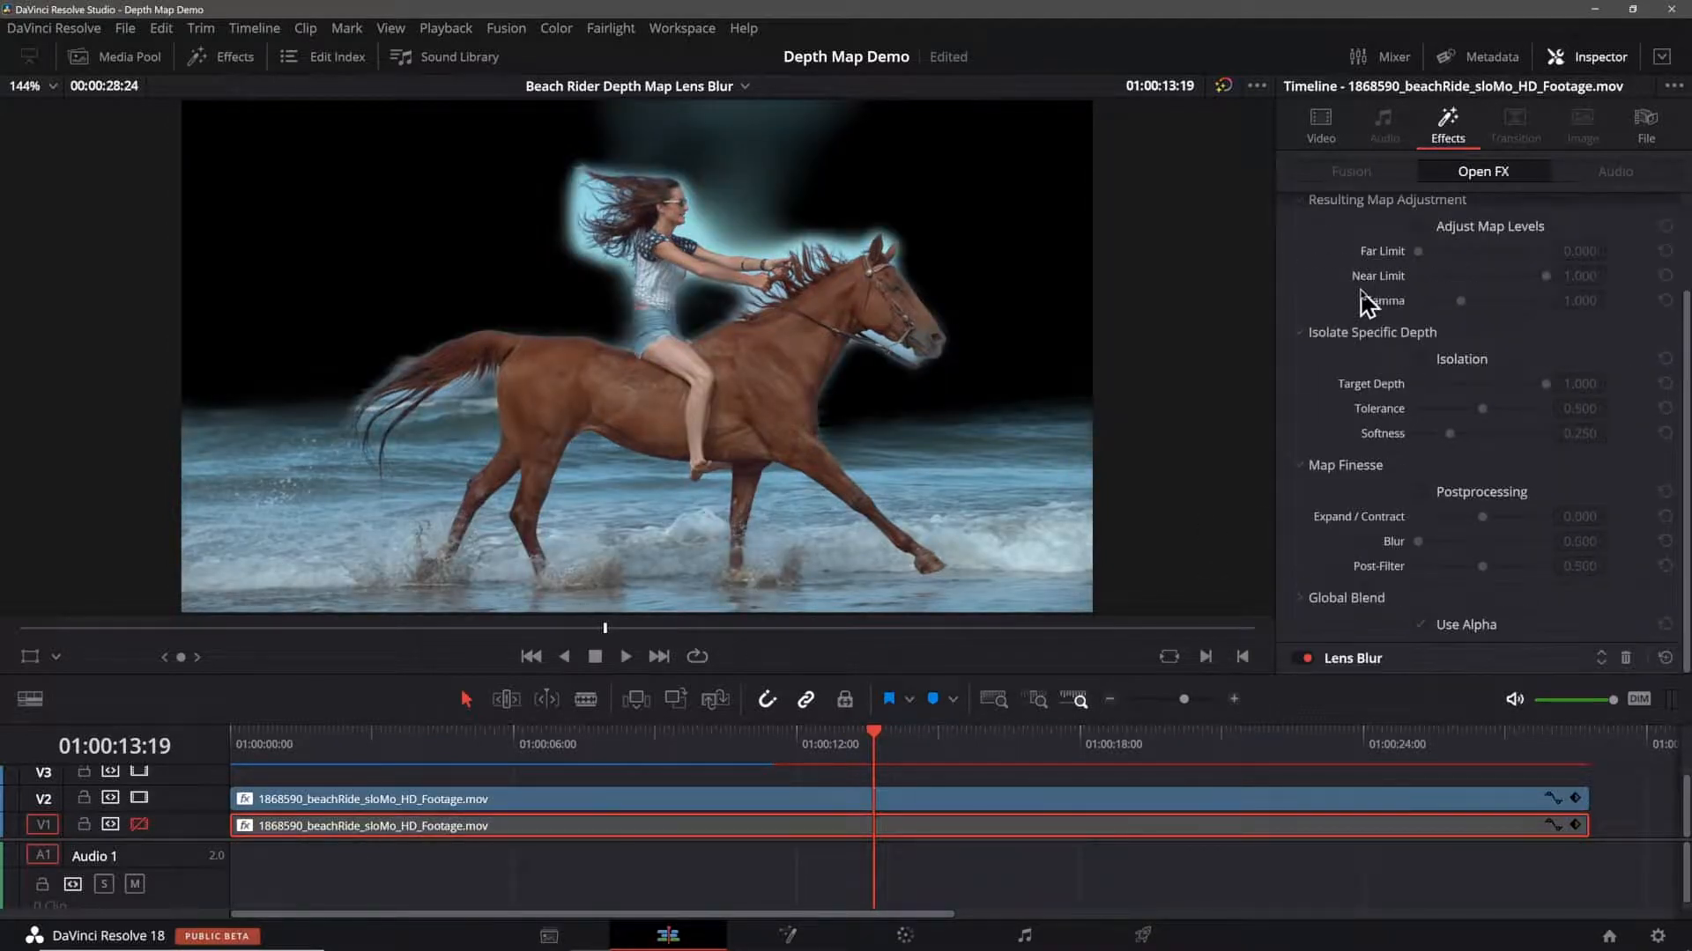
pyautogui.click(1357, 207)
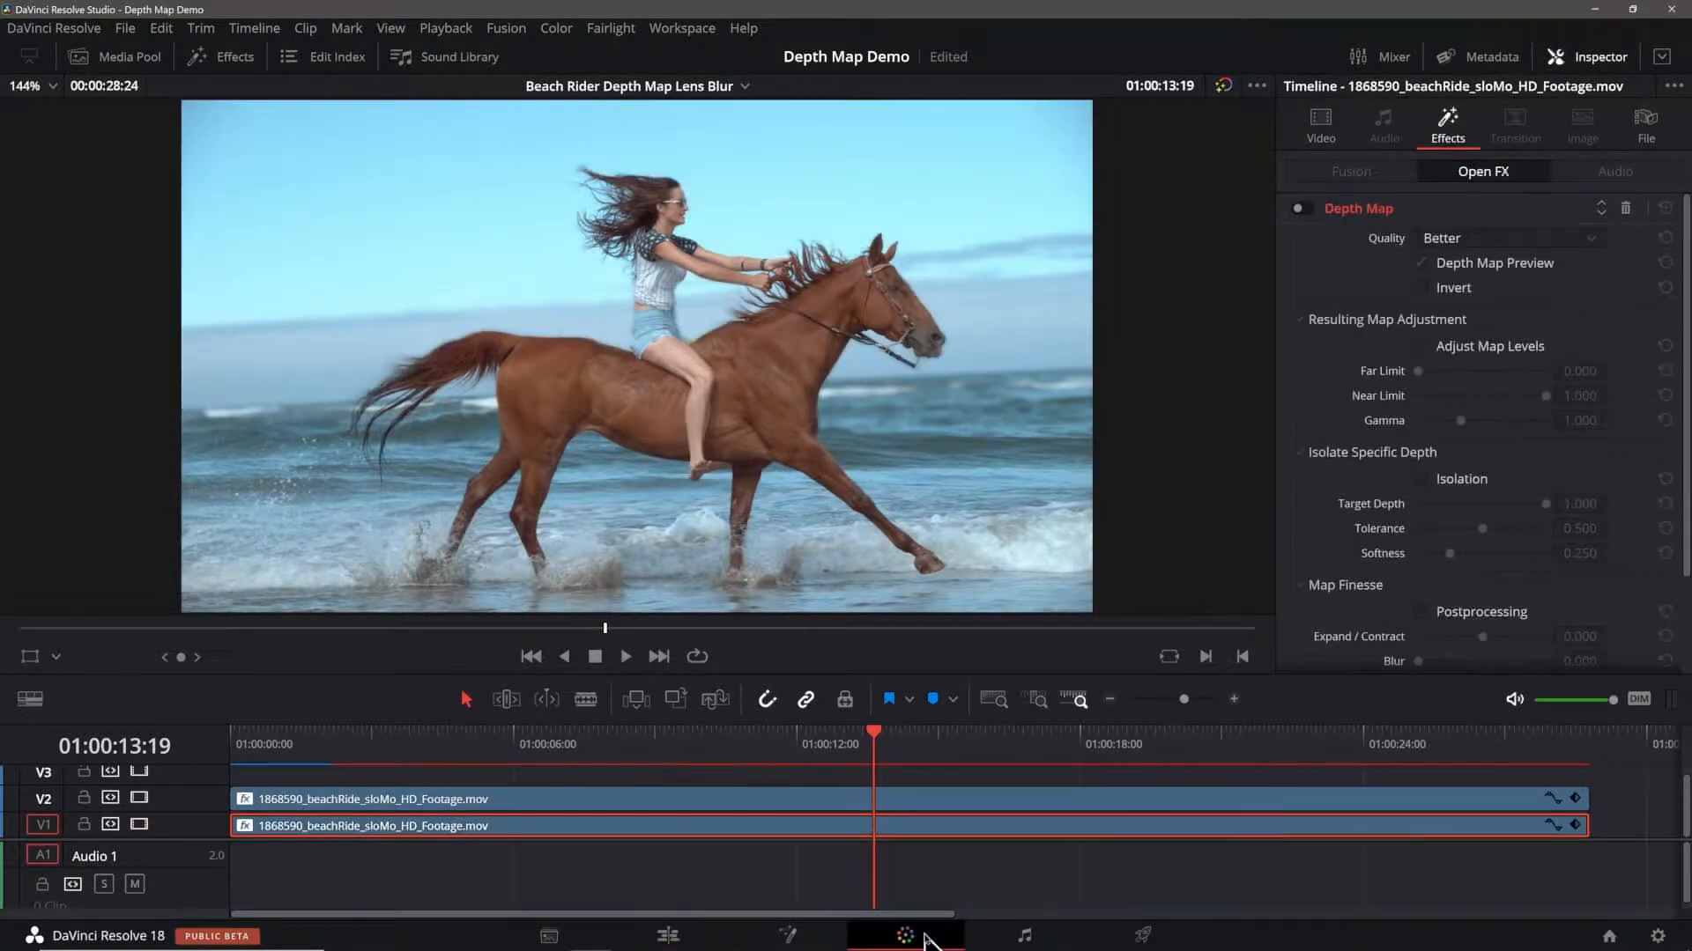
pyautogui.click(903, 934)
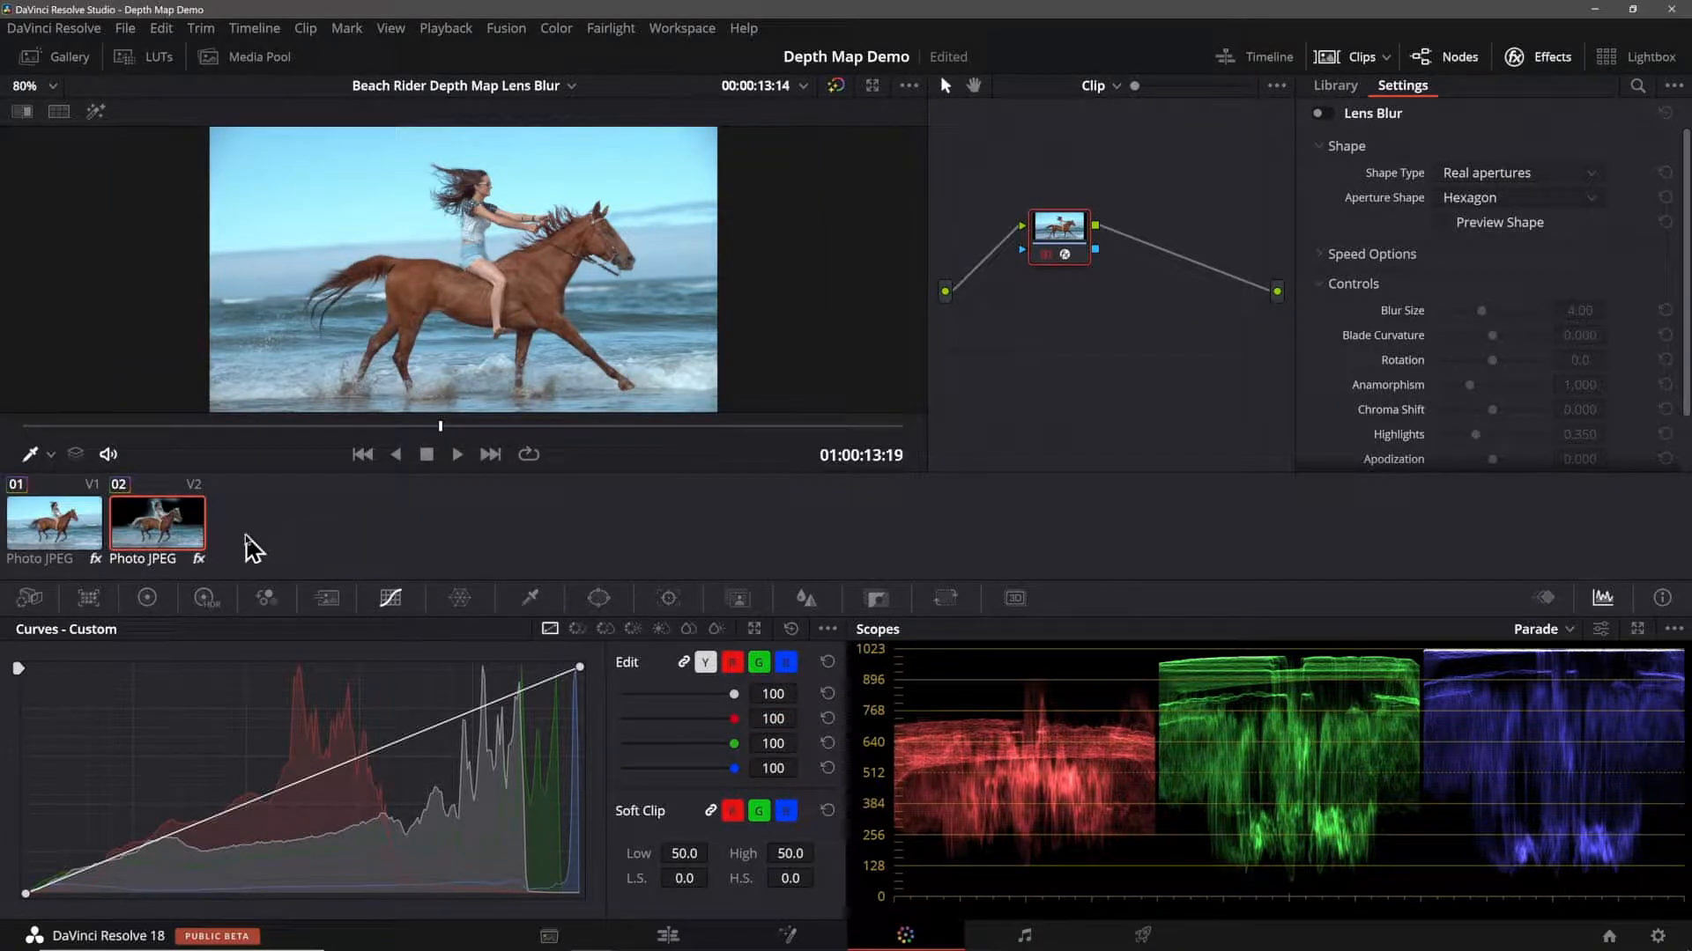
pyautogui.moveTo(62, 545)
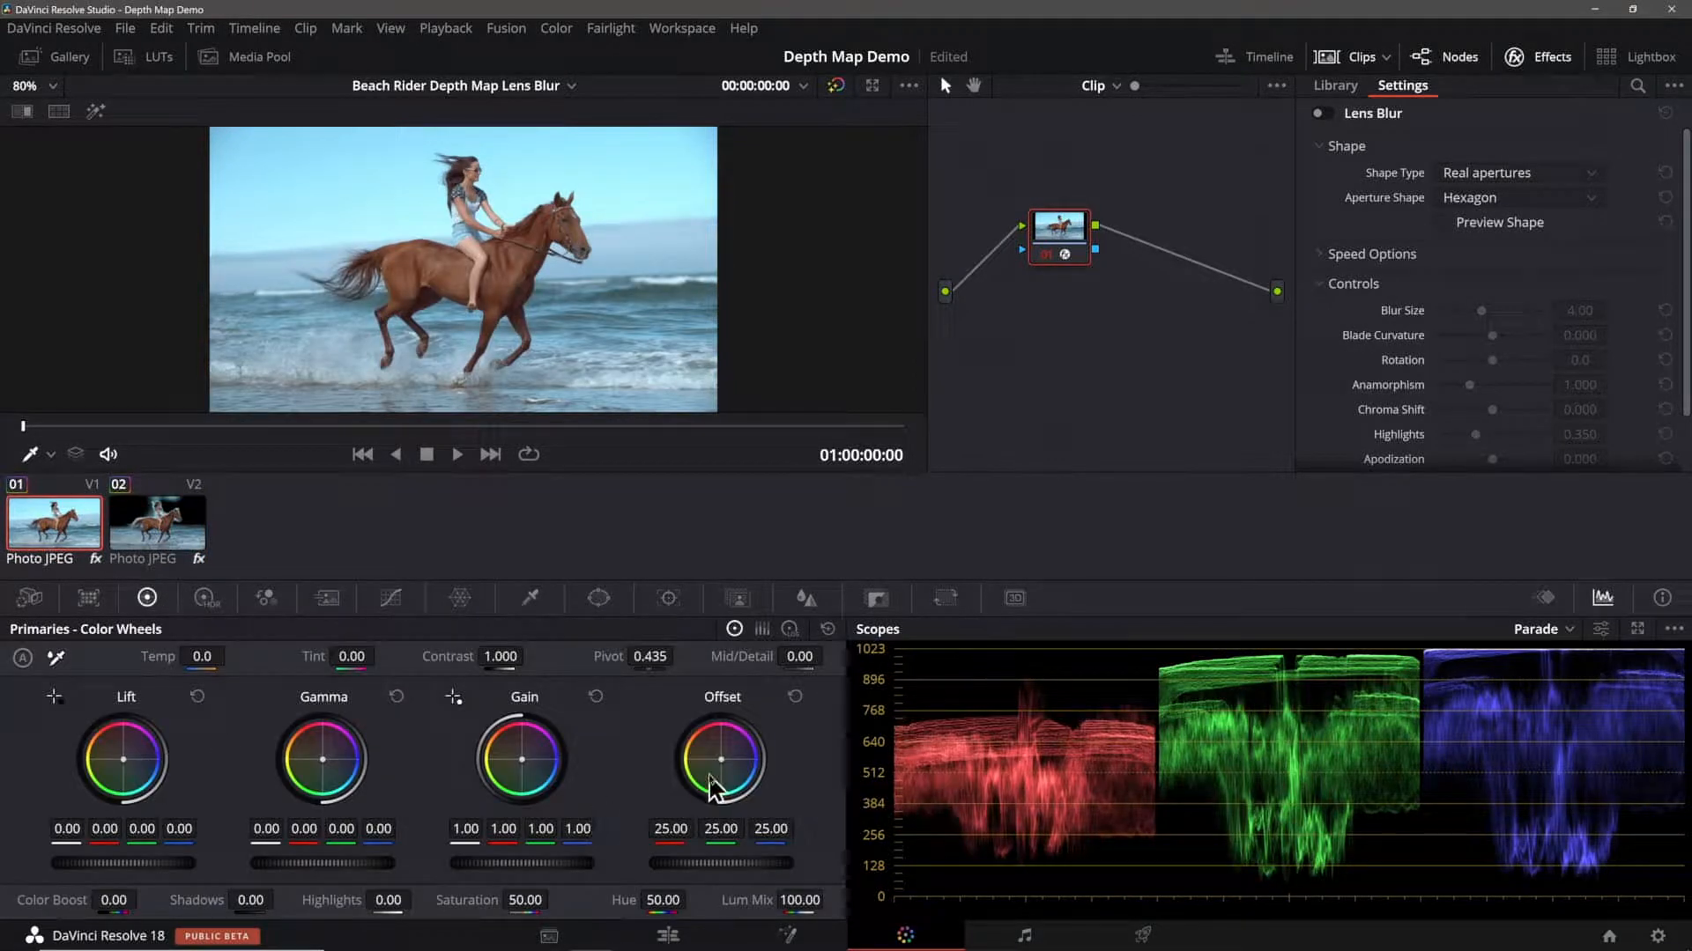
pyautogui.moveTo(712, 787)
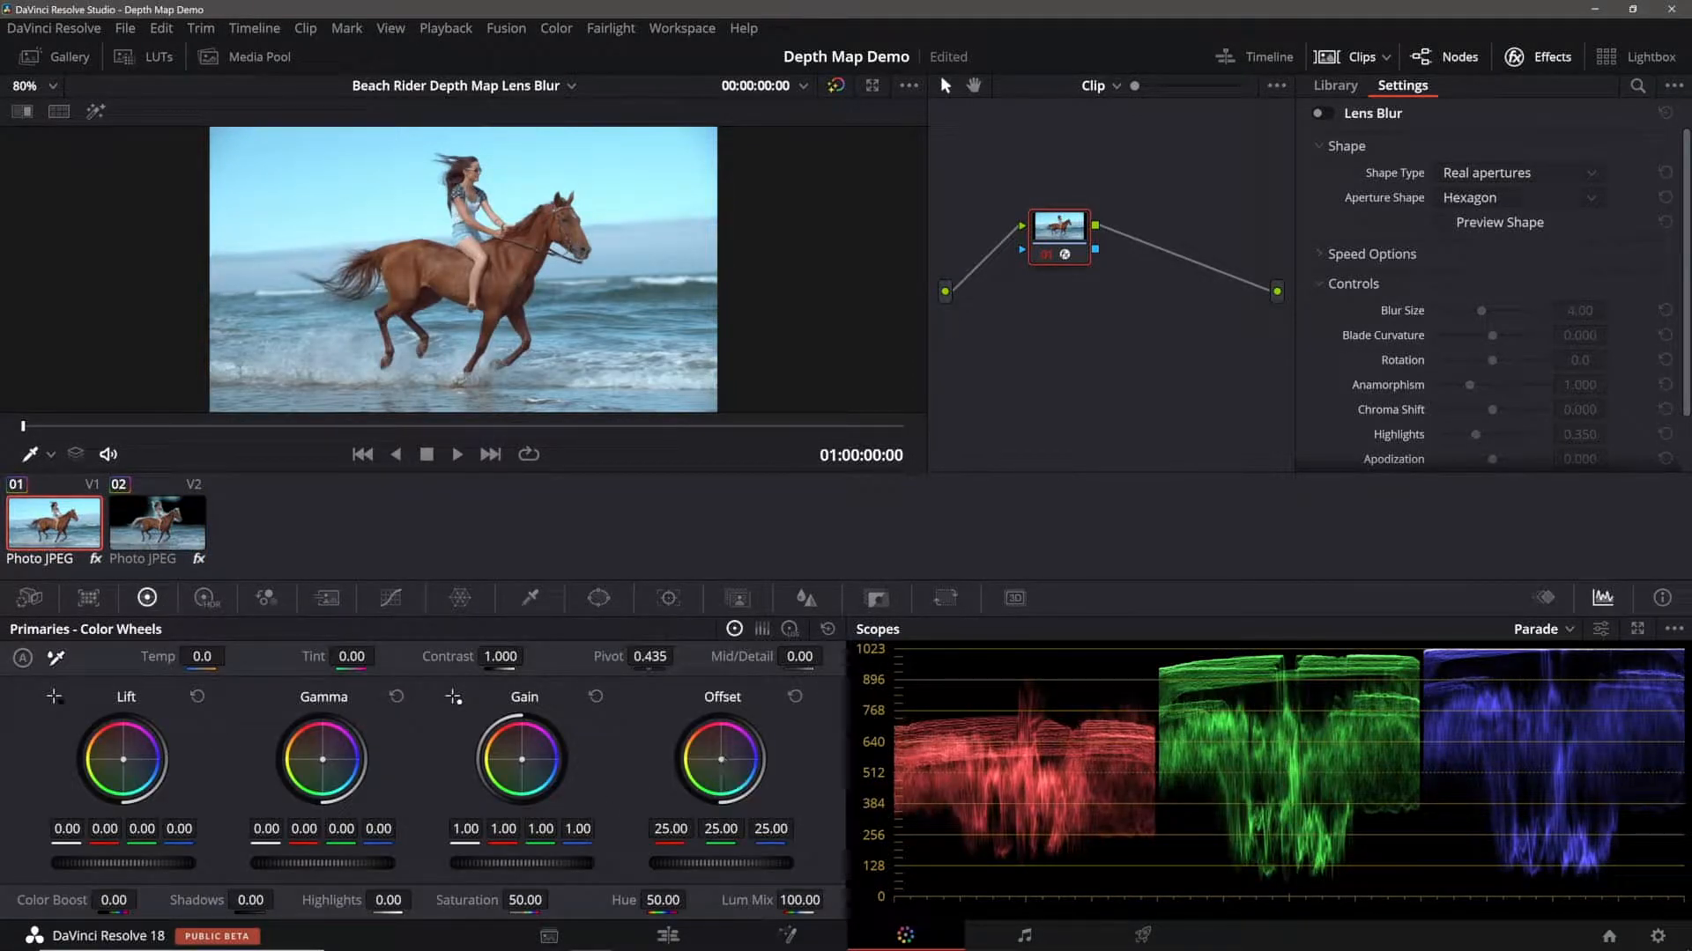
pyautogui.click(667, 934)
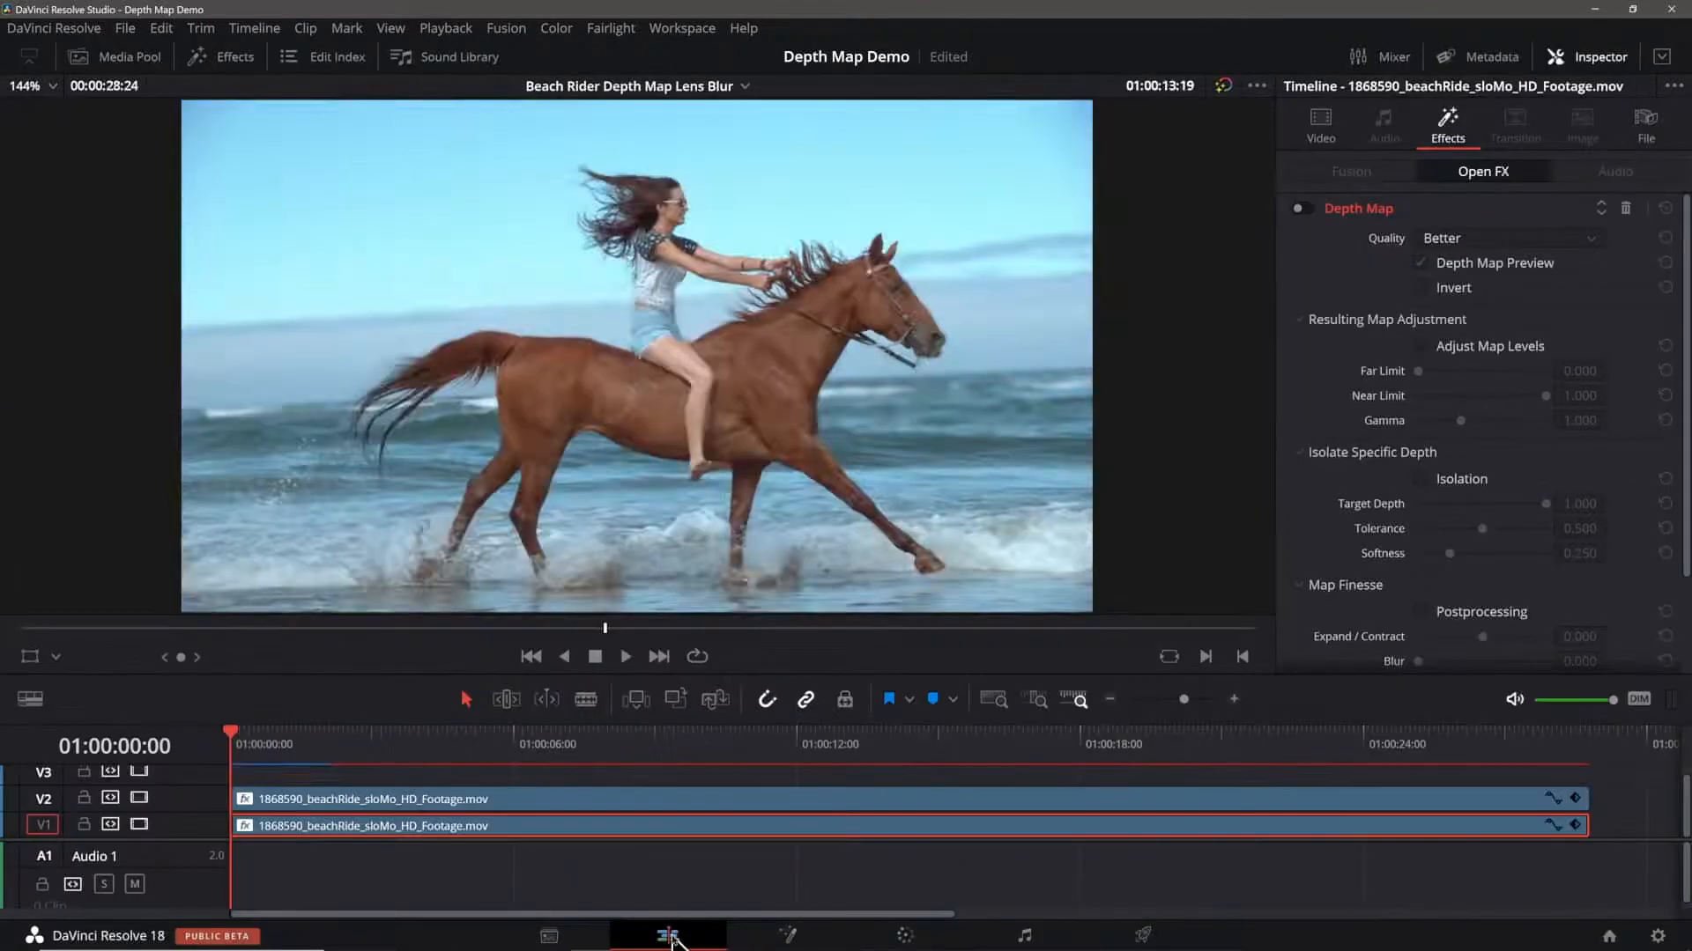
# Step: Scrub the horse clip to about 13 s, then back to about 10 s, reviewing the blue-tinted result
pyautogui.click(531, 656)
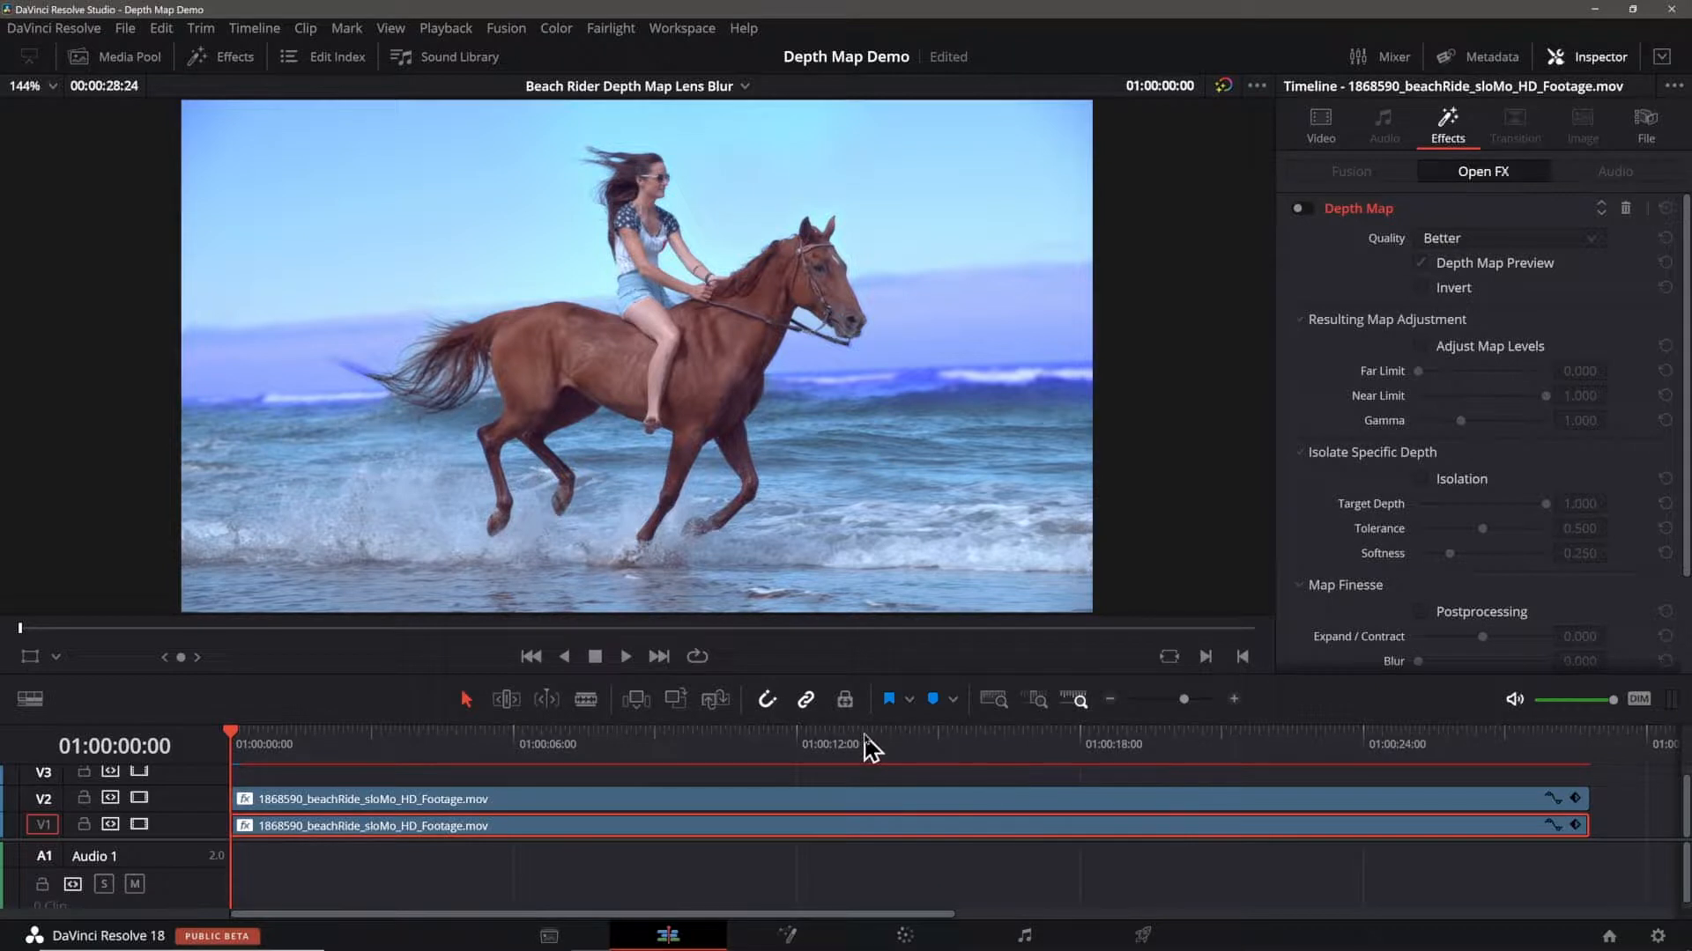
pyautogui.click(857, 744)
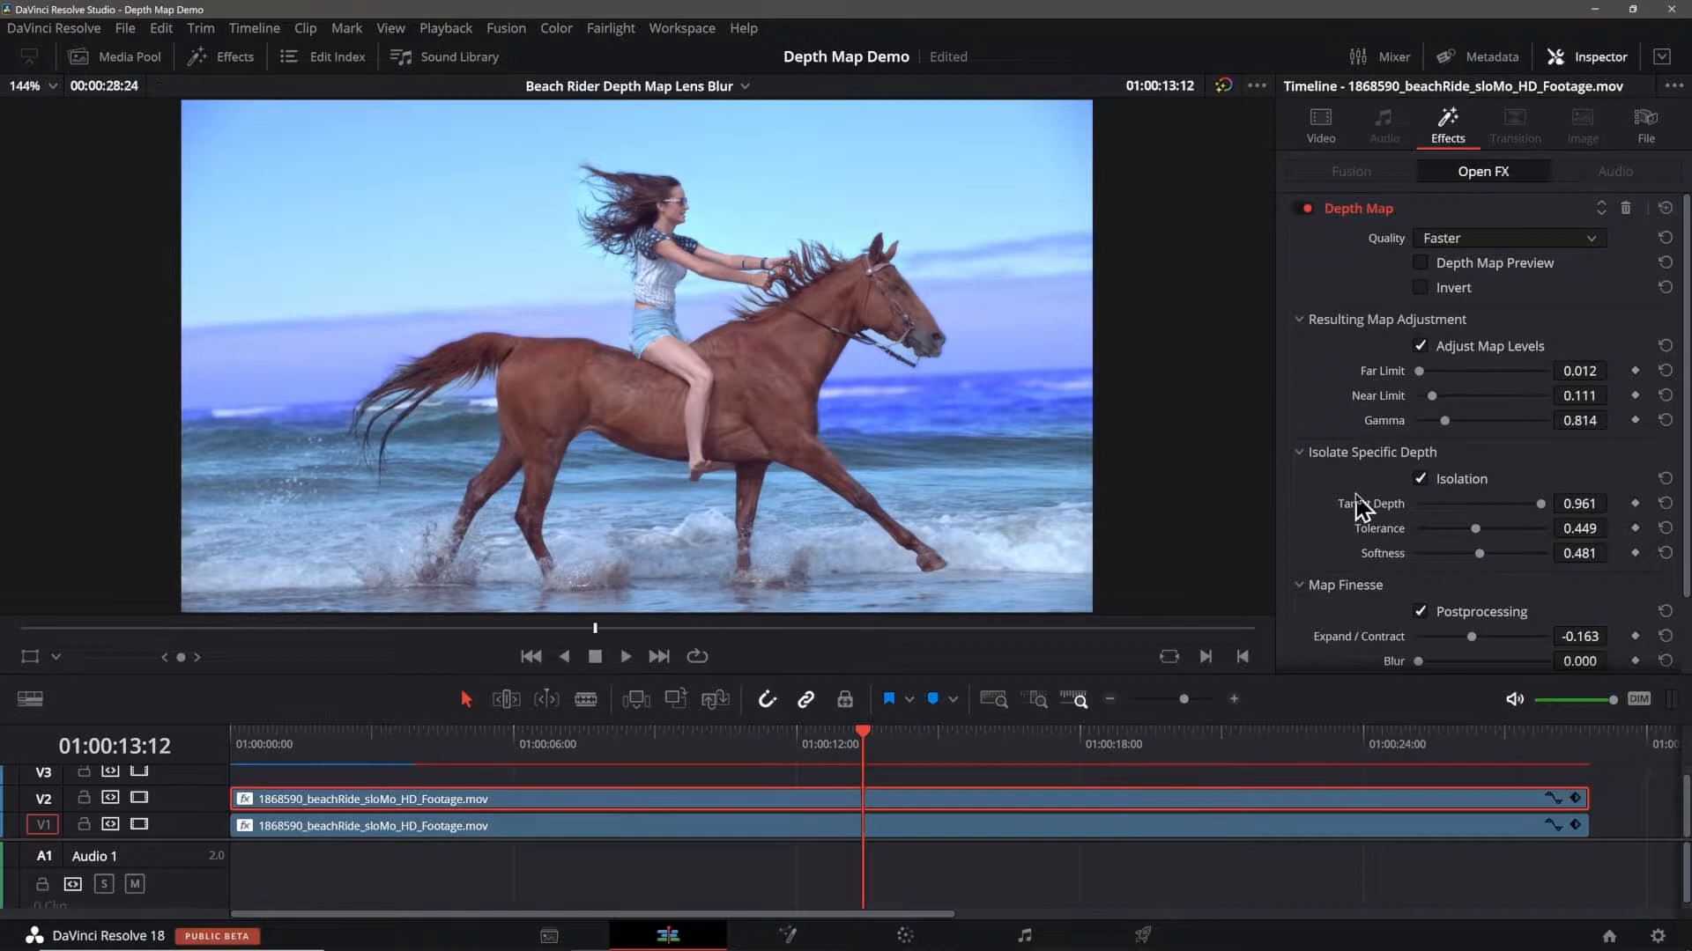
pyautogui.click(703, 745)
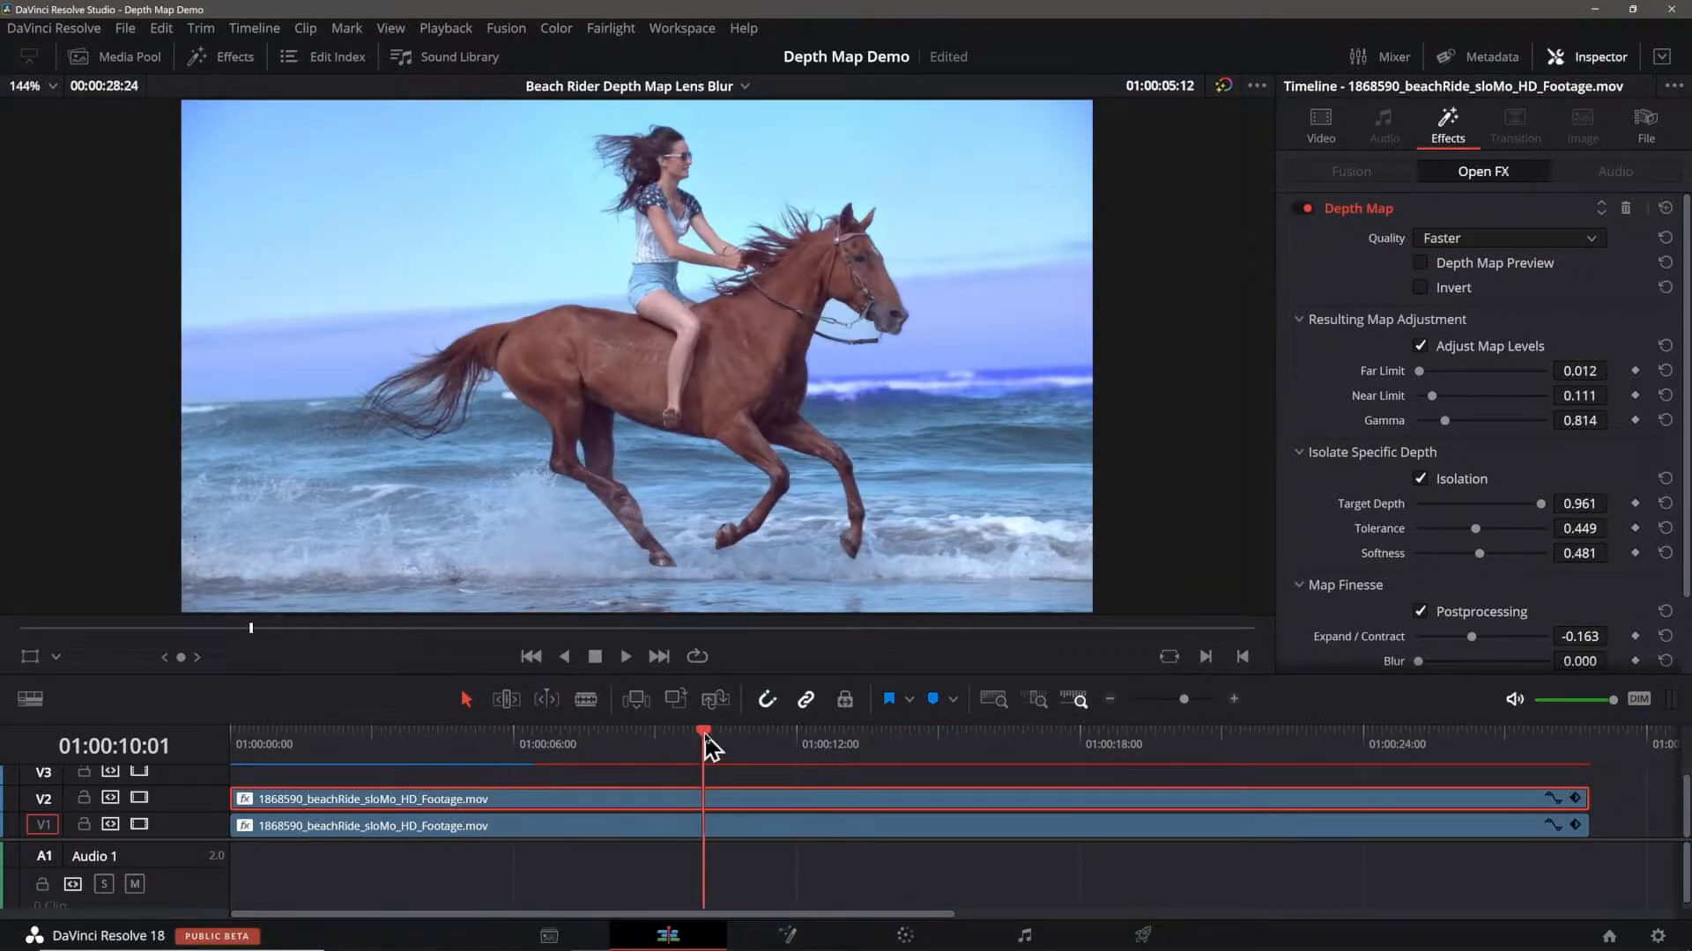